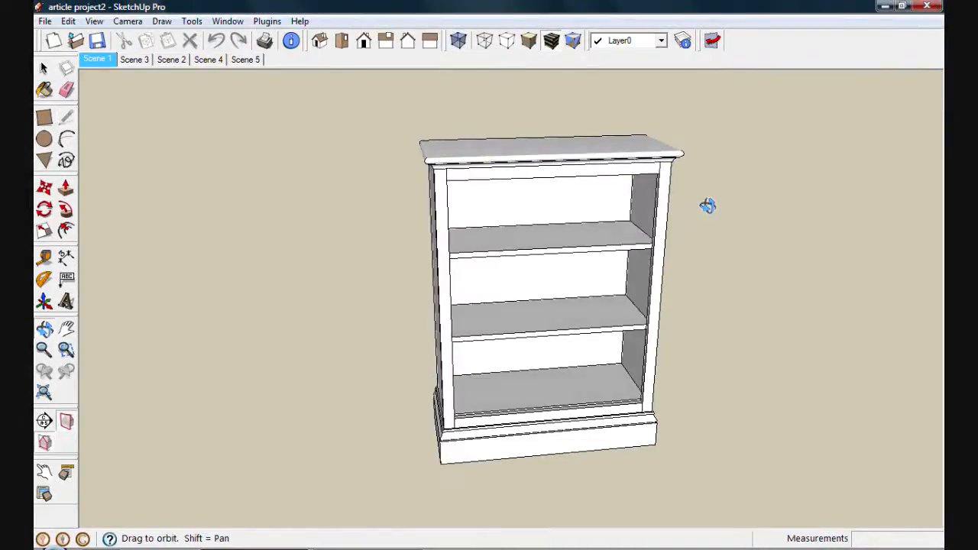
# Orbit the finished bookcase slightly and bring up the File menu
pyautogui.moveTo(703, 207); pyautogui.dragTo(489, 232)
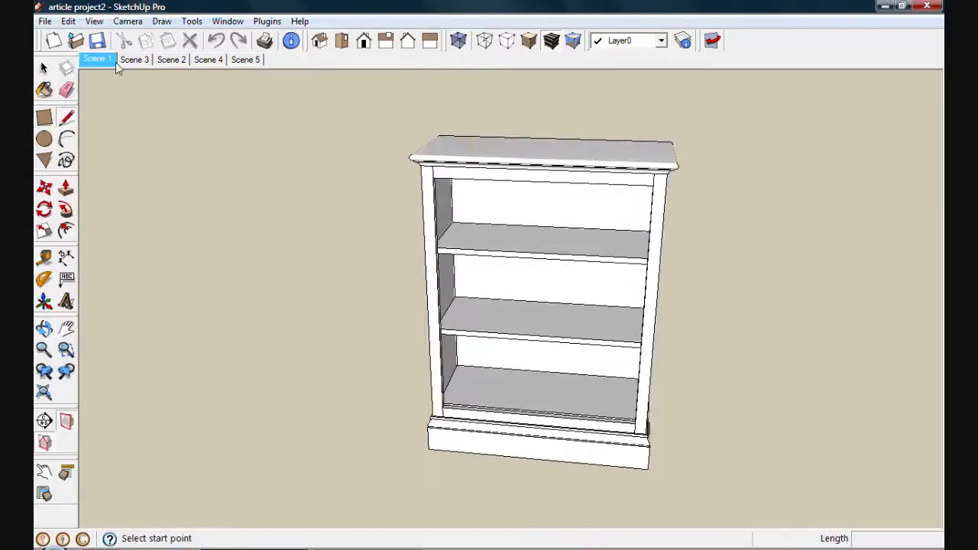
pyautogui.click(44, 22)
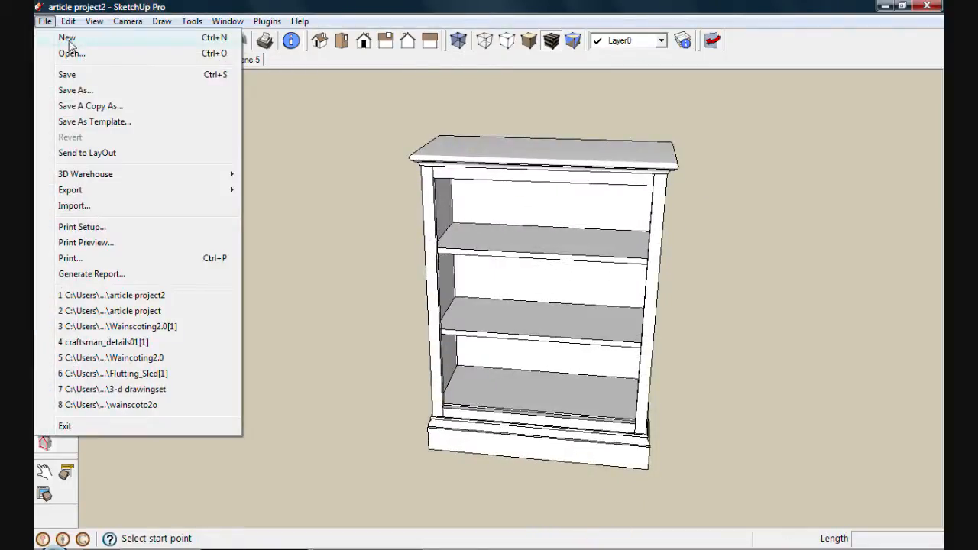
# Start a new empty model and draw a 30 by 12 rectangle from its first corner
pyautogui.click(67, 36)
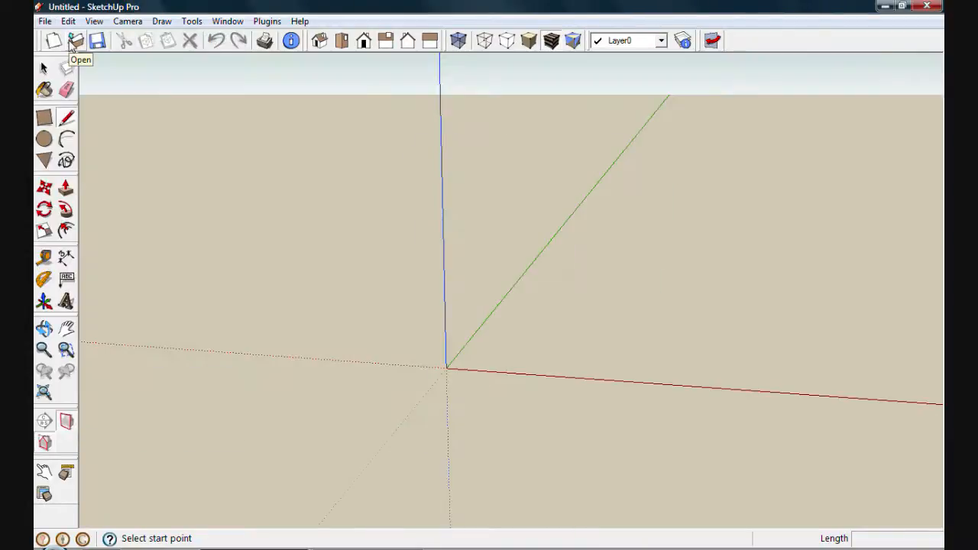
pyautogui.moveTo(450, 365)
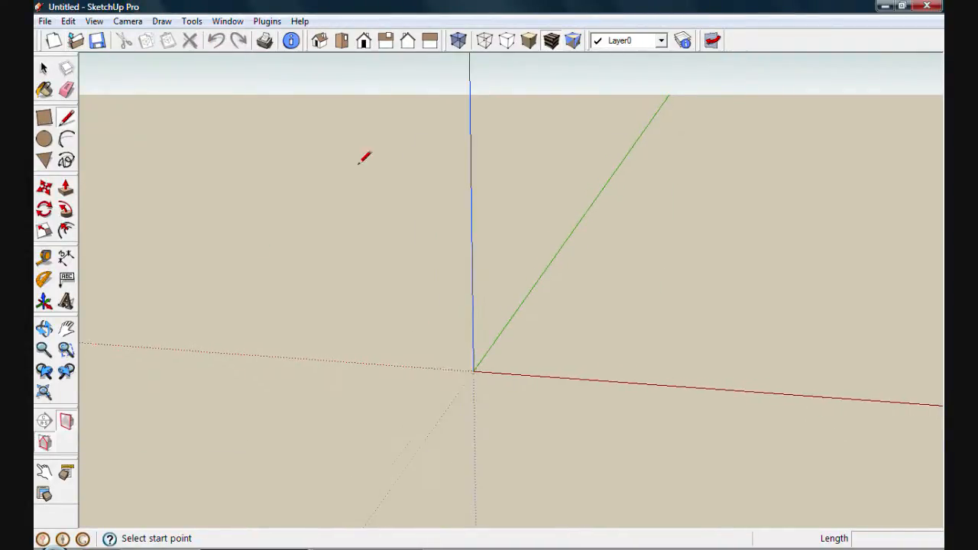
pyautogui.click(343, 40)
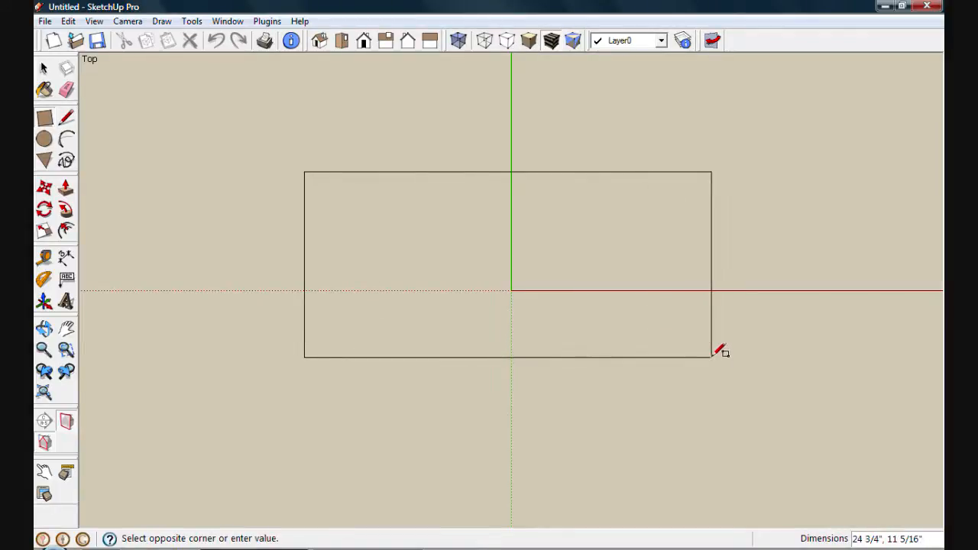
pyautogui.write('30,12')
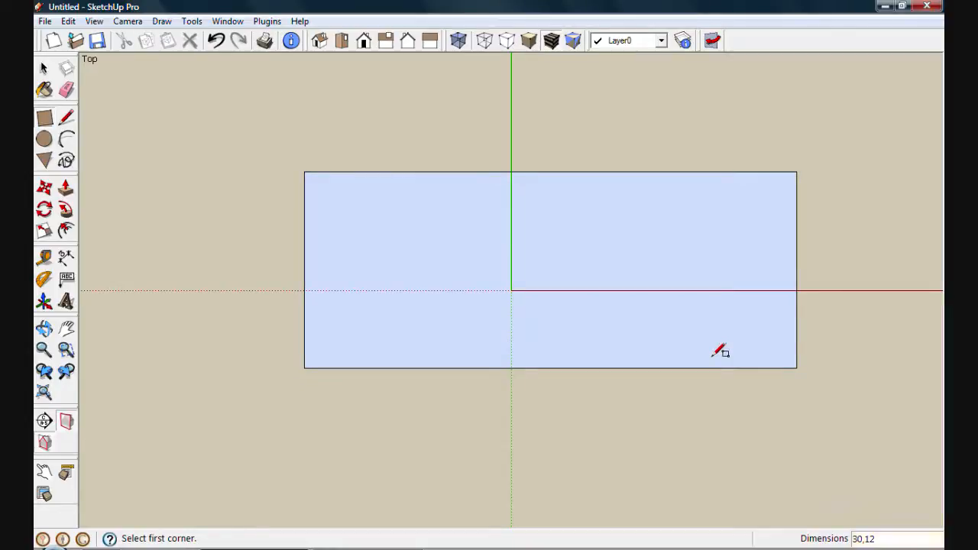
pyautogui.moveTo(553, 168)
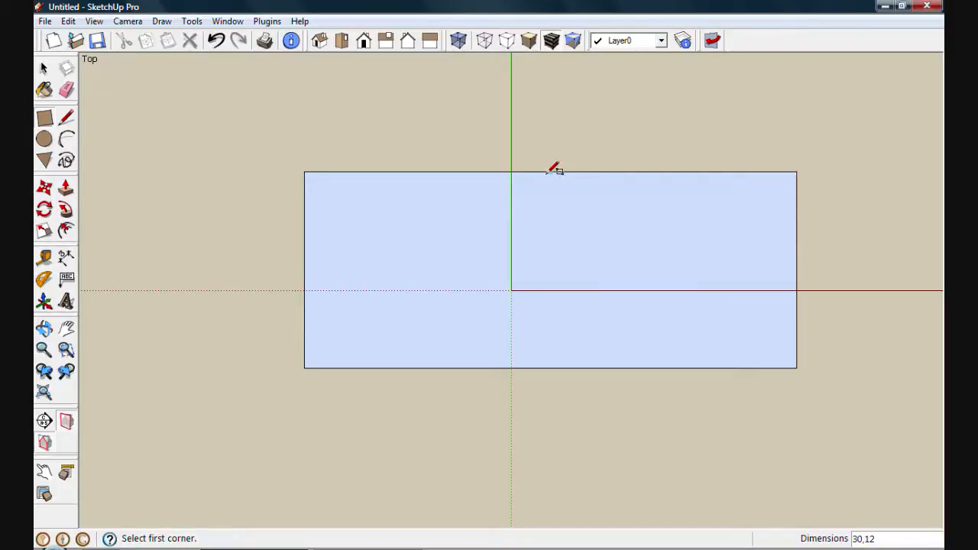
pyautogui.moveTo(512, 202)
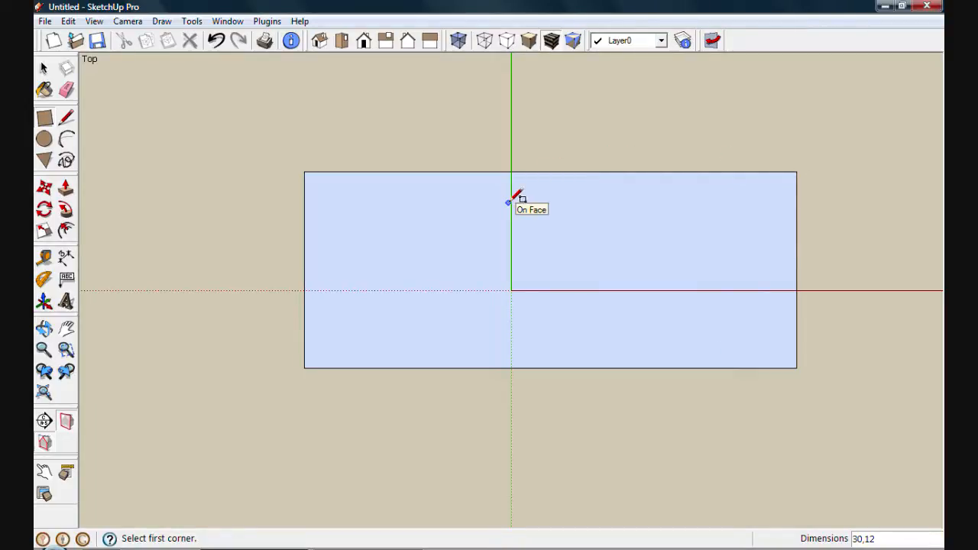
pyautogui.moveTo(434, 205)
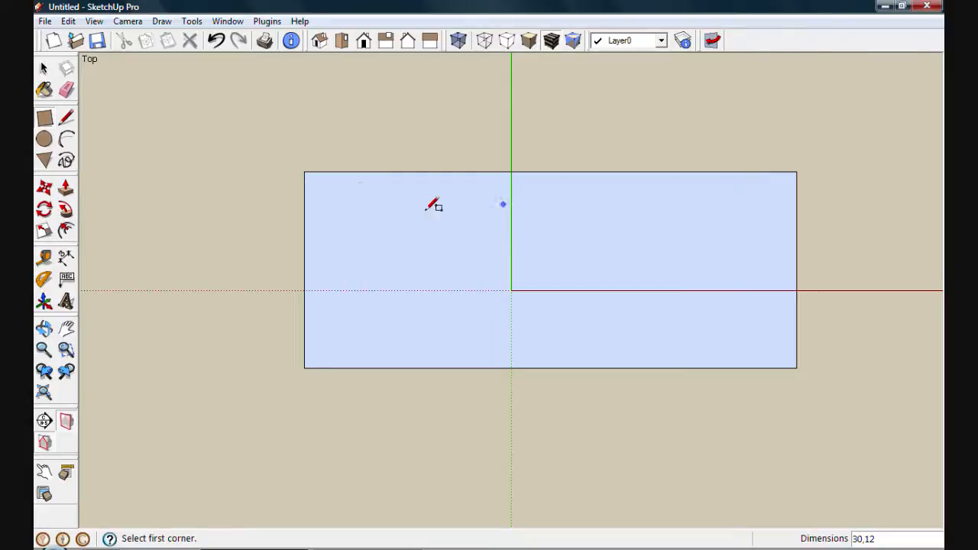
# Draw a 3/4-wide strip from the rectangle's top-left corner and select it
pyautogui.click(304, 172)
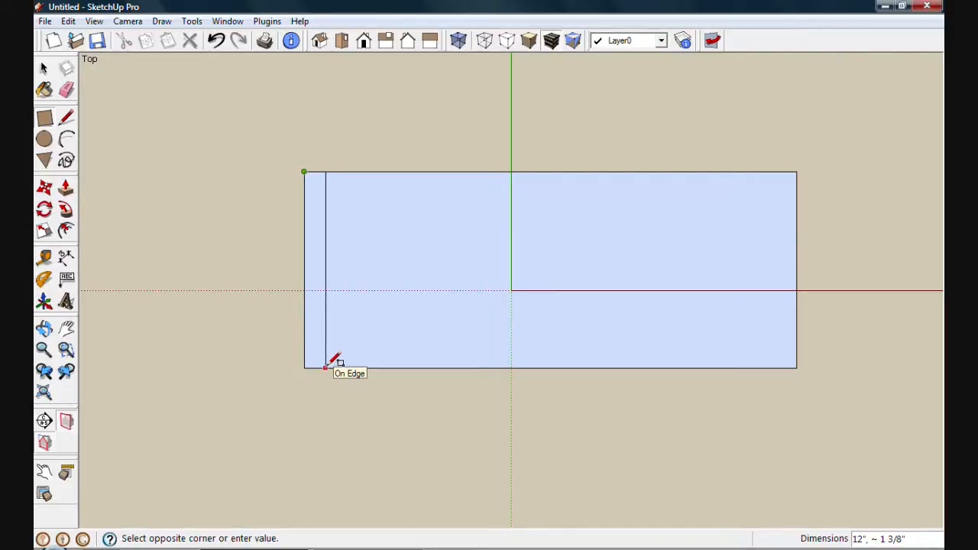
pyautogui.write('3')
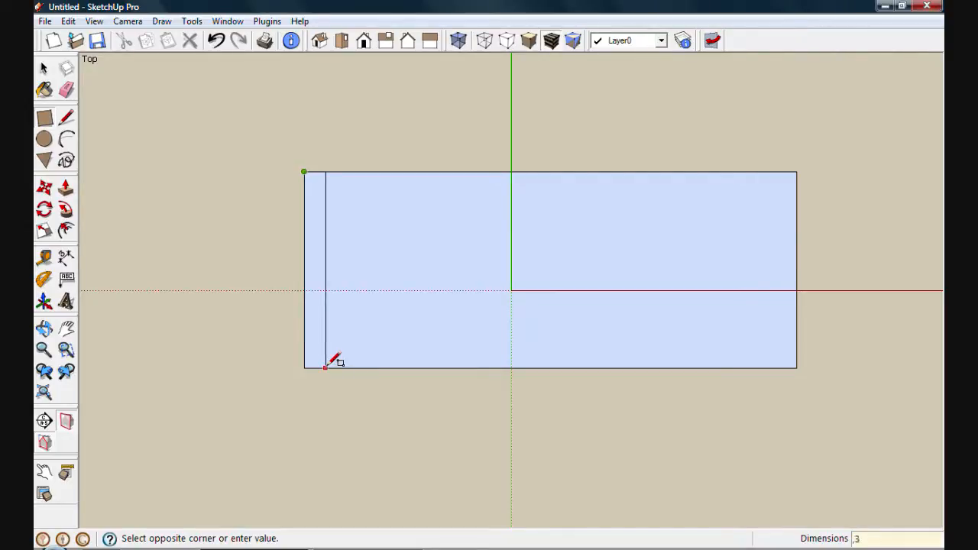
pyautogui.write('3/4')
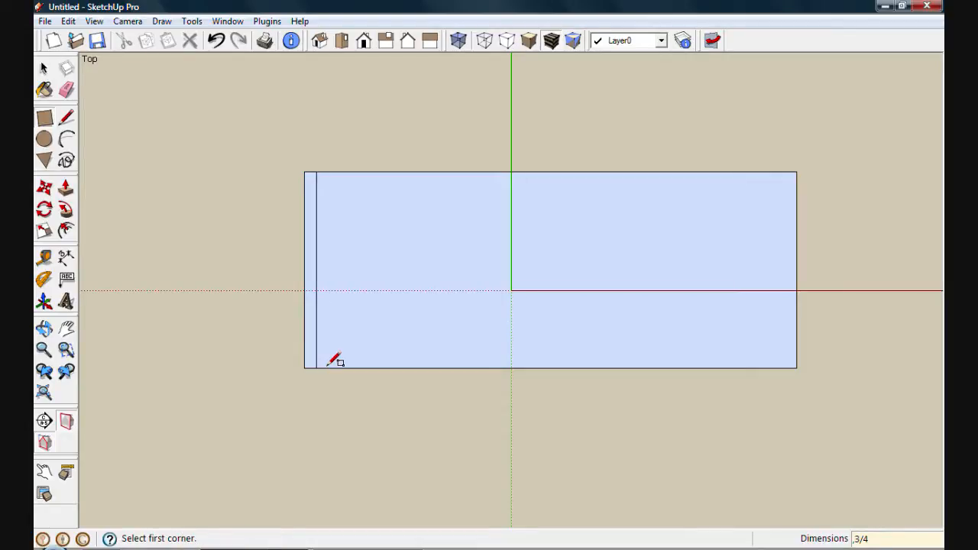
pyautogui.click(43, 68)
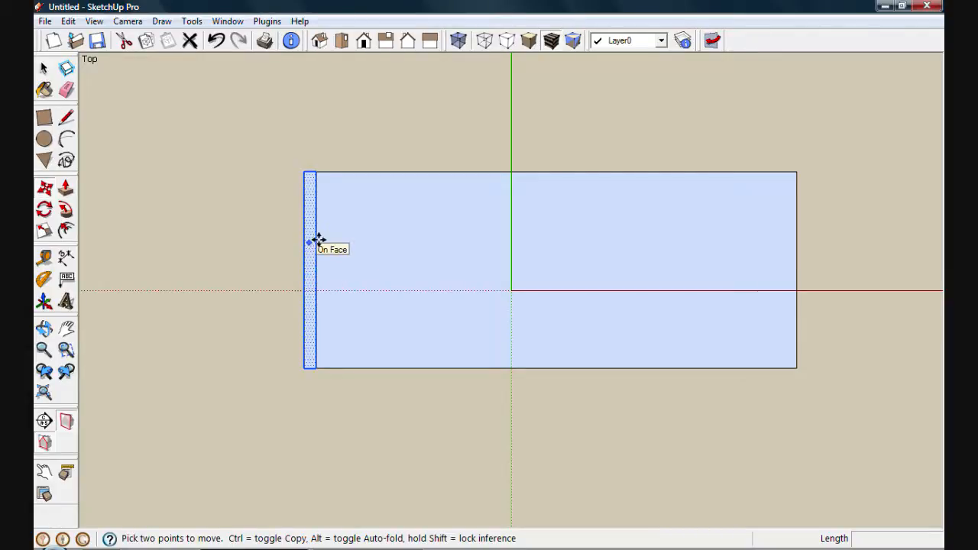
pyautogui.moveTo(385, 223)
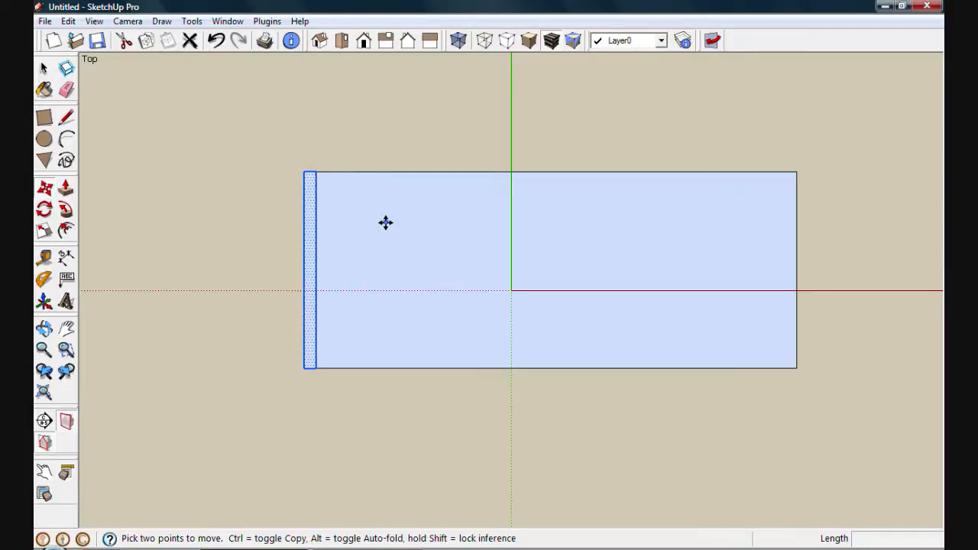
pyautogui.moveTo(385, 224)
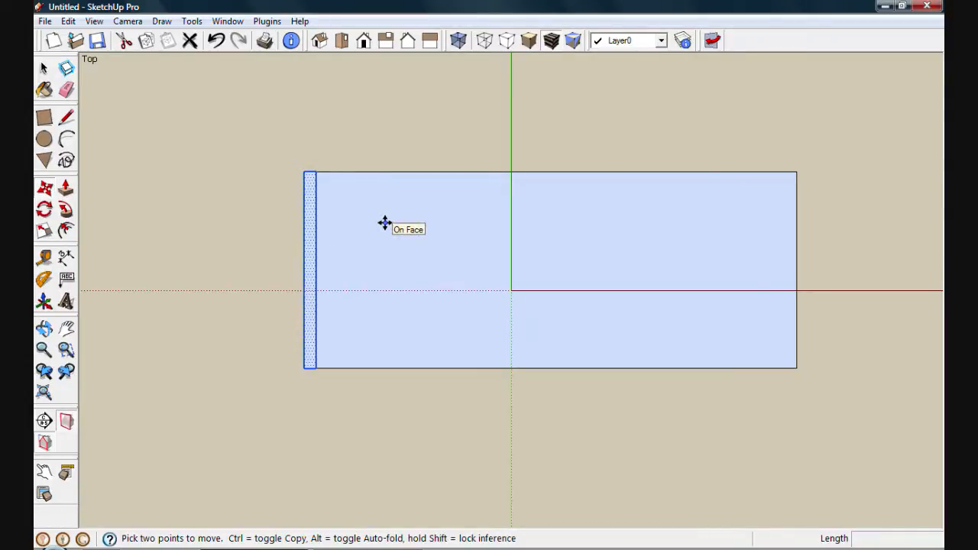
pyautogui.moveTo(312, 273)
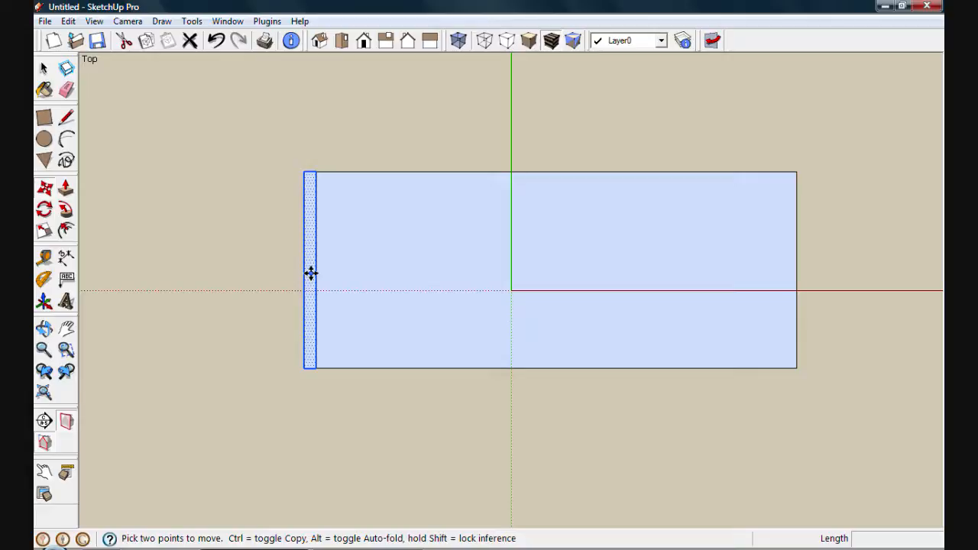
pyautogui.moveTo(309, 217)
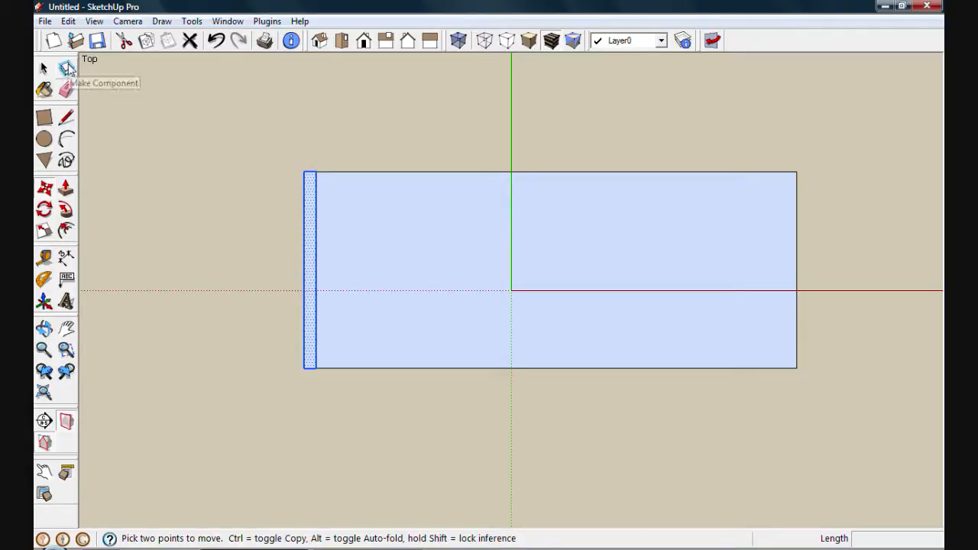
# Make the strip a component named 'side' that replaces the selection
pyautogui.click(67, 67)
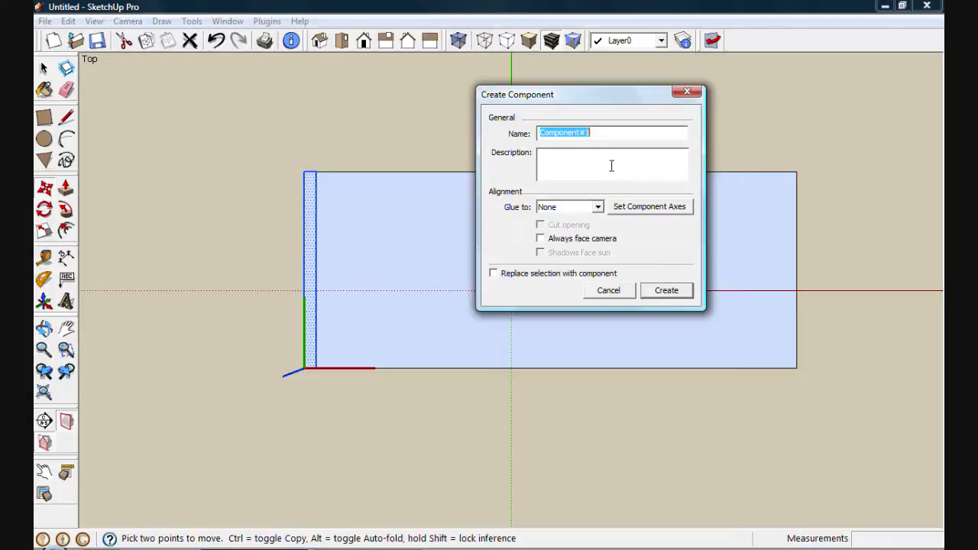
pyautogui.write('side')
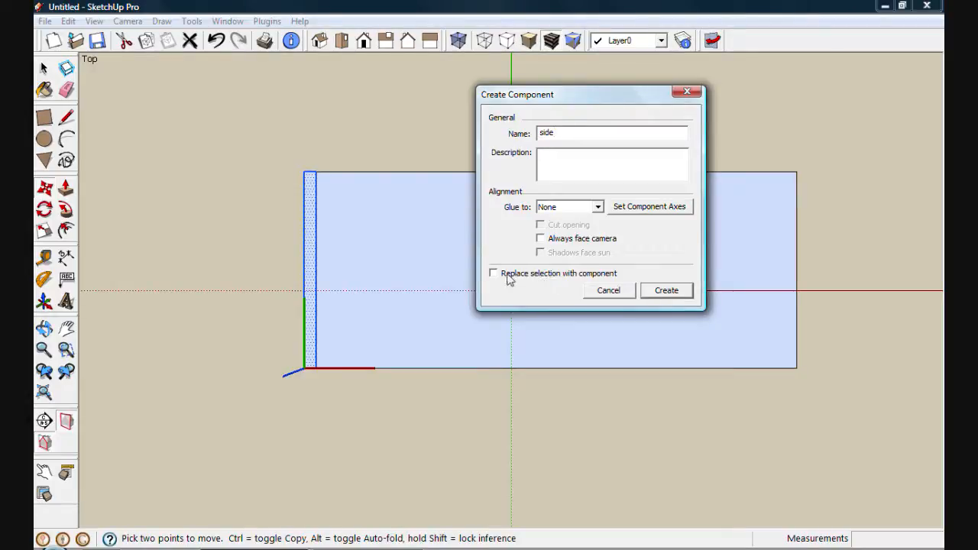
pyautogui.click(494, 272)
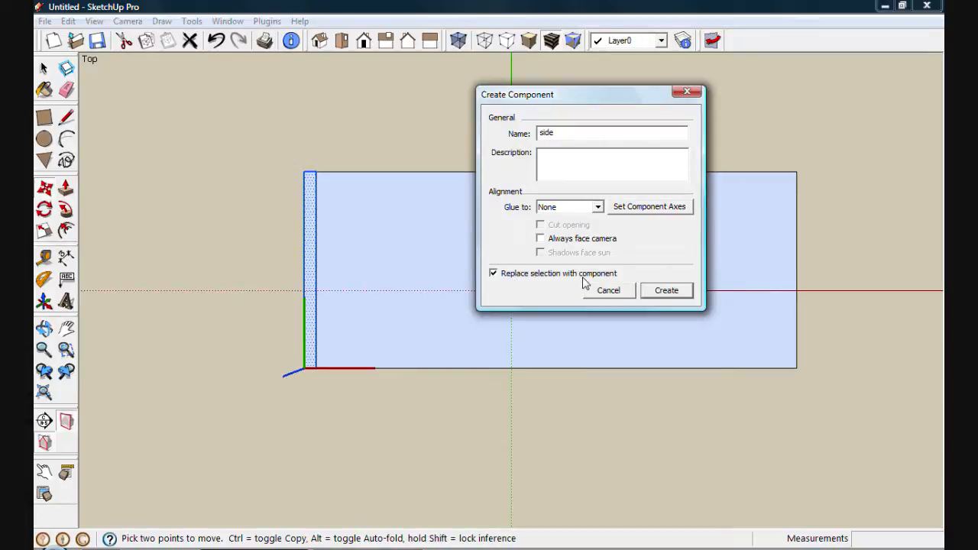
pyautogui.moveTo(413, 300)
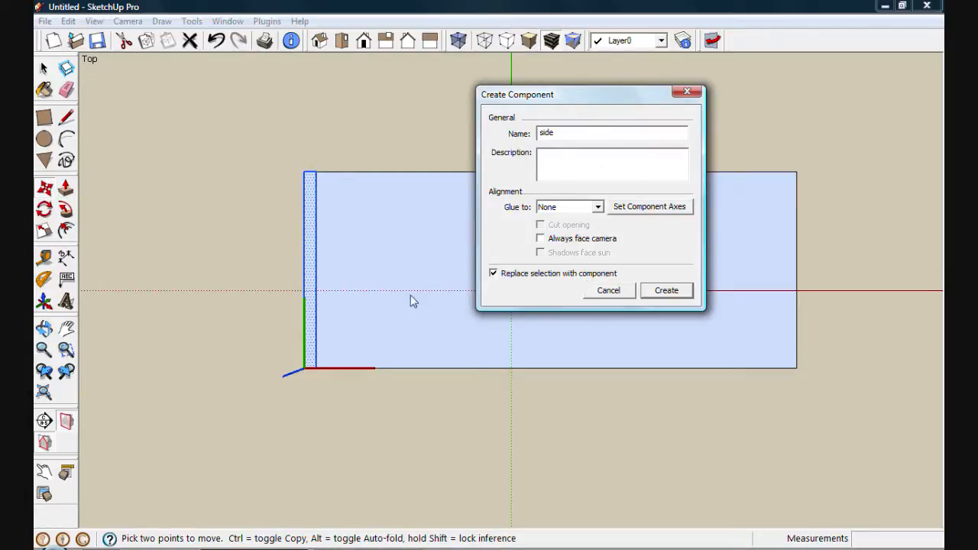
pyautogui.moveTo(425, 251)
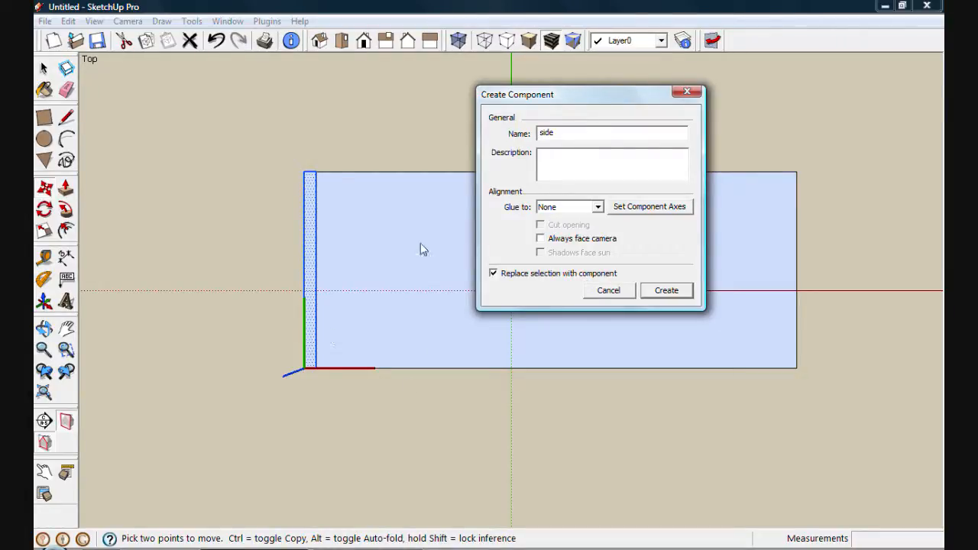
pyautogui.moveTo(441, 180)
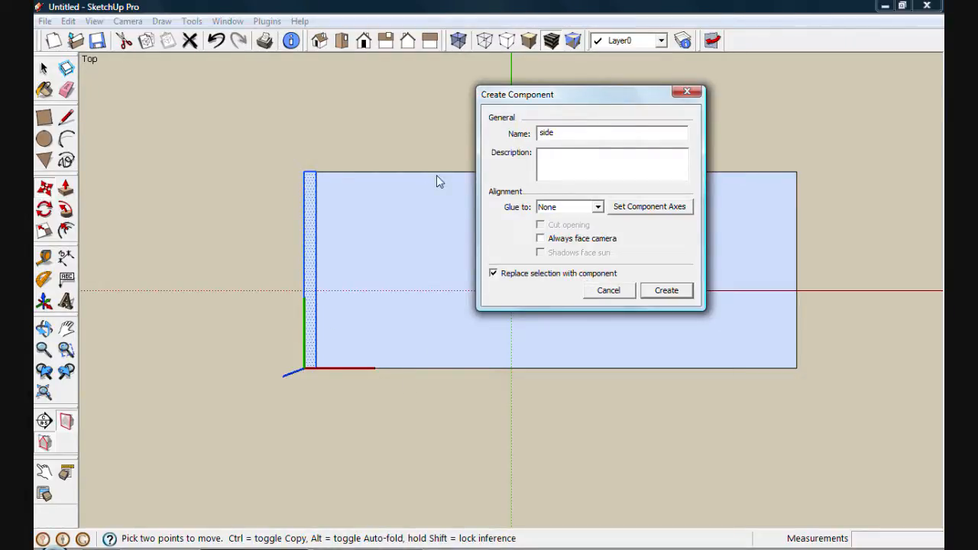
pyautogui.moveTo(355, 269)
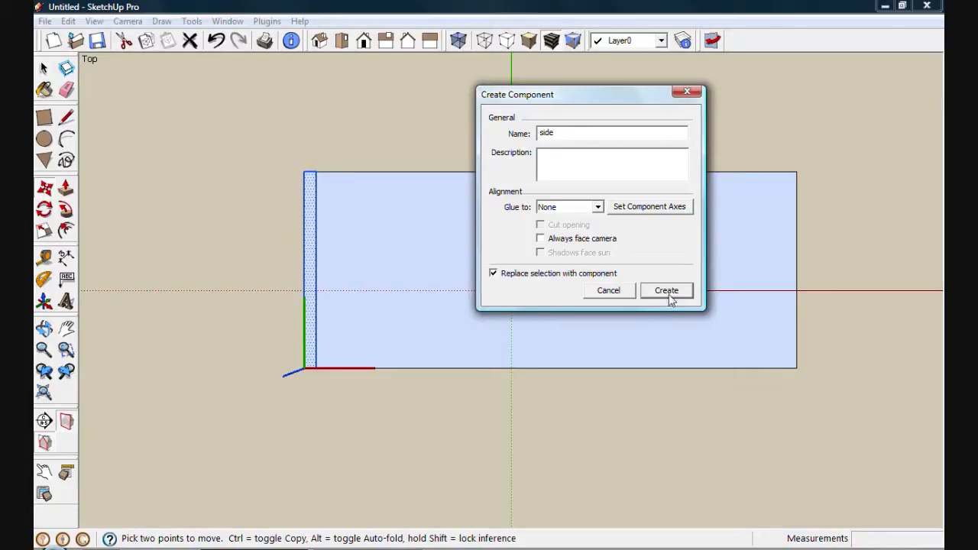
pyautogui.click(666, 290)
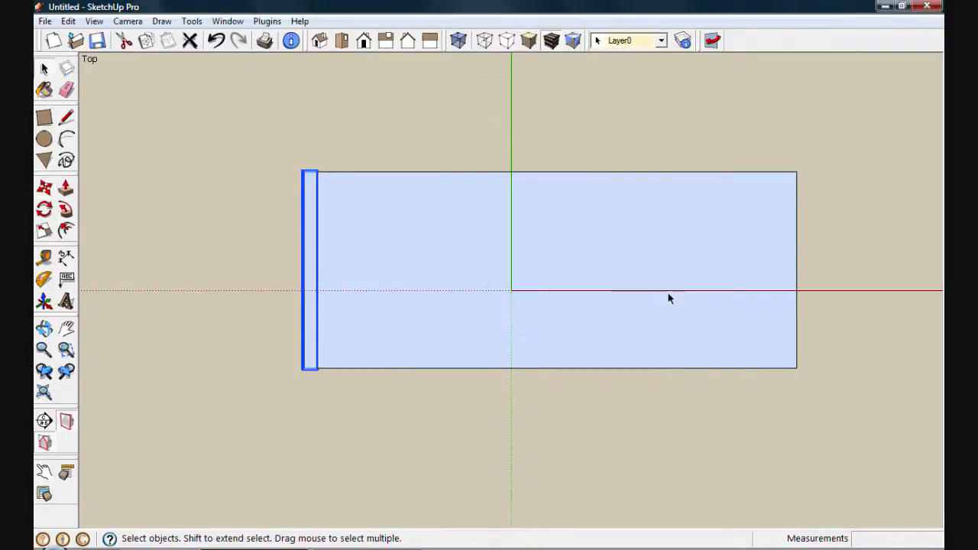
pyautogui.moveTo(382, 260)
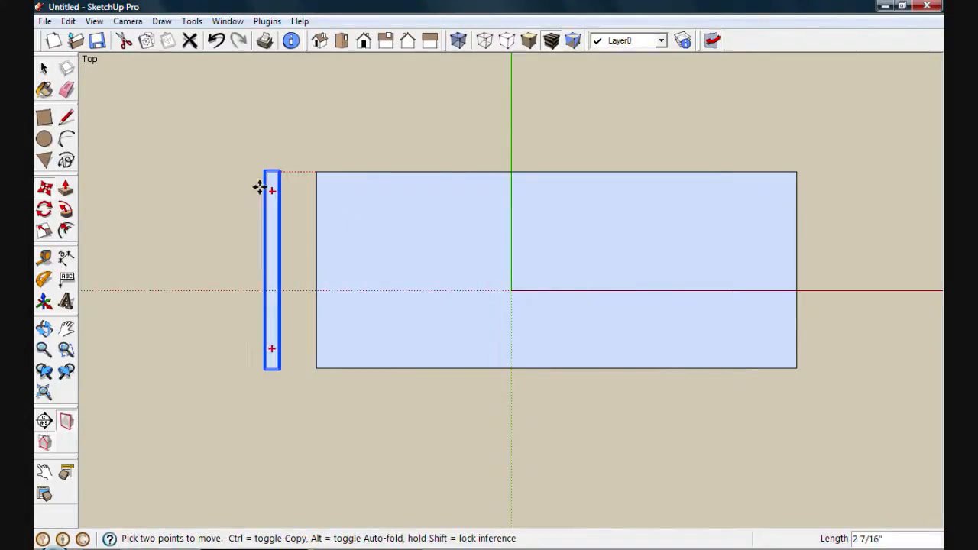
# Move the side component across to the rectangle's right end
pyautogui.moveTo(272, 186); pyautogui.dragTo(551, 168)
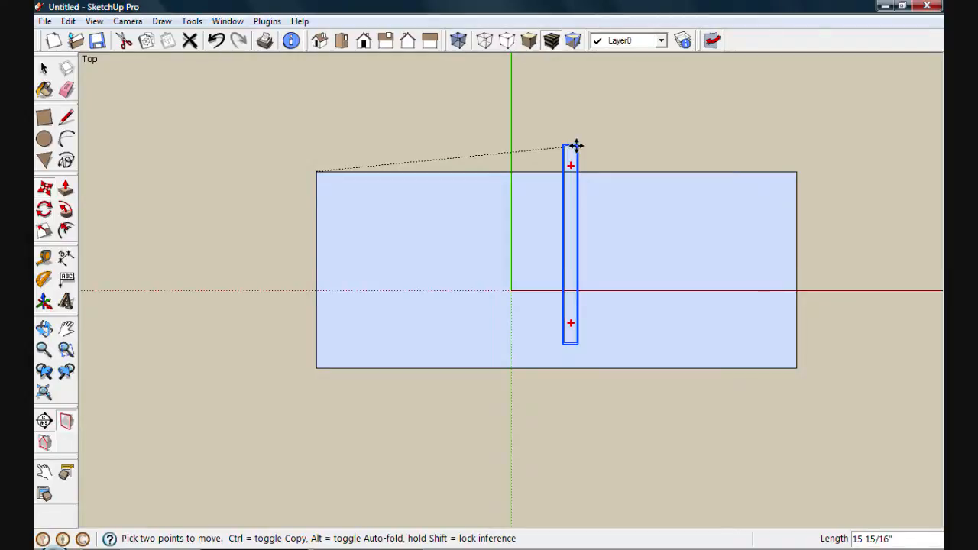
pyautogui.moveTo(572, 145); pyautogui.dragTo(602, 141)
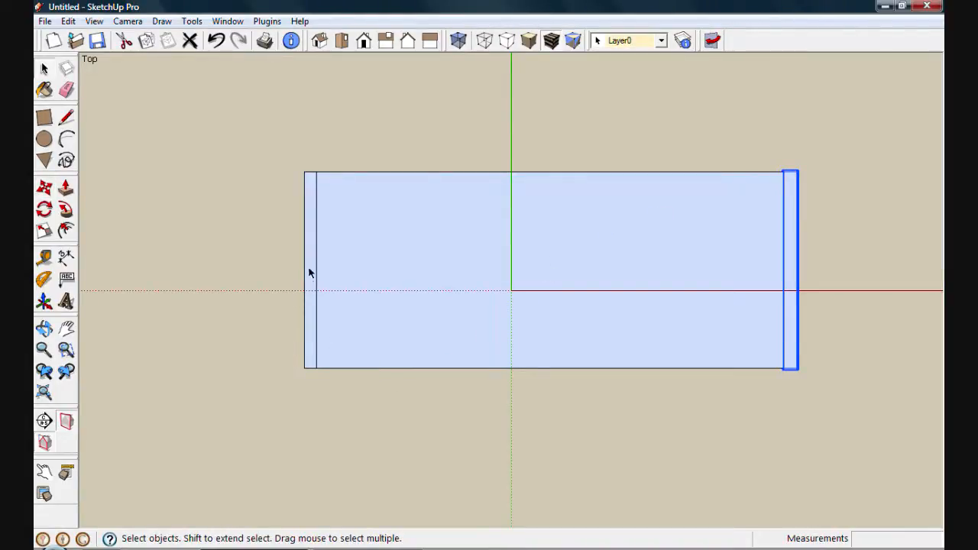
# Draw a small 1/4-deep notch rectangle at the side panel's top corner
pyautogui.click(307, 272)
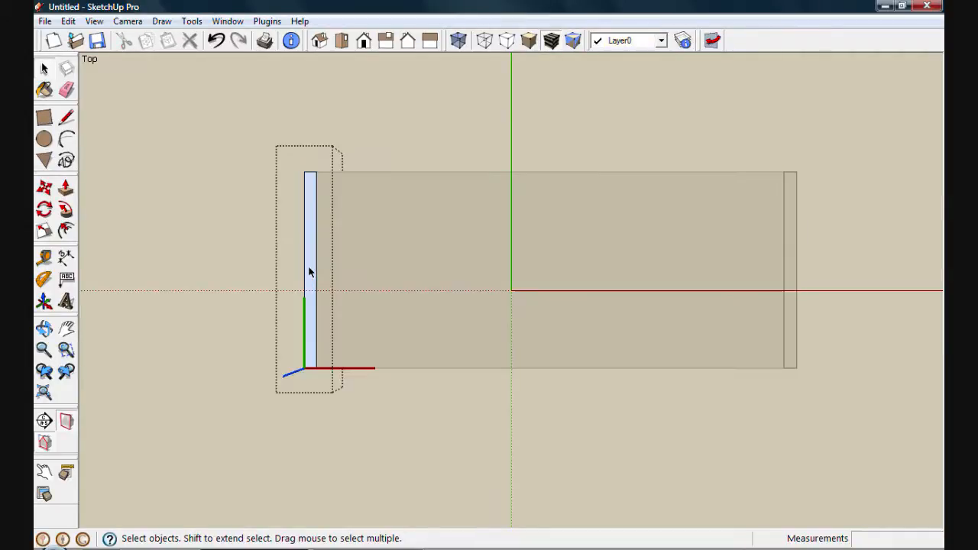
pyautogui.moveTo(309, 176)
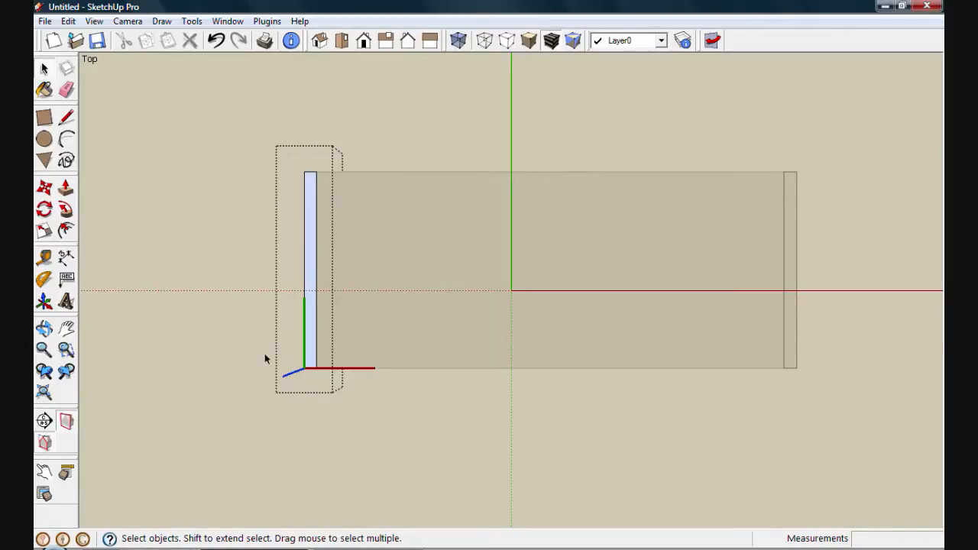
pyautogui.moveTo(321, 434)
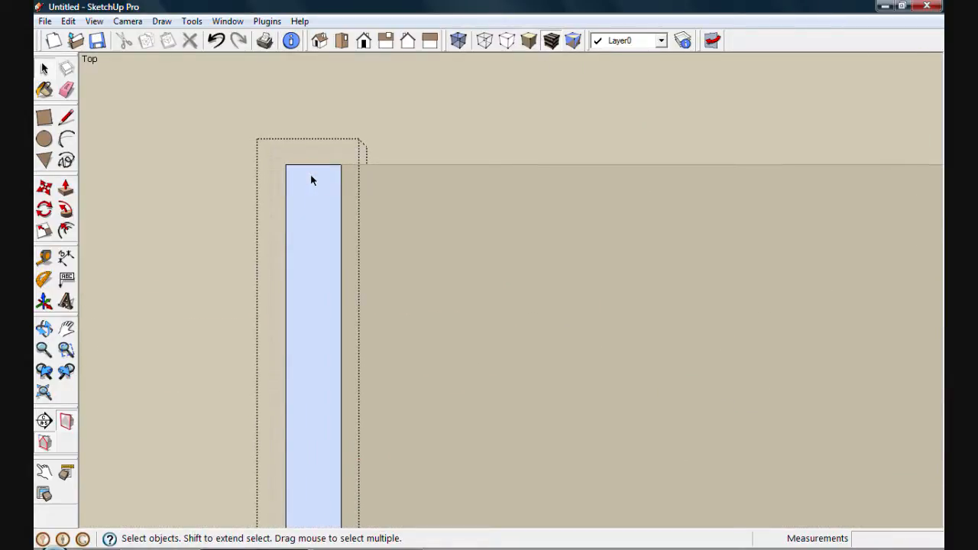
pyautogui.click(43, 118)
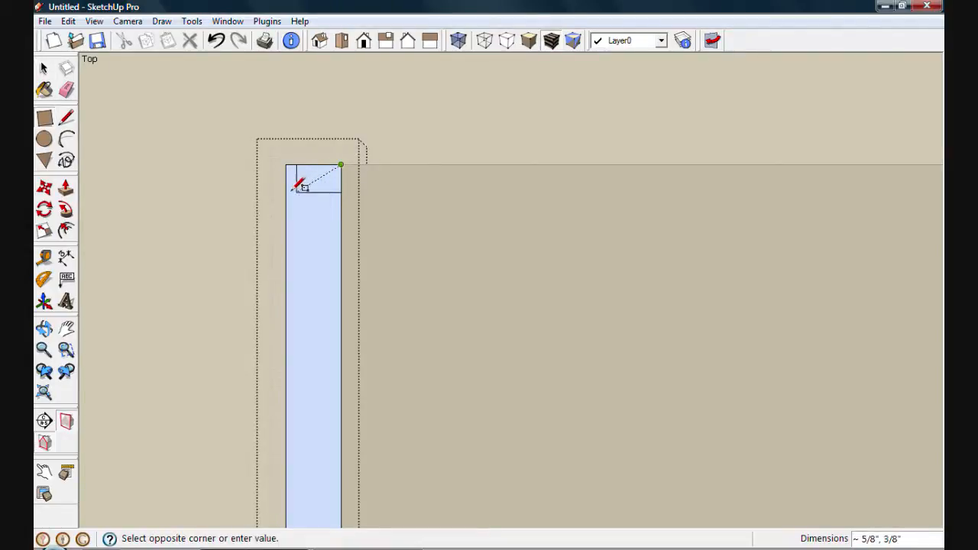
pyautogui.moveTo(293, 190)
pyautogui.write('1/2')
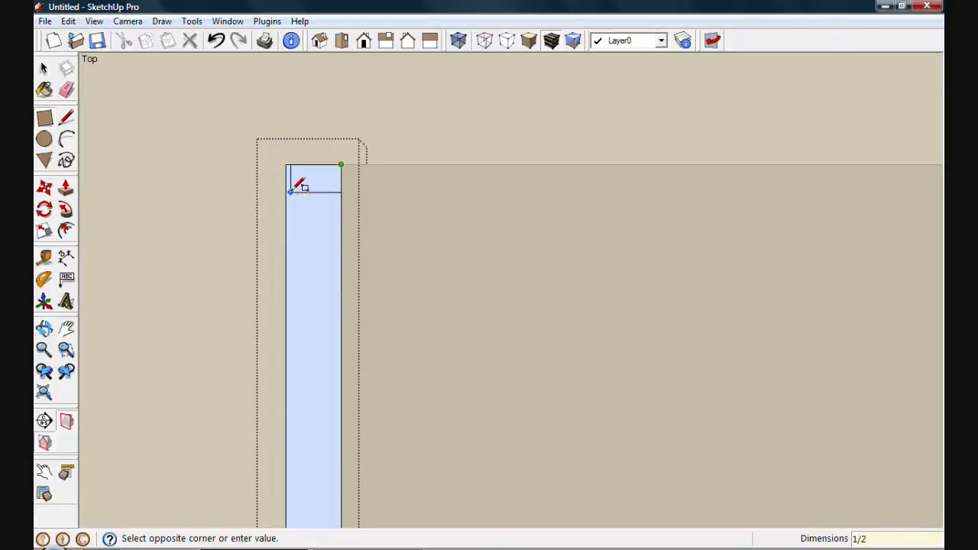
pyautogui.write(',1/4')
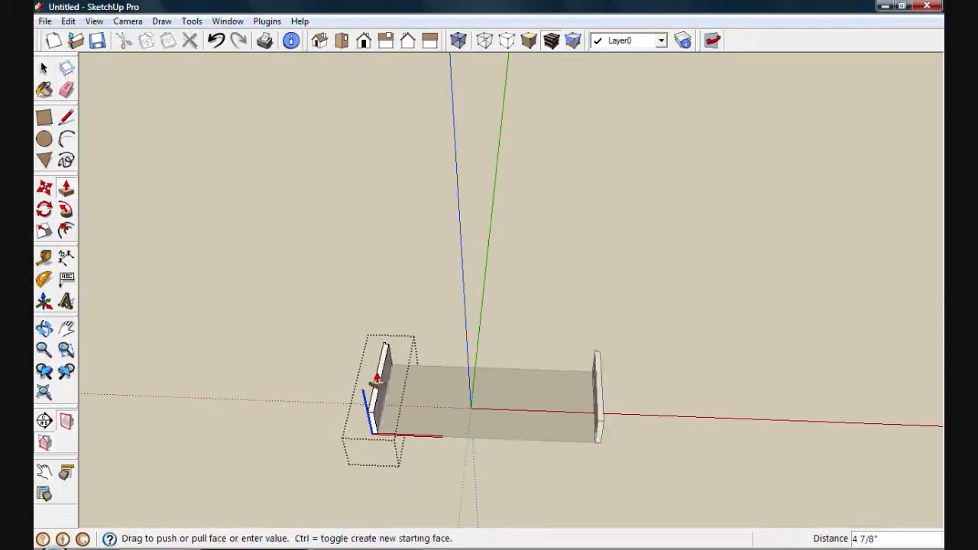
# Push/Pull the side profile up to a 41 1/2 height
pyautogui.moveTo(385, 366); pyautogui.dragTo(344, 191)
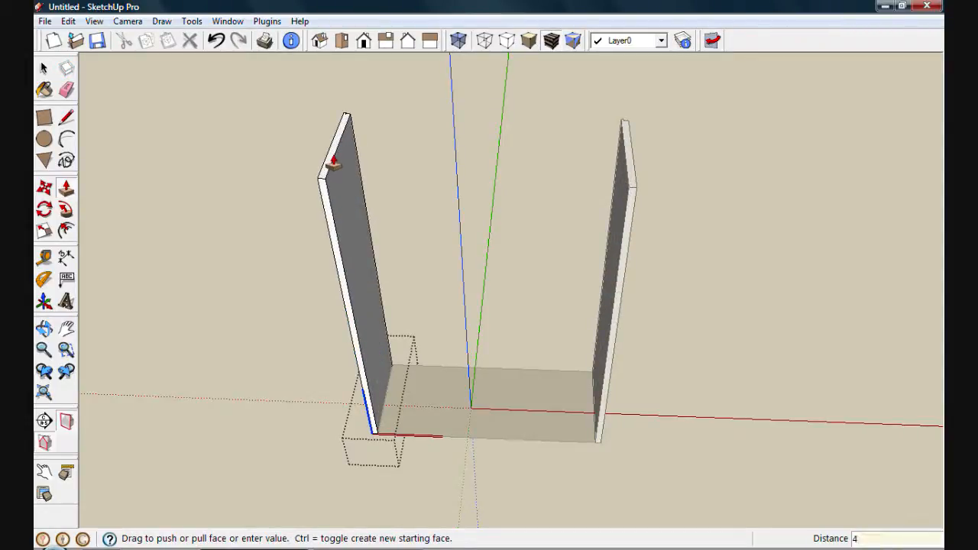
pyautogui.write('41 1/2')
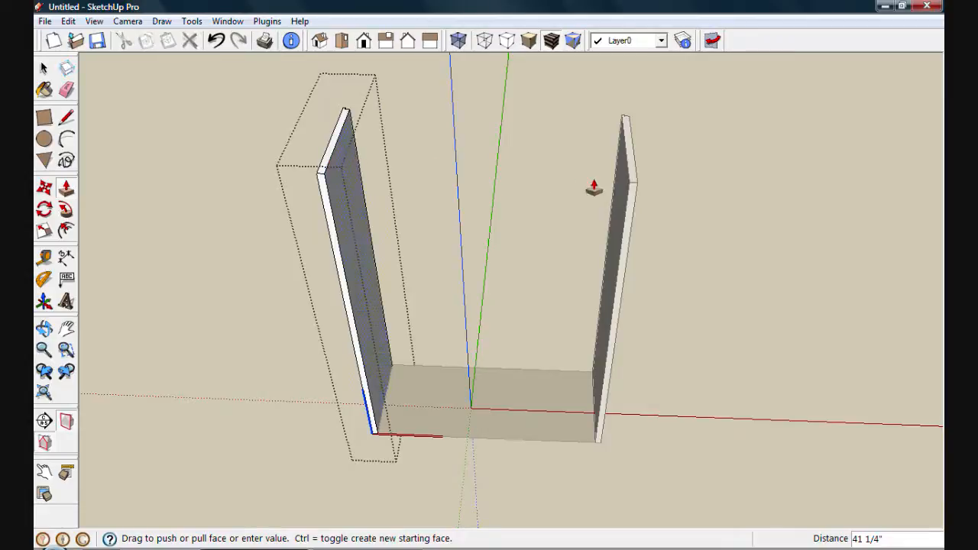
pyautogui.moveTo(599, 422)
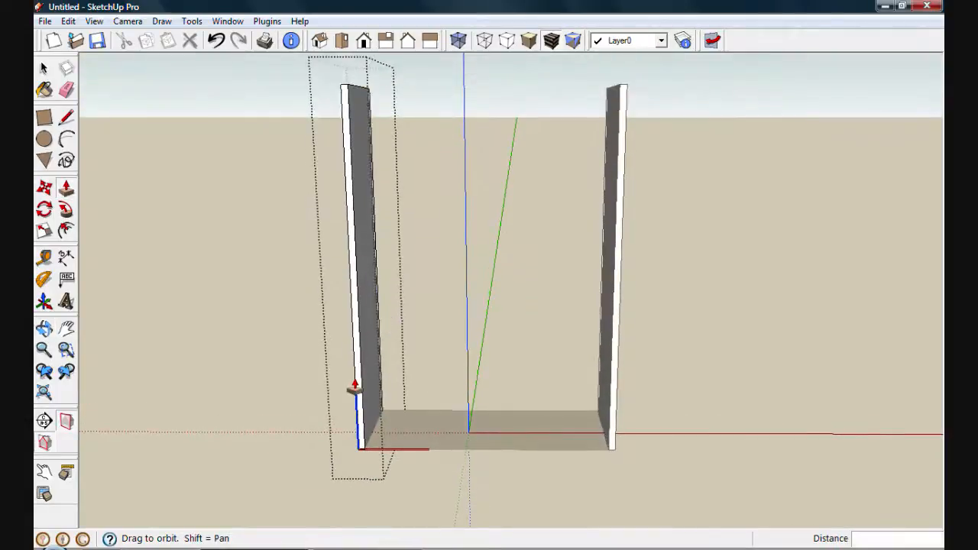
pyautogui.moveTo(568, 391)
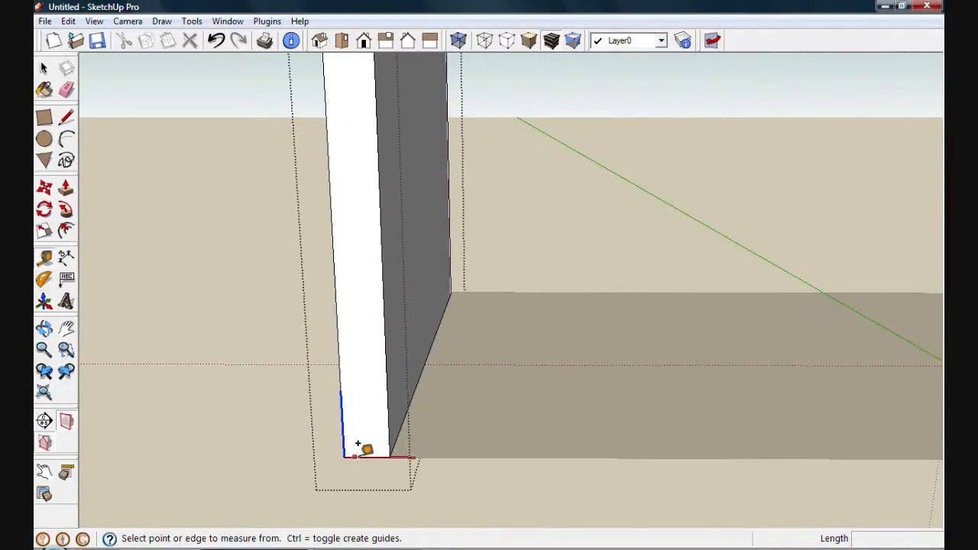
# Place a guide 7 up from the bottom corner, outline a 3-wide groove there and push it into the panel
pyautogui.click(355, 456)
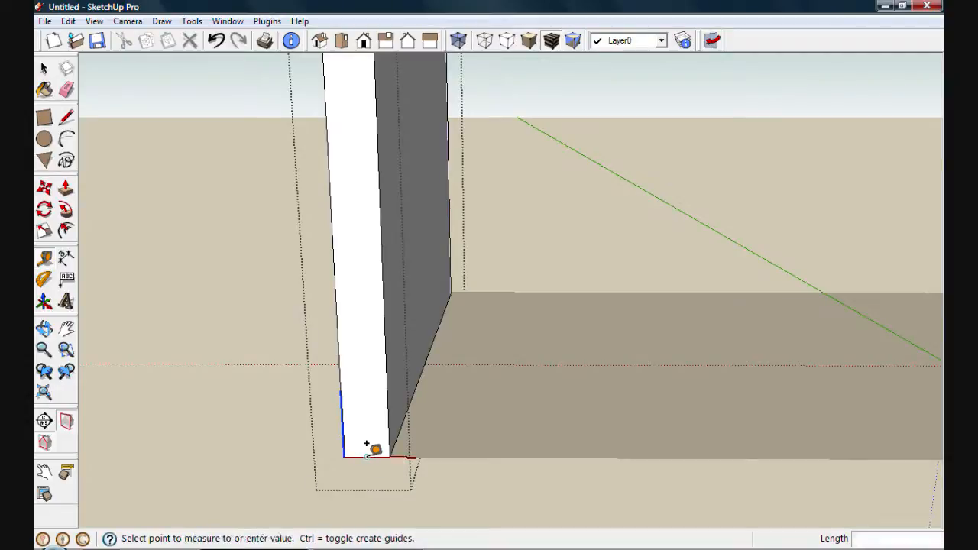
pyautogui.moveTo(355, 199)
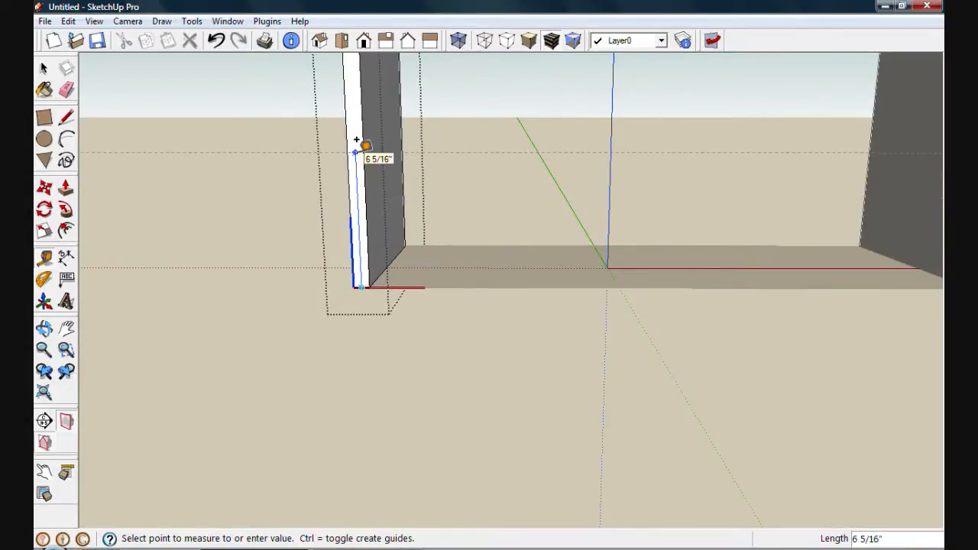
pyautogui.write('7')
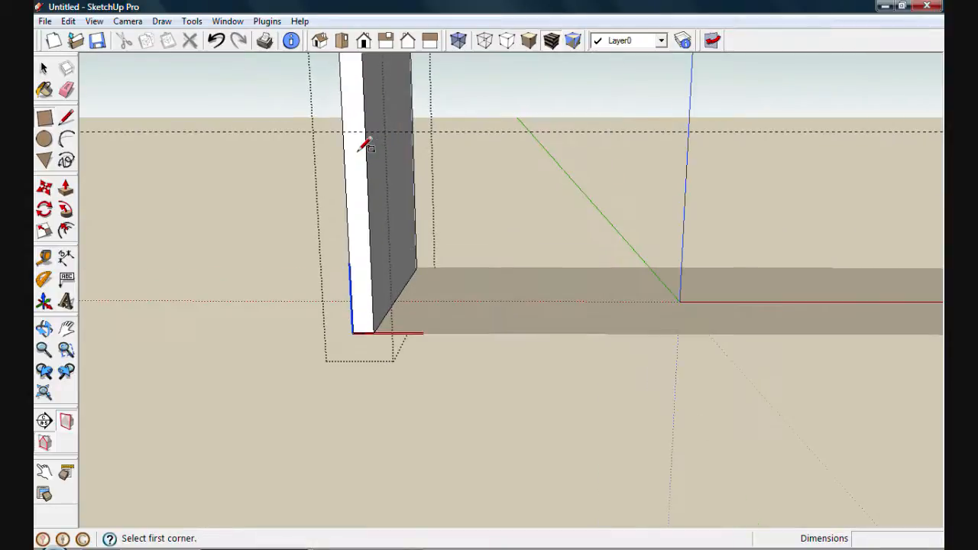
pyautogui.moveTo(359, 128)
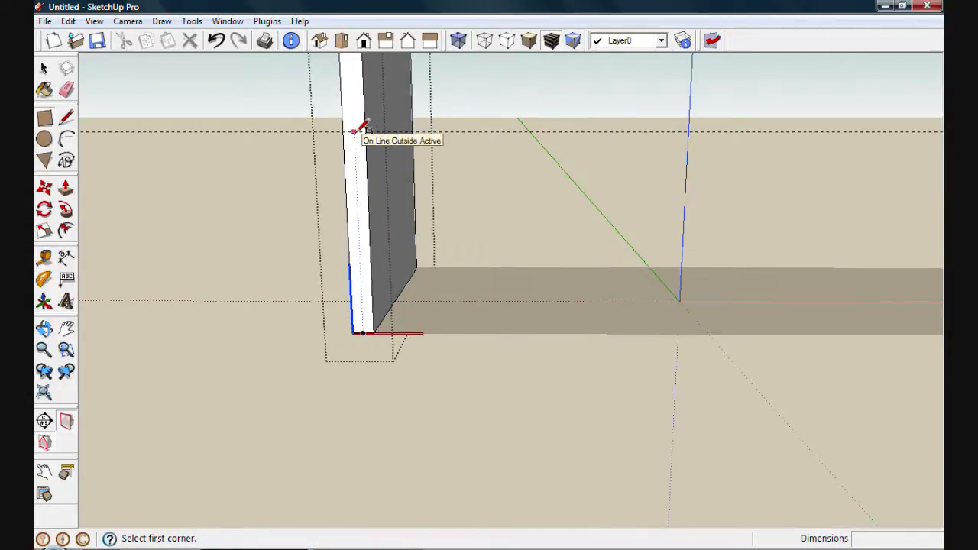
pyautogui.click(353, 131)
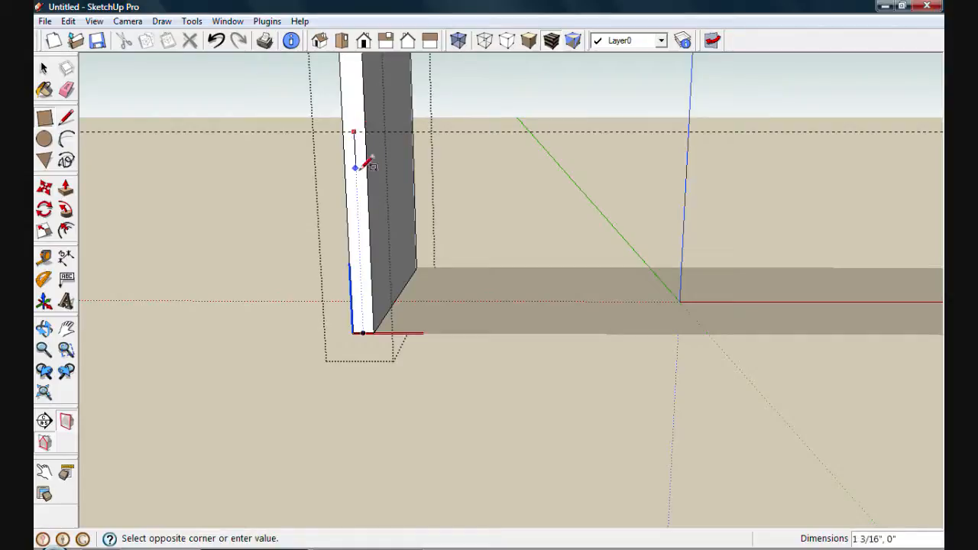
pyautogui.moveTo(374, 168)
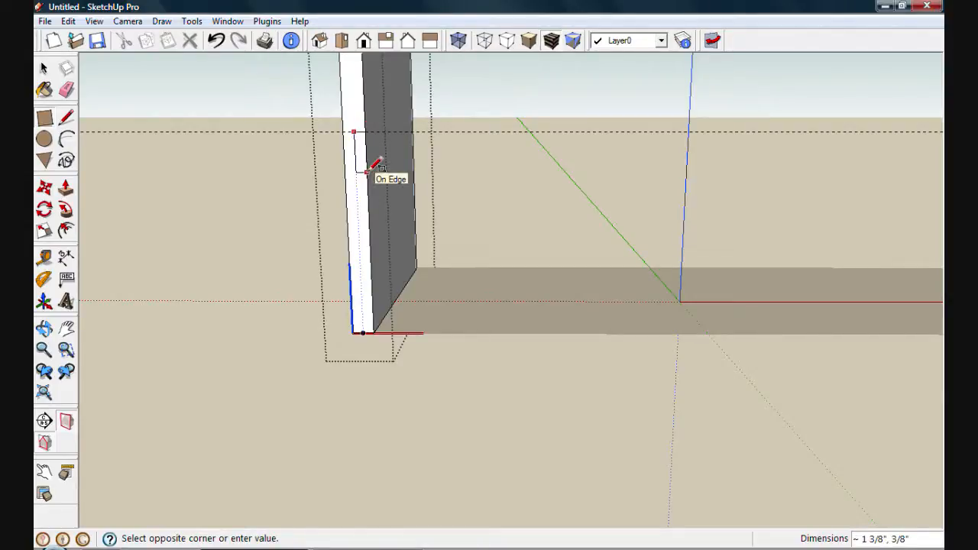
pyautogui.write('3')
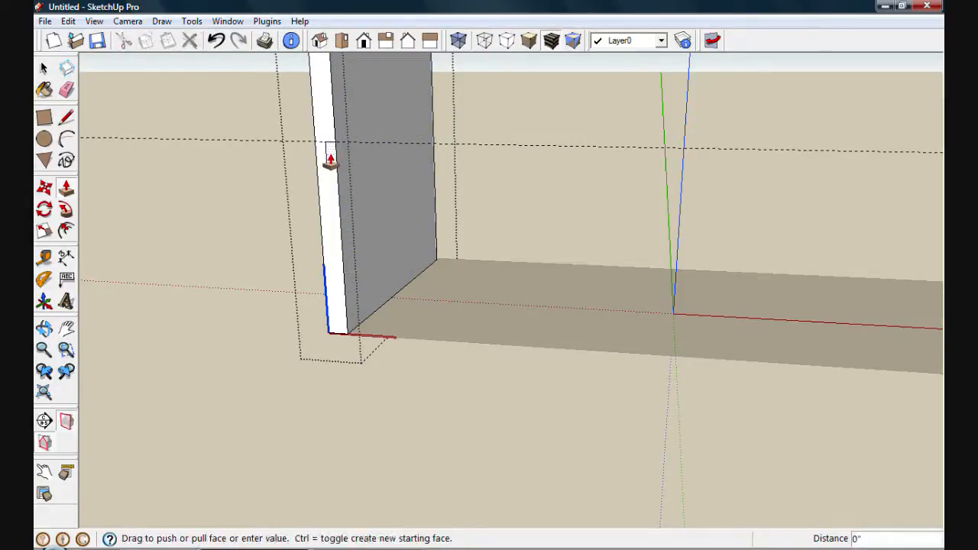
pyautogui.moveTo(330, 160); pyautogui.dragTo(440, 128)
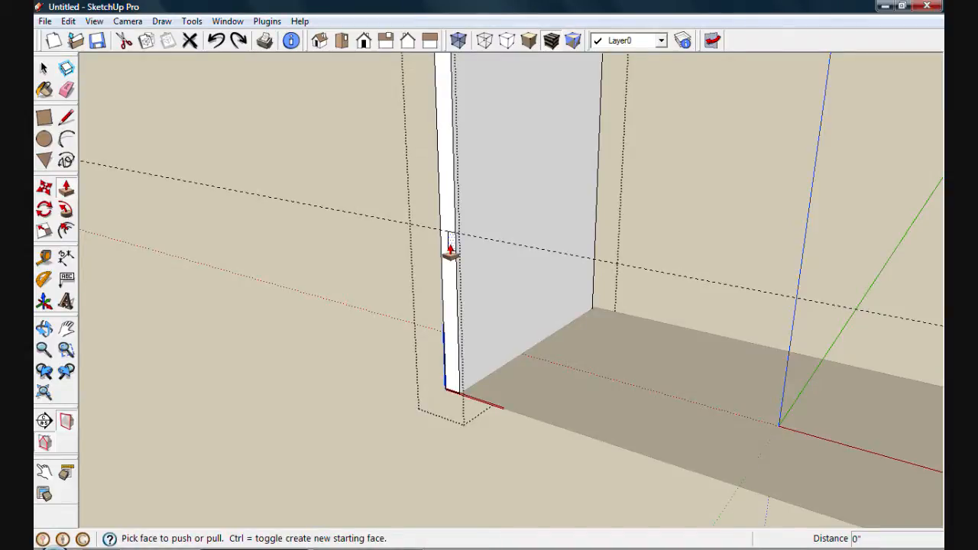
pyautogui.click(66, 116)
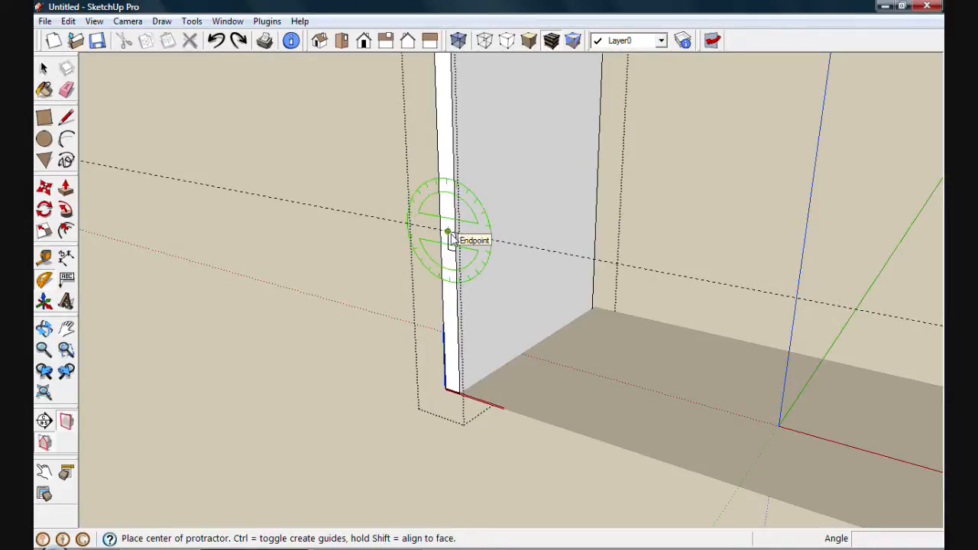
pyautogui.moveTo(427, 248)
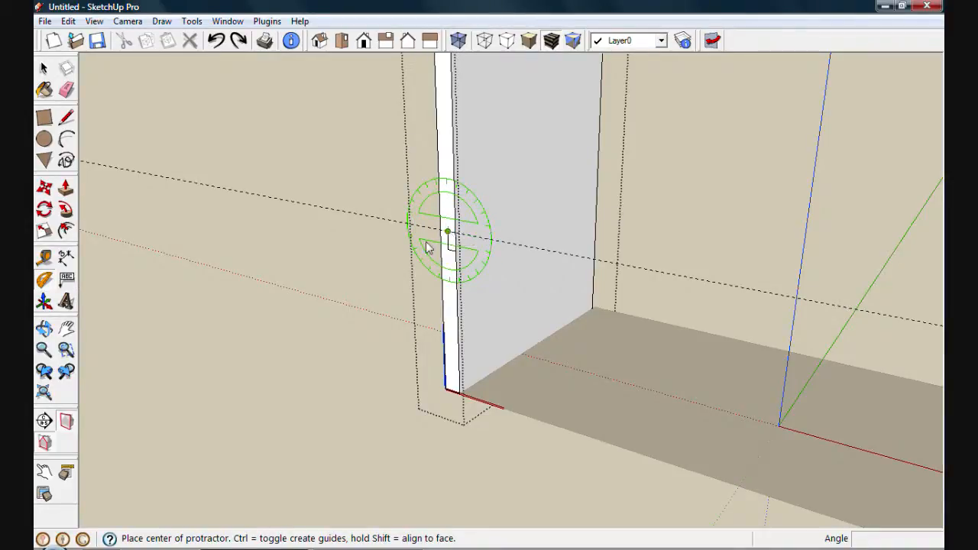
pyautogui.moveTo(321, 349)
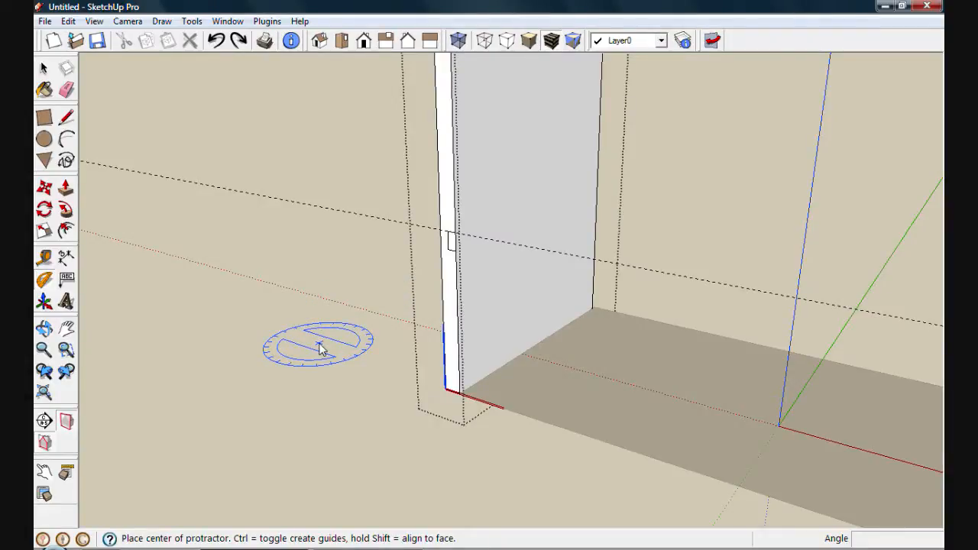
pyautogui.moveTo(122, 165)
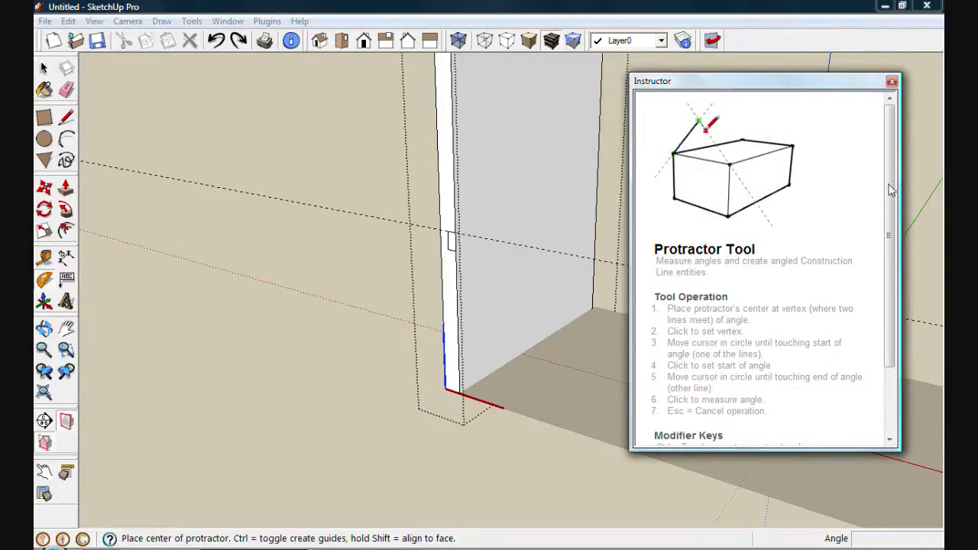
pyautogui.scroll(-3)
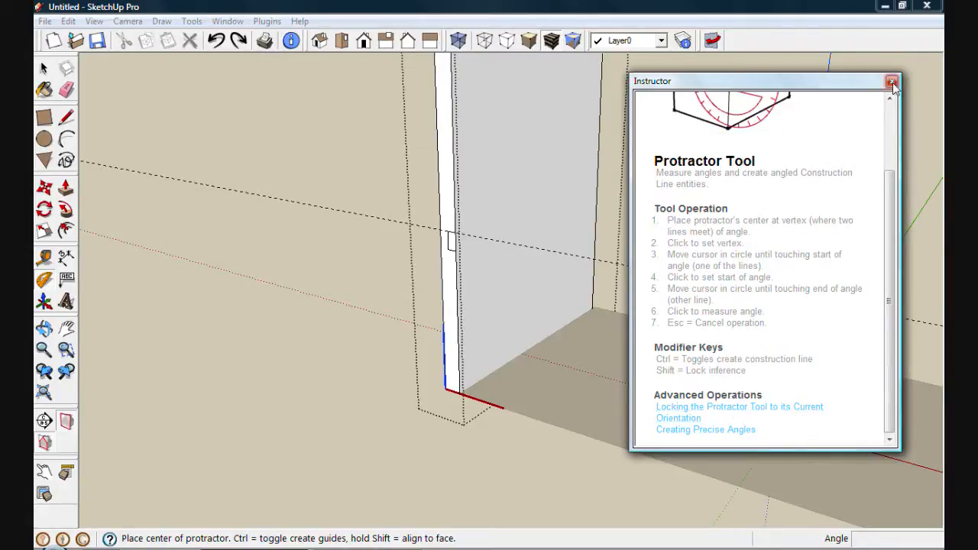
pyautogui.click(891, 81)
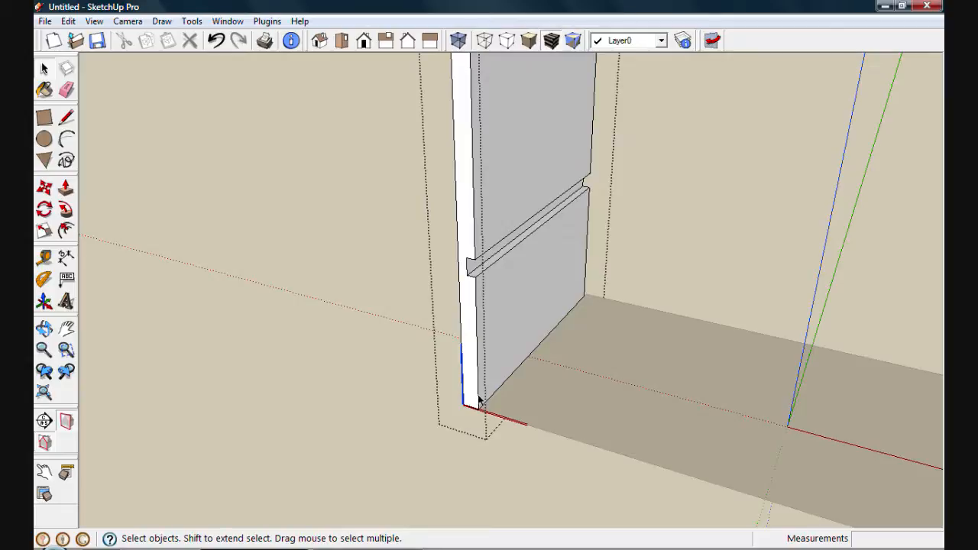
pyautogui.moveTo(545, 323)
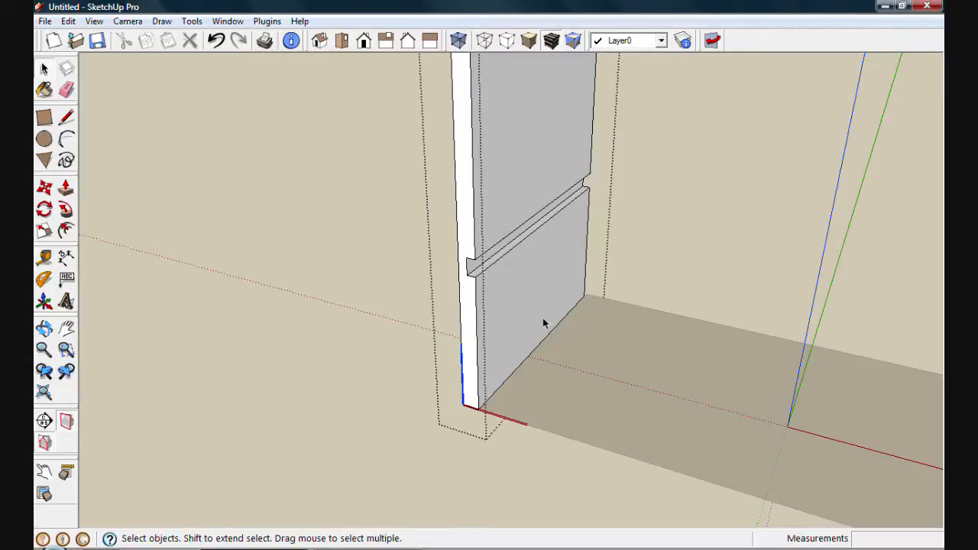
pyautogui.moveTo(538, 431)
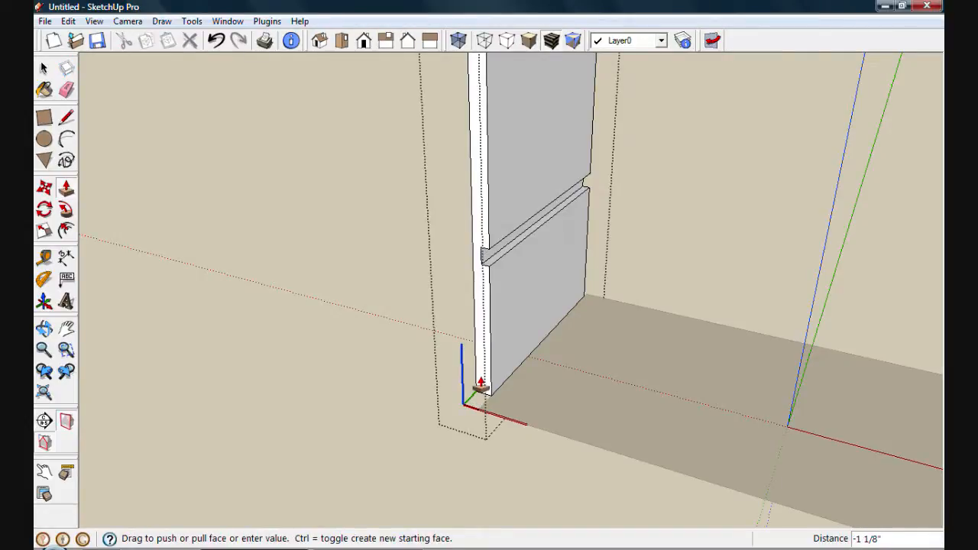
# Push the panel's front edge back by 3/4
pyautogui.write('3/4')
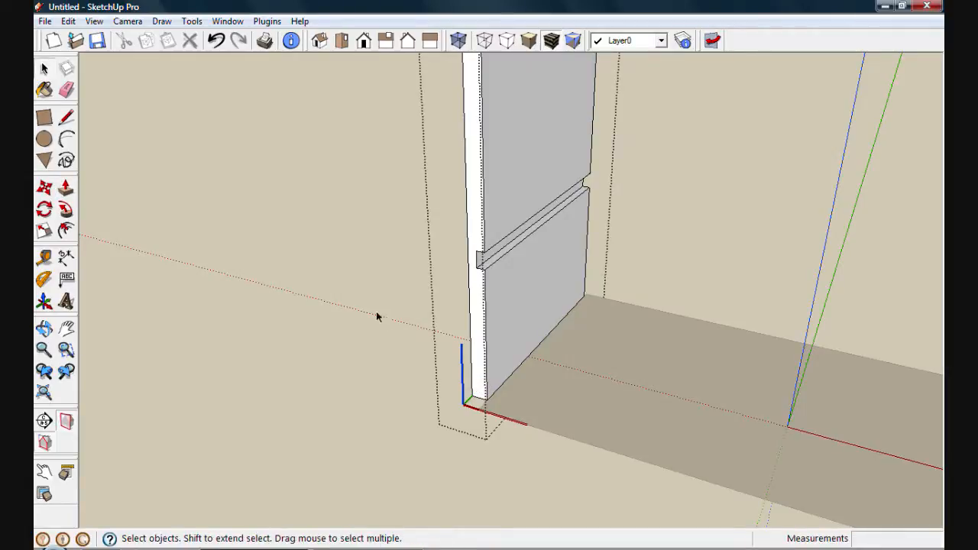
pyautogui.moveTo(312, 259)
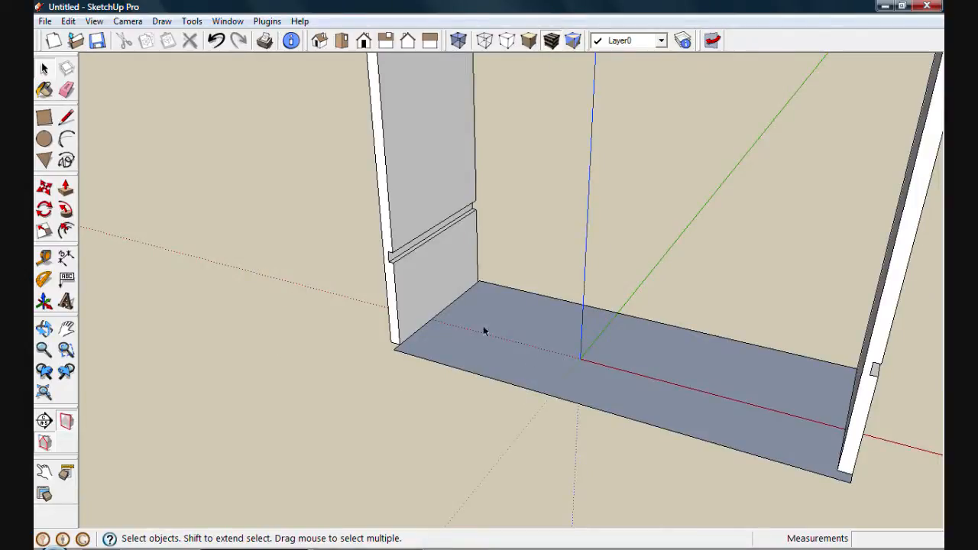
pyautogui.moveTo(530, 354)
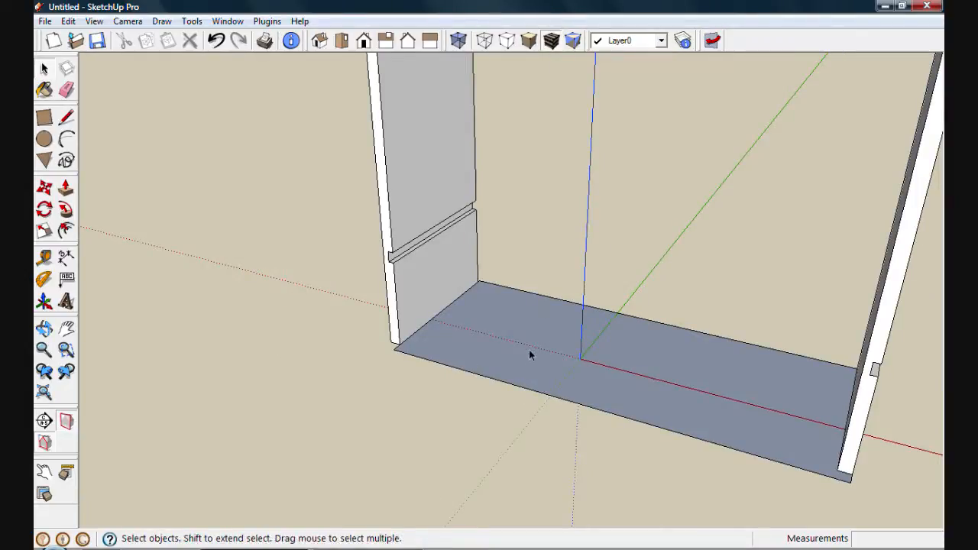
# Flip the right side panel along Component's Red so its groove faces inward
pyautogui.click(530, 355)
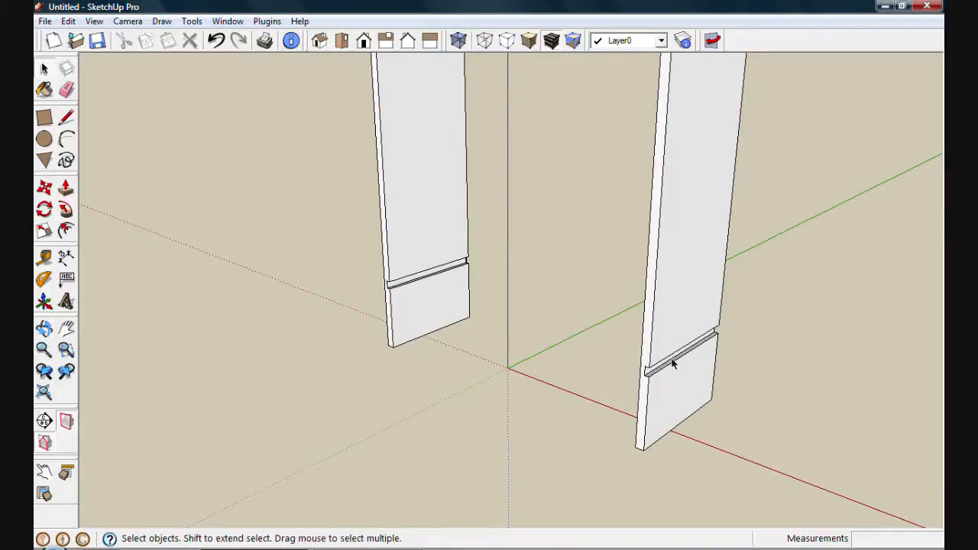
pyautogui.moveTo(449, 292)
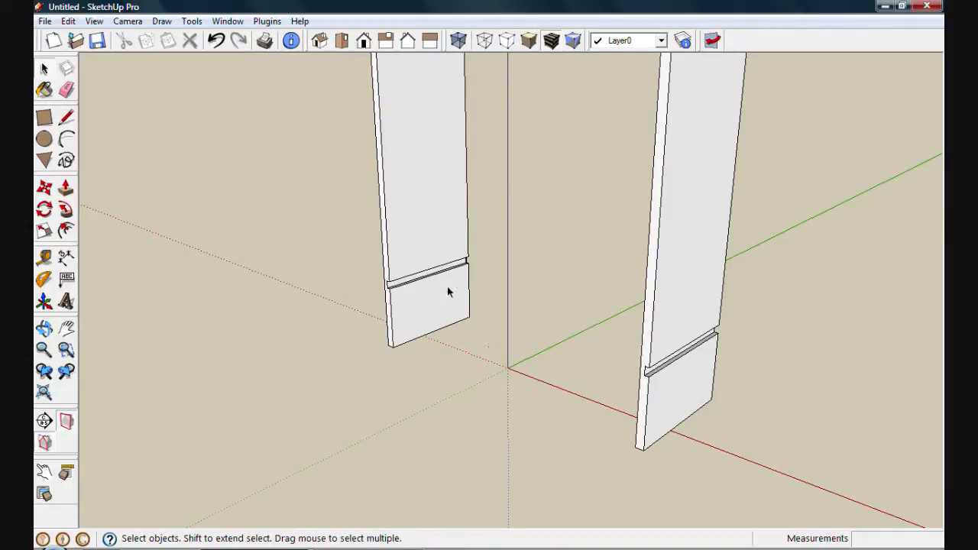
pyautogui.moveTo(455, 293)
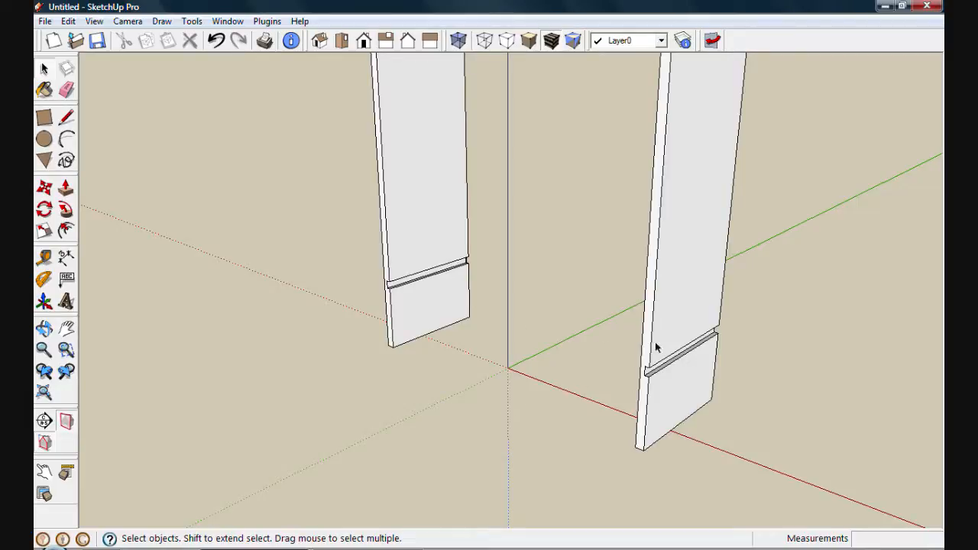
pyautogui.moveTo(588, 337)
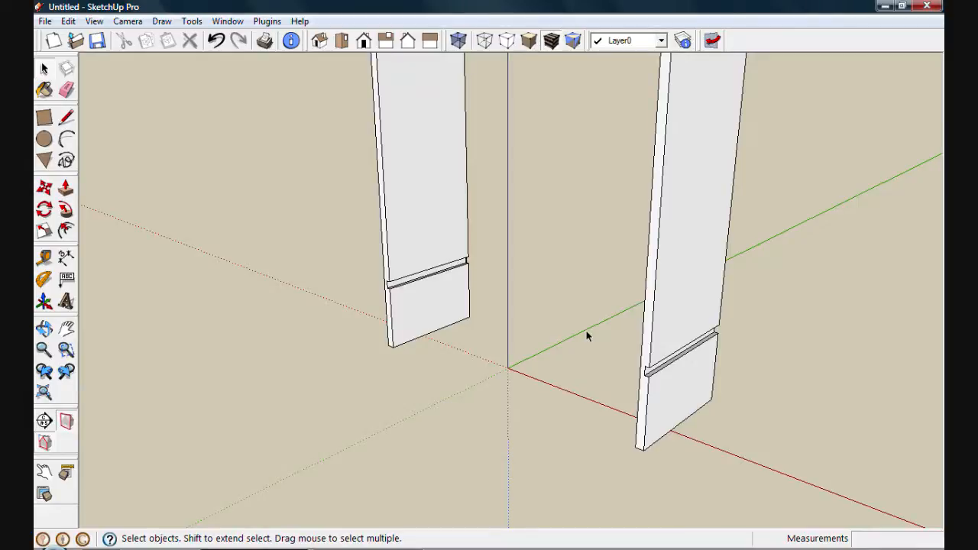
pyautogui.moveTo(678, 299)
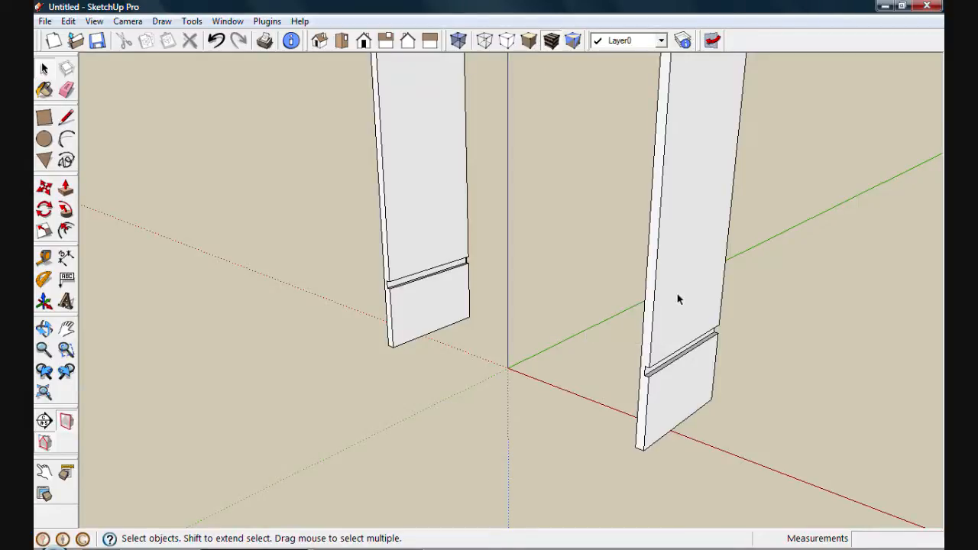
pyautogui.rightClick(679, 298)
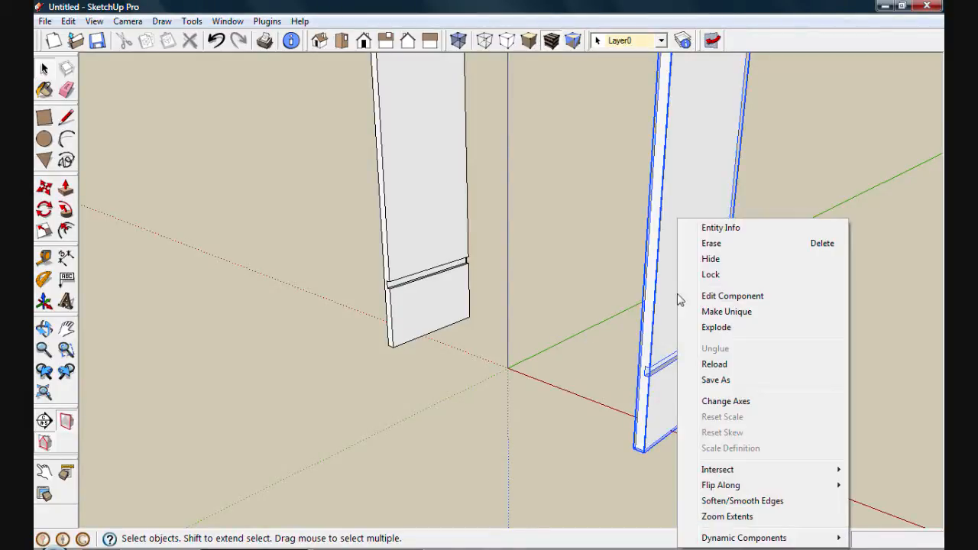
pyautogui.moveTo(720, 486)
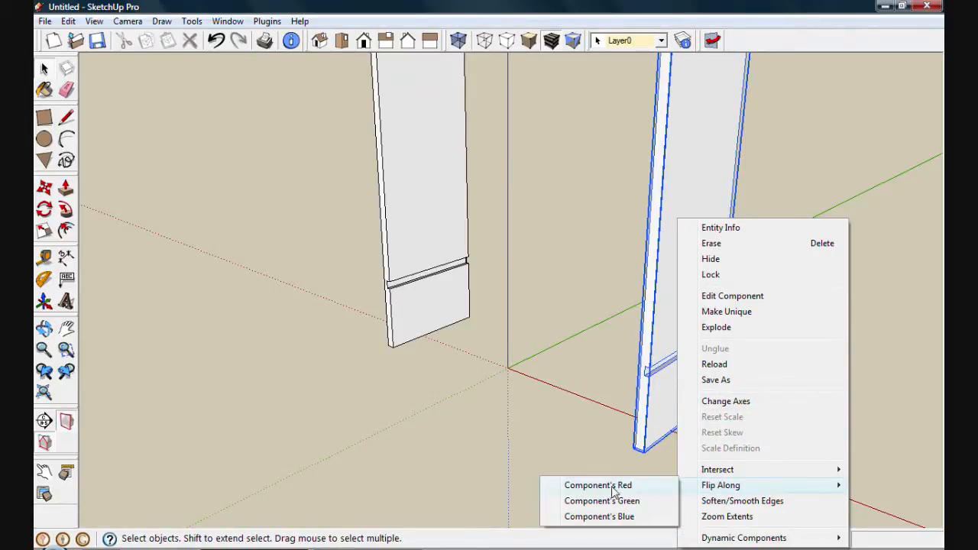
pyautogui.click(597, 486)
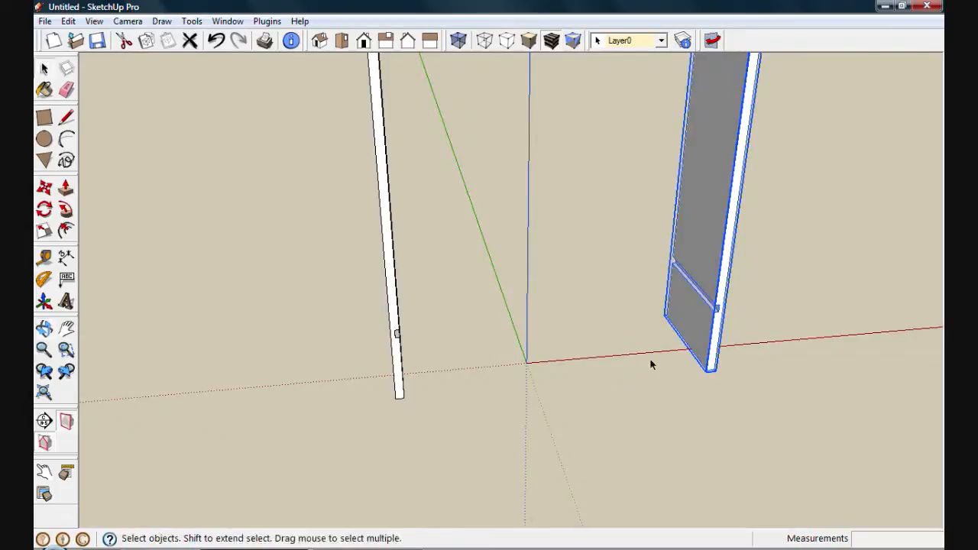
pyautogui.moveTo(691, 295)
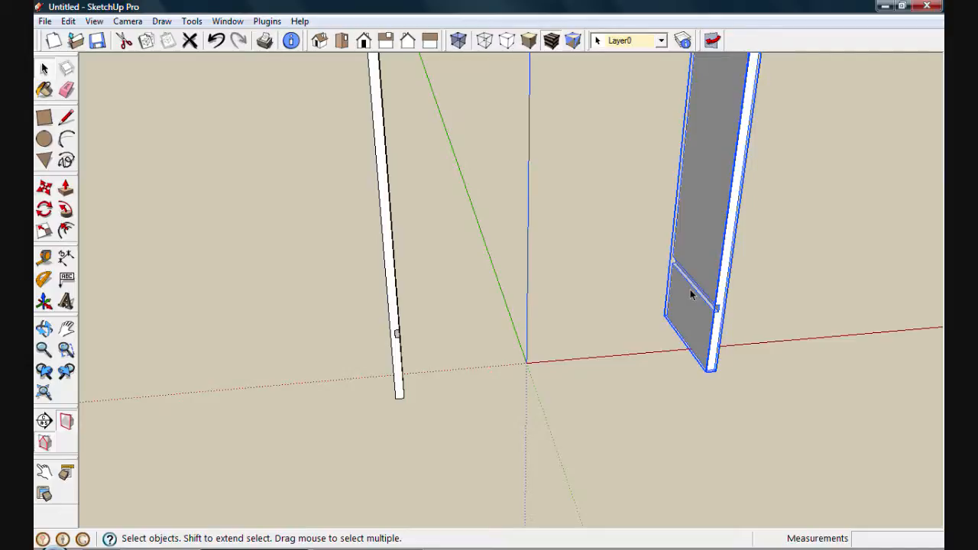
pyautogui.moveTo(611, 336)
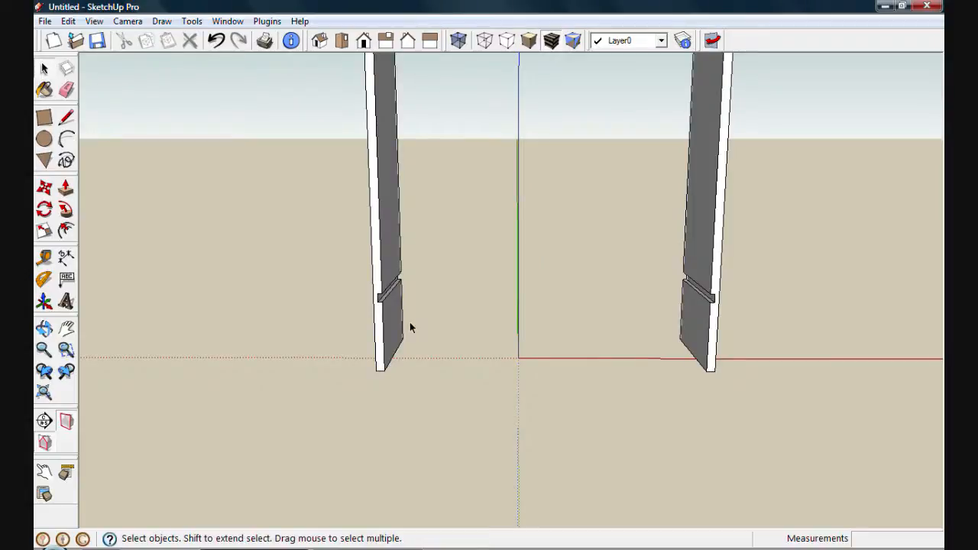
pyautogui.click(66, 116)
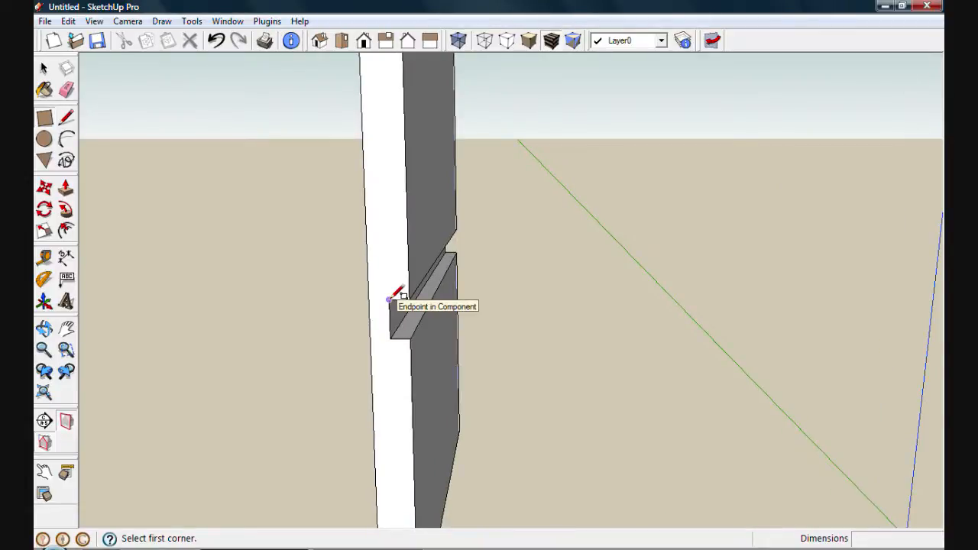
# Draw the bottom shelf rectangle between the grooves and extrude it to full depth
pyautogui.click(388, 299)
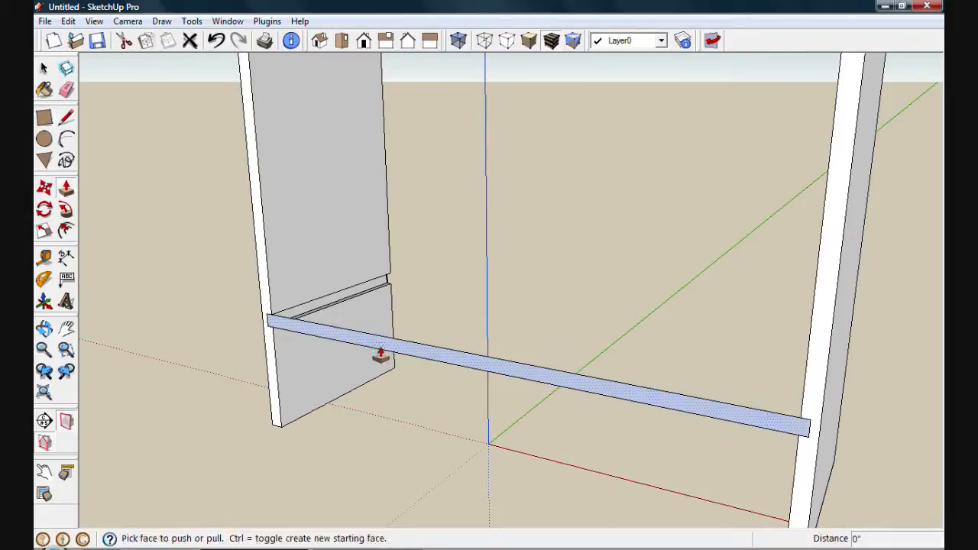
pyautogui.moveTo(379, 354); pyautogui.dragTo(400, 289)
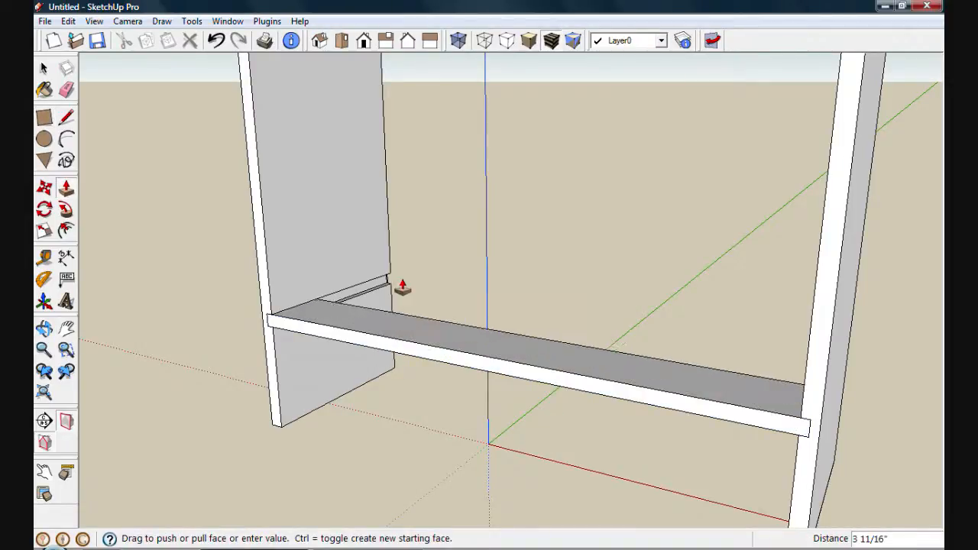
pyautogui.moveTo(400, 289); pyautogui.dragTo(390, 236)
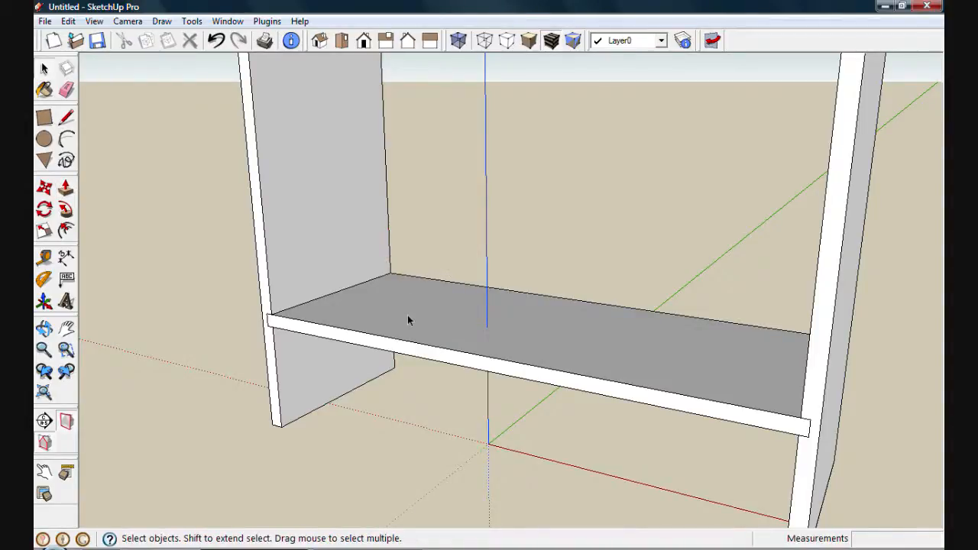
# Make the shelf board a component named 'bottom shelf'
pyautogui.click(410, 321)
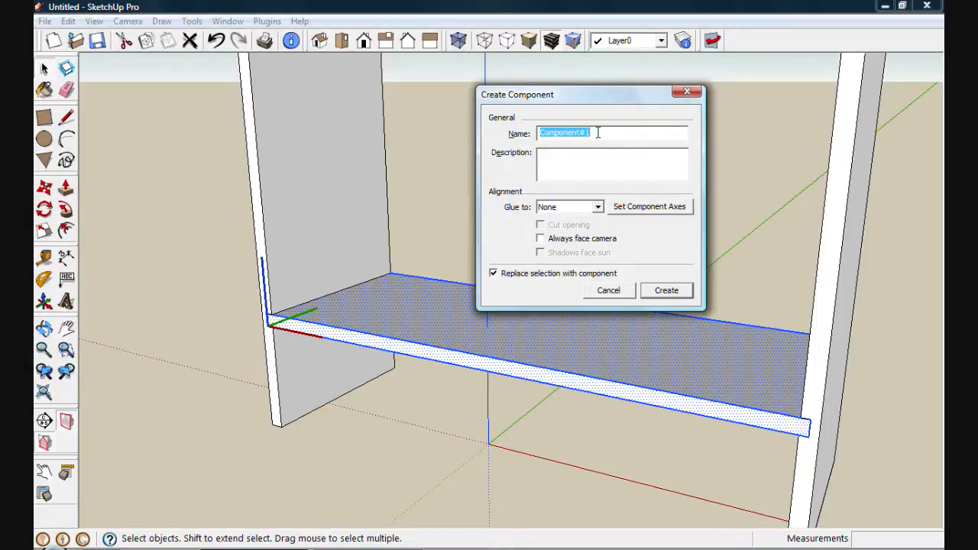
pyautogui.write('b')
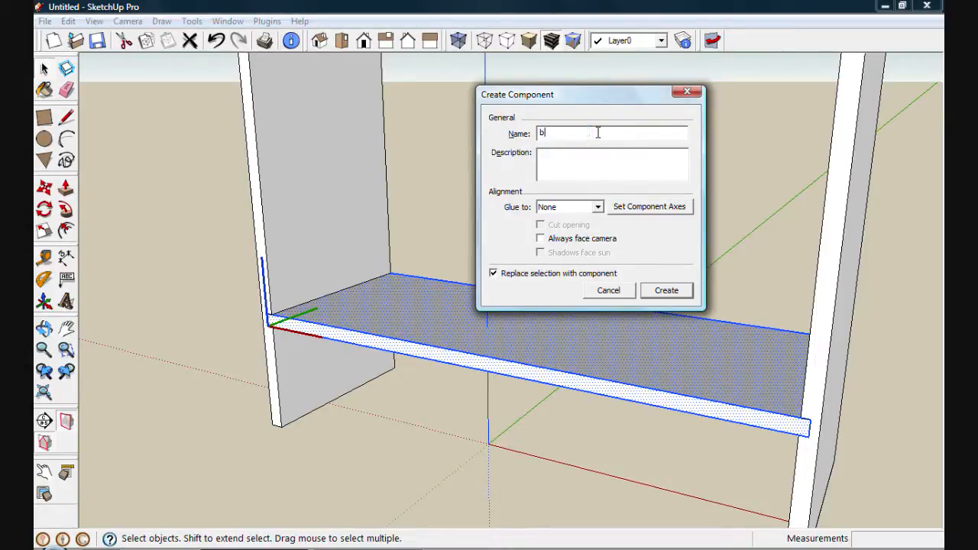
pyautogui.write('ottom')
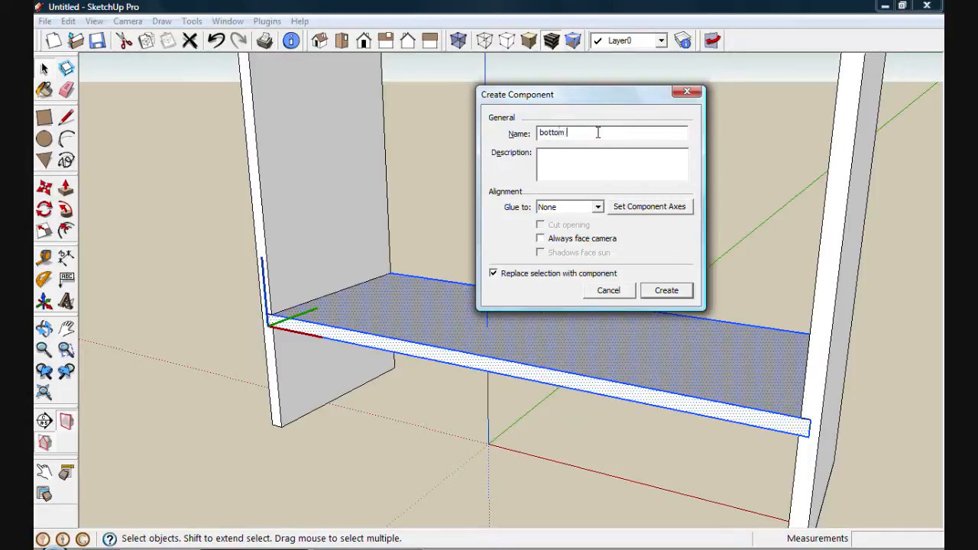
pyautogui.write('shelf')
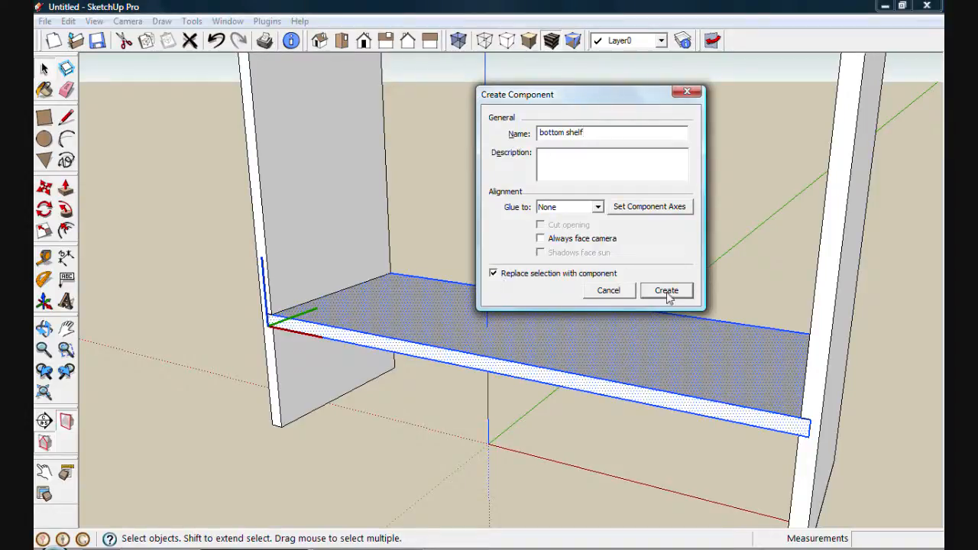
pyautogui.click(667, 290)
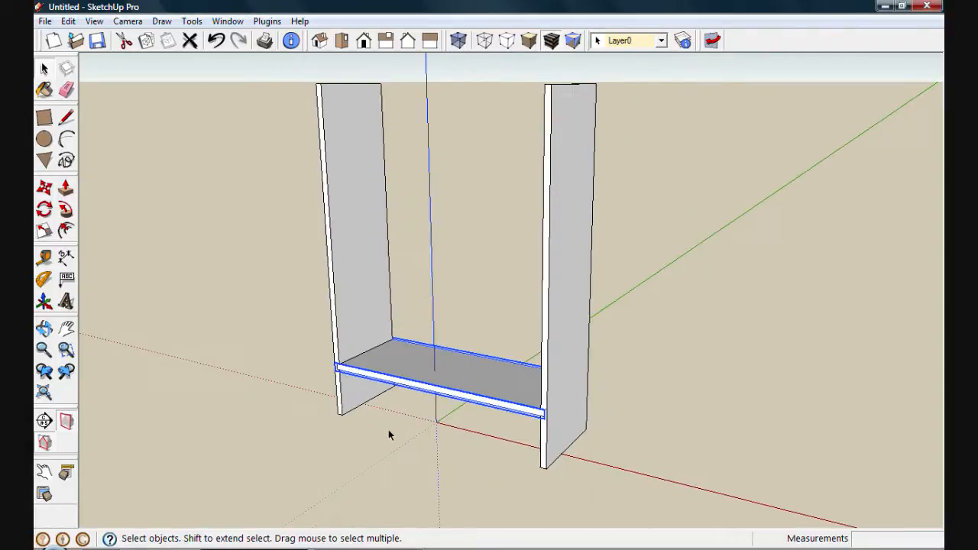
pyautogui.moveTo(354, 162)
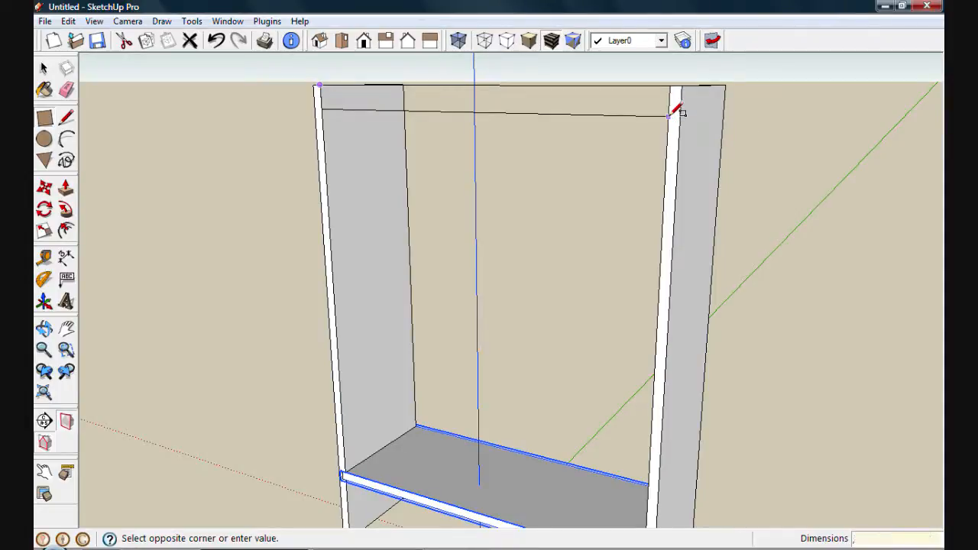
# Draw a 3/4 strip across the panel tops, extrude it into a board and select it
pyautogui.write('3/4')
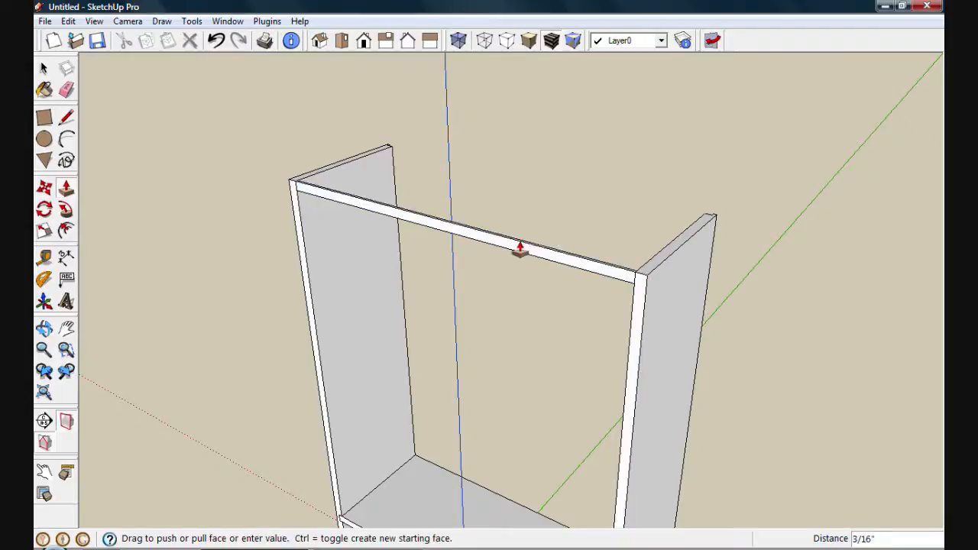
pyautogui.moveTo(519, 246); pyautogui.dragTo(535, 239)
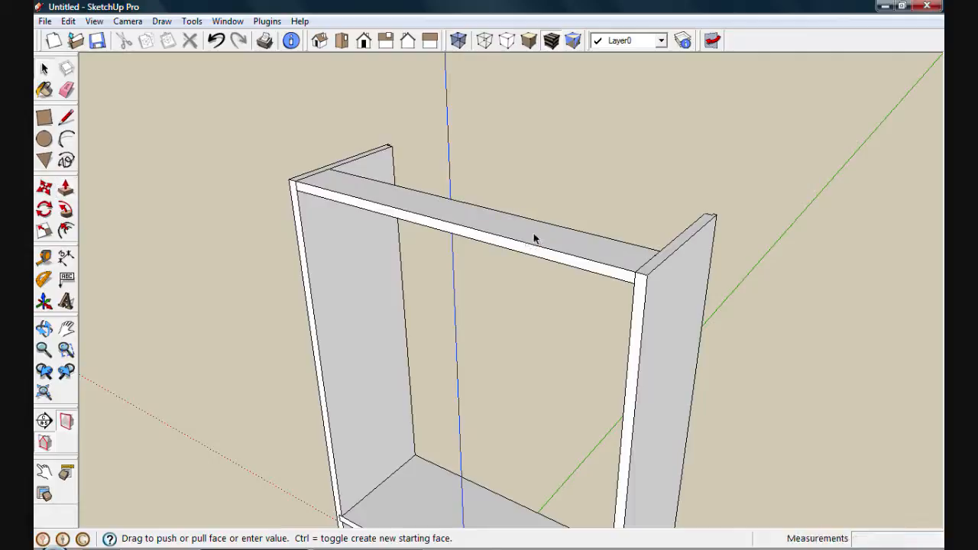
pyautogui.click(535, 237)
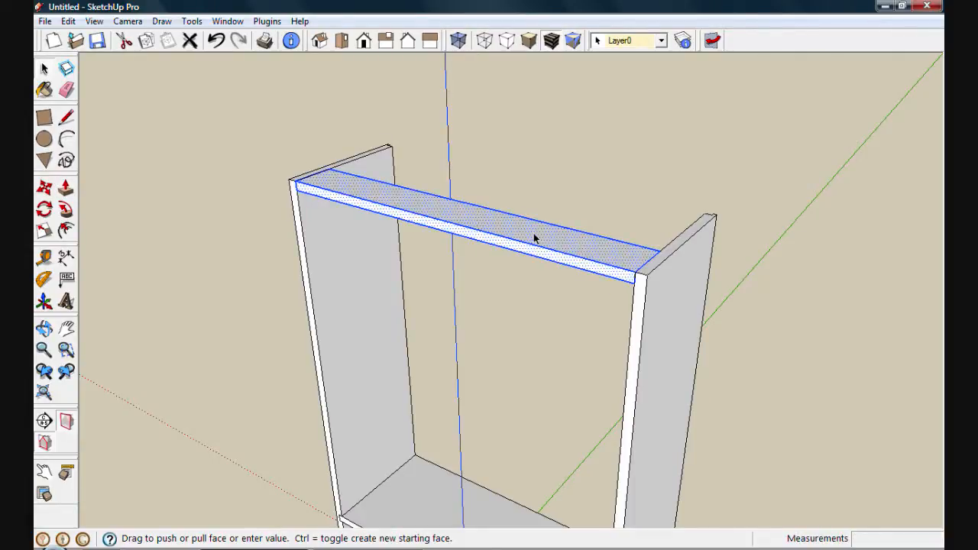
pyautogui.rightClick(535, 238)
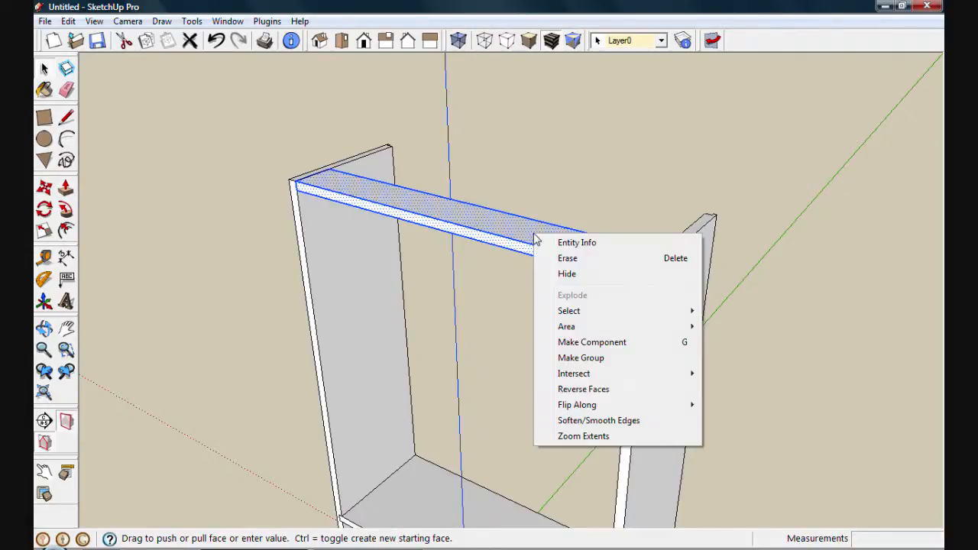
pyautogui.moveTo(593, 343)
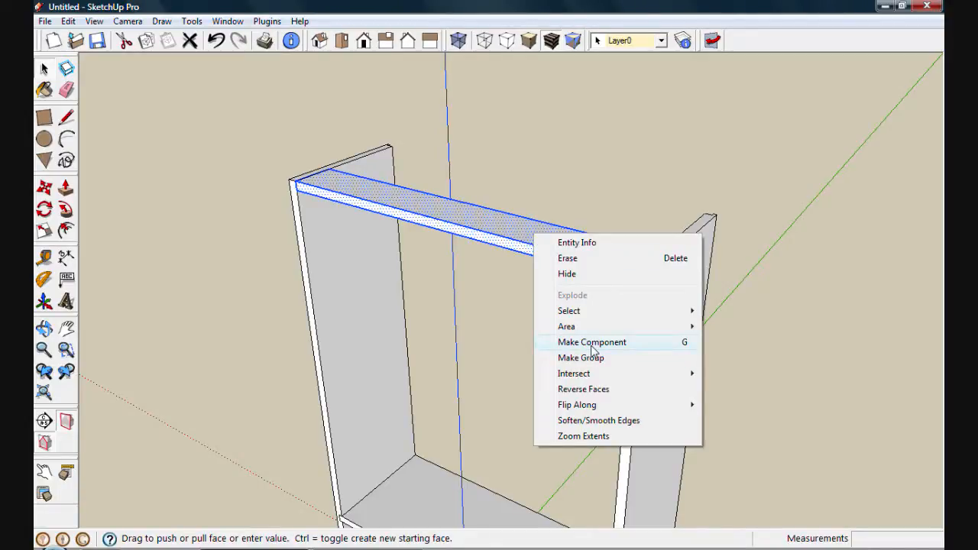
# Make the top board a component named 'cleat' via the context menu
pyautogui.click(592, 342)
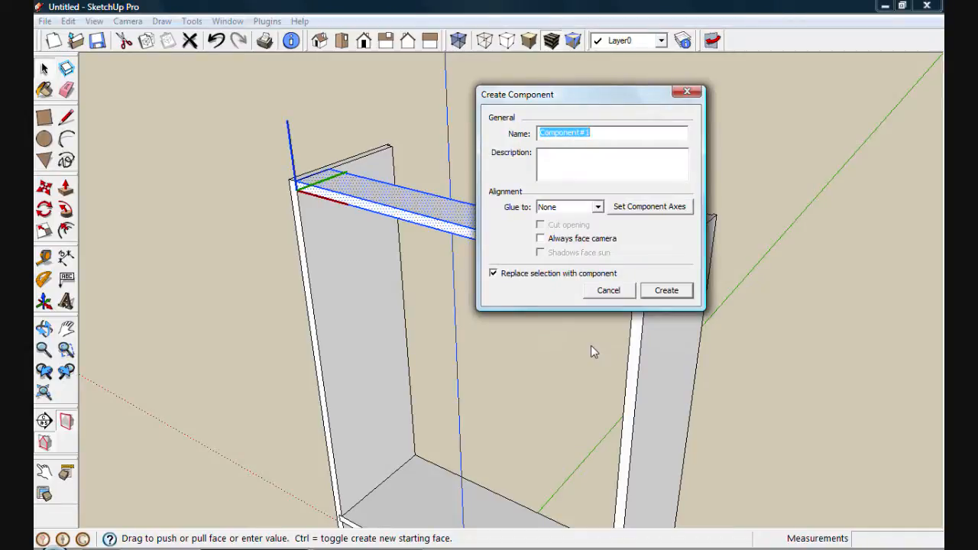
pyautogui.write('cleat')
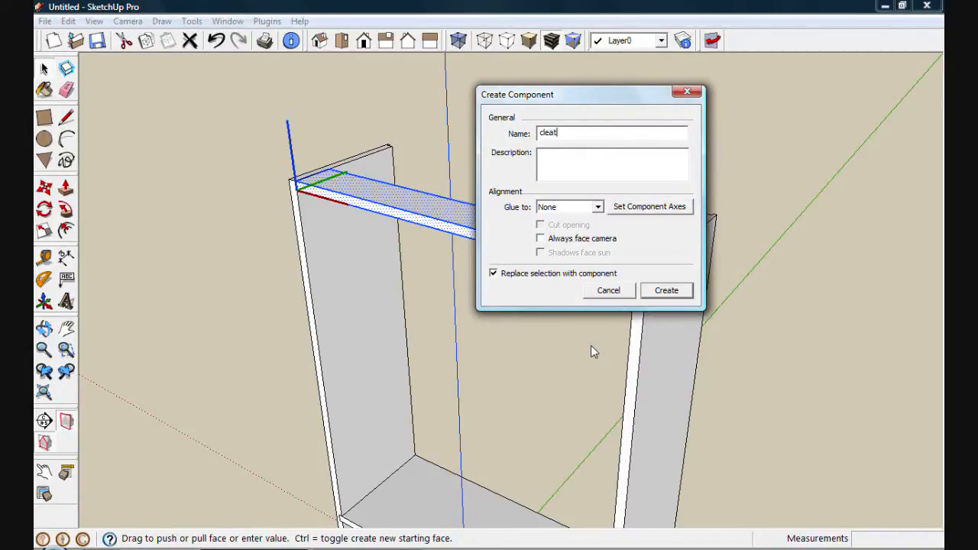
pyautogui.moveTo(544, 286)
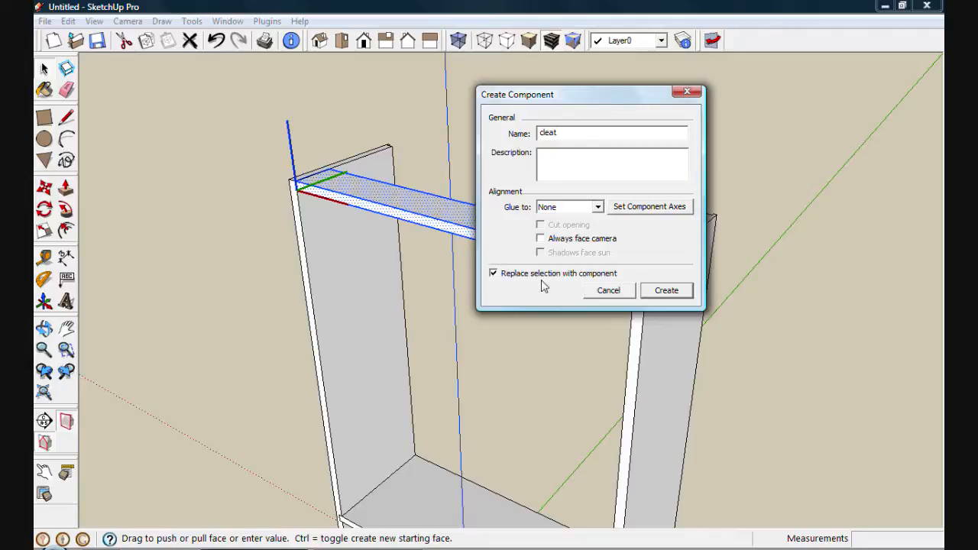
pyautogui.click(666, 290)
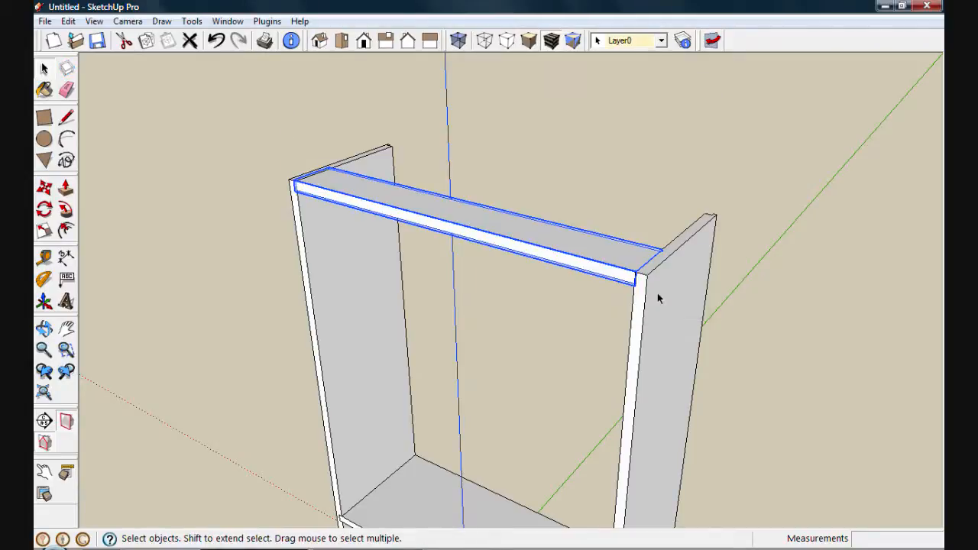
pyautogui.moveTo(376, 192)
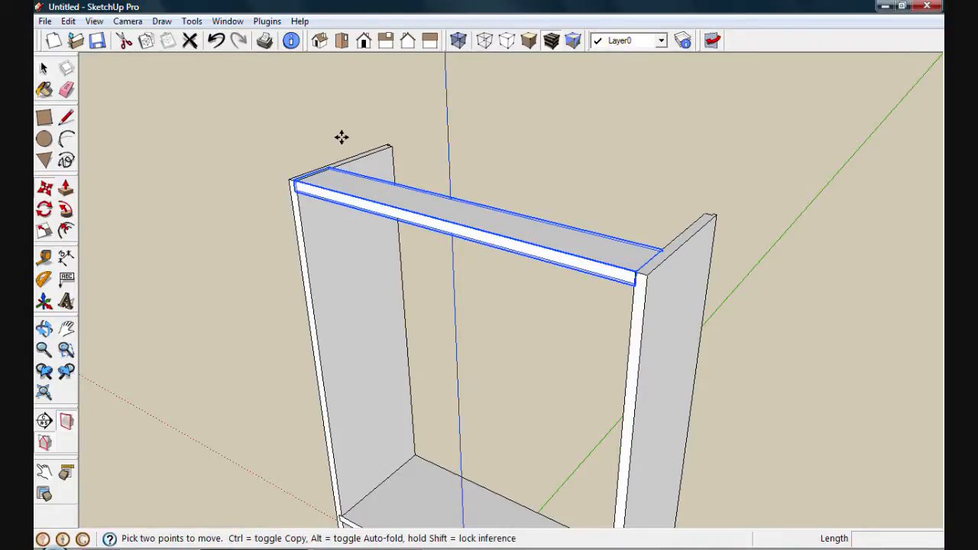
pyautogui.moveTo(336, 144)
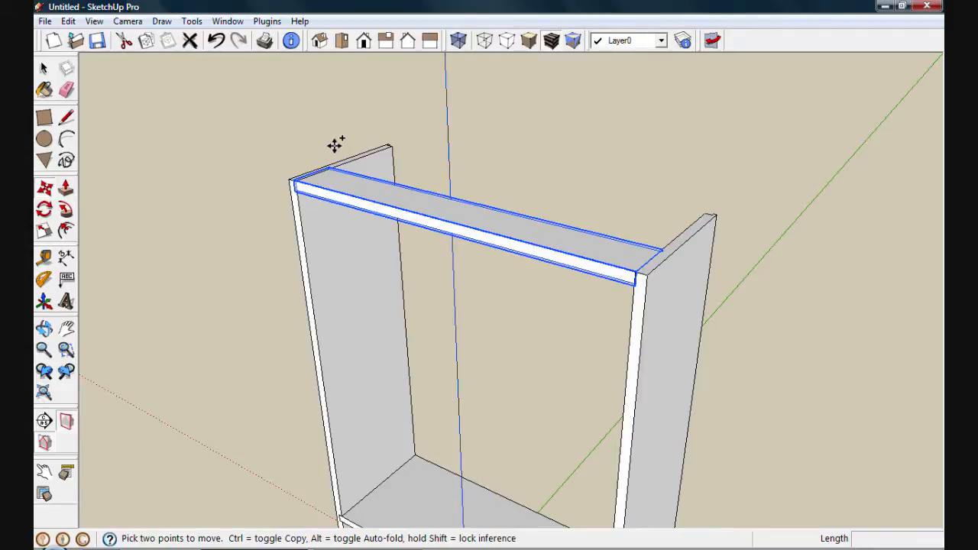
pyautogui.moveTo(330, 167)
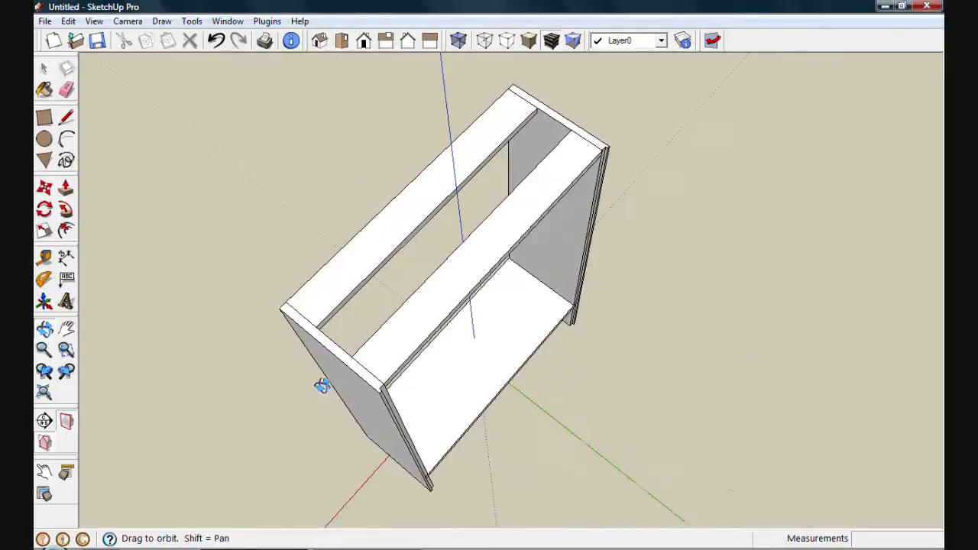
# Extrude the rear panel into place and make it a component named 'back'
pyautogui.moveTo(324, 385); pyautogui.dragTo(468, 275)
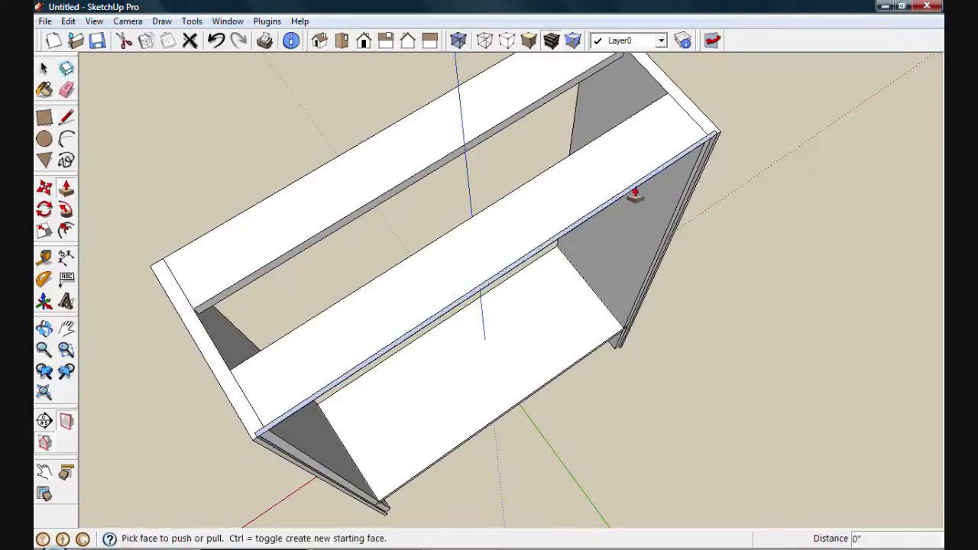
pyautogui.moveTo(634, 195); pyautogui.dragTo(629, 328)
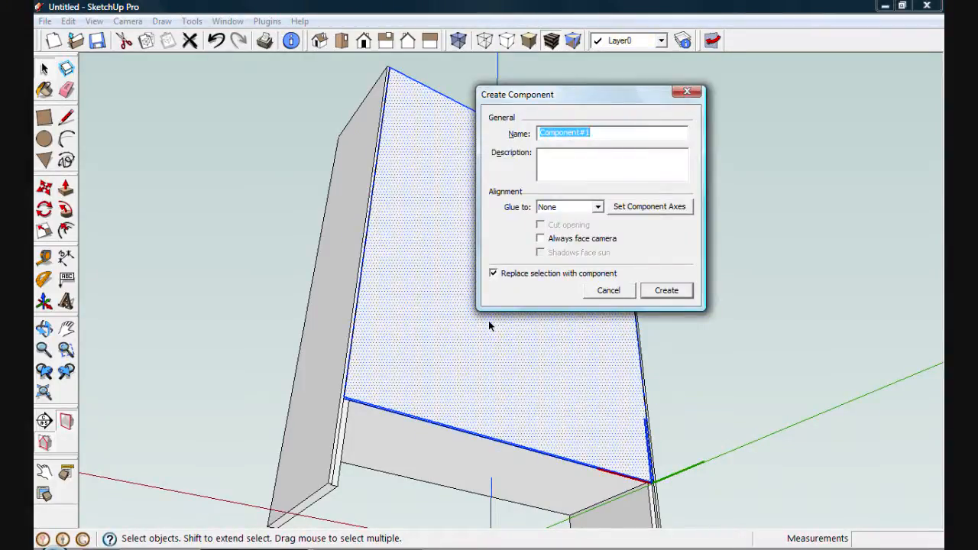
pyautogui.write('back')
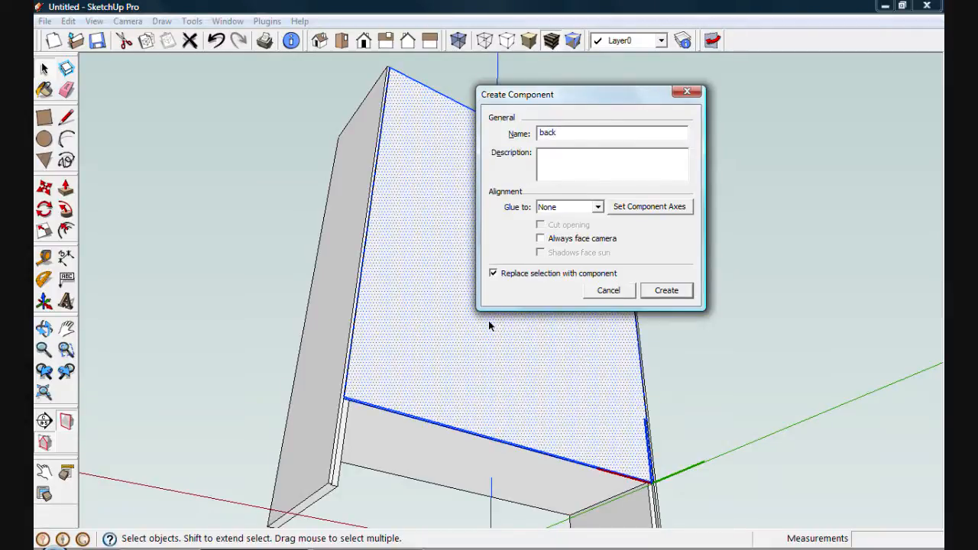
pyautogui.click(667, 290)
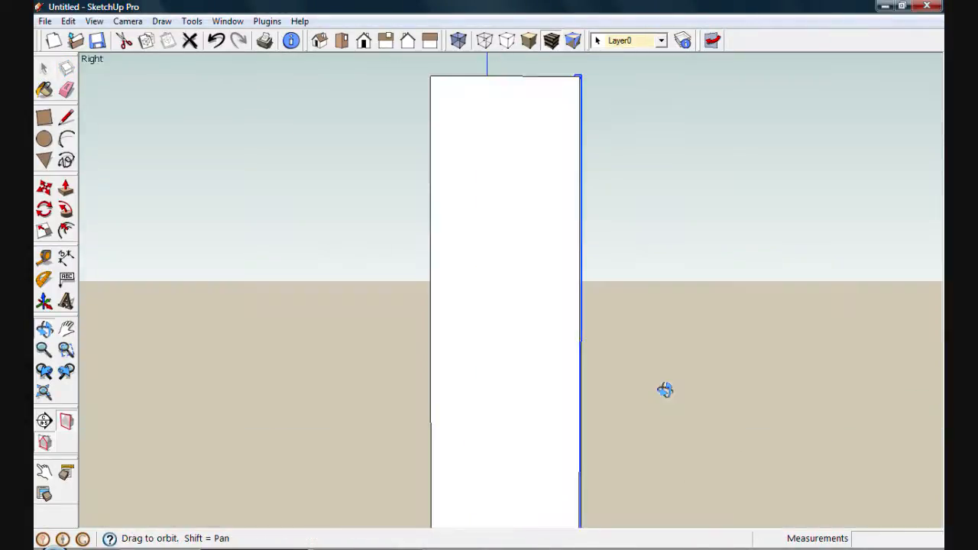
# Divide the left side panel's front edge into 4 equal segments
pyautogui.moveTo(665, 389); pyautogui.dragTo(602, 292)
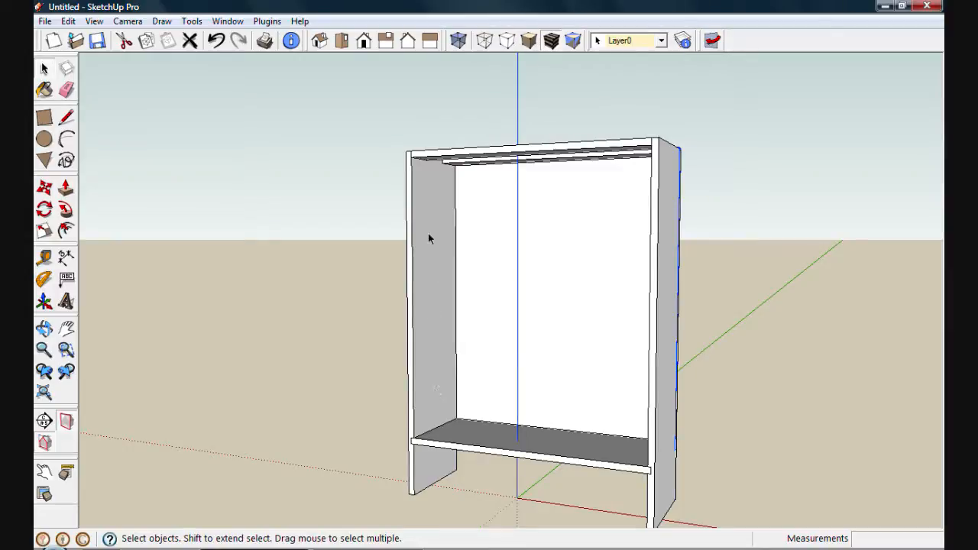
pyautogui.moveTo(428, 220)
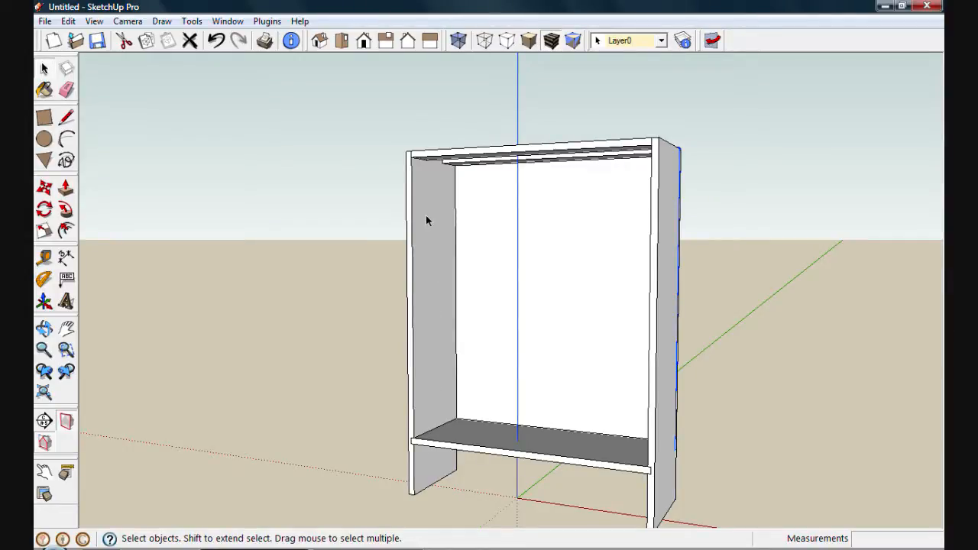
pyautogui.moveTo(426, 404)
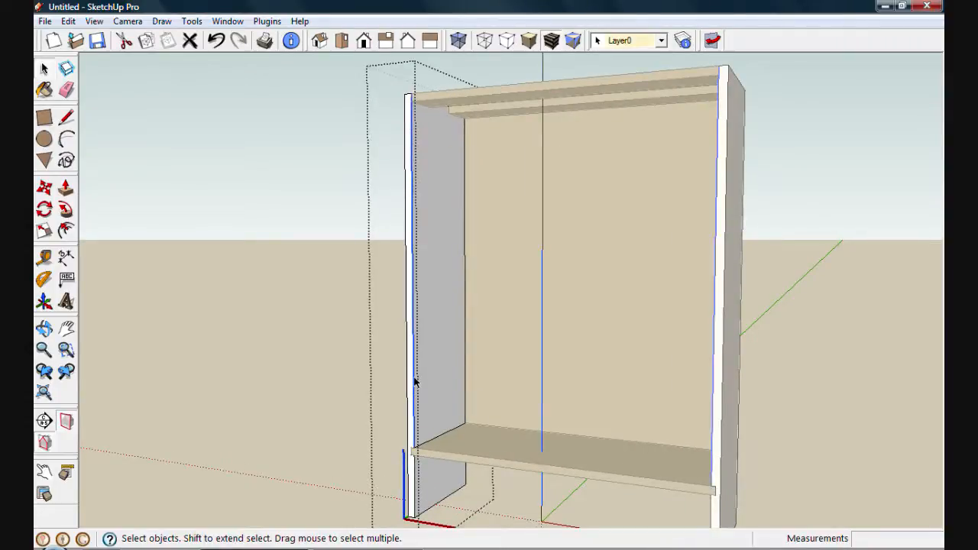
pyautogui.rightClick(416, 380)
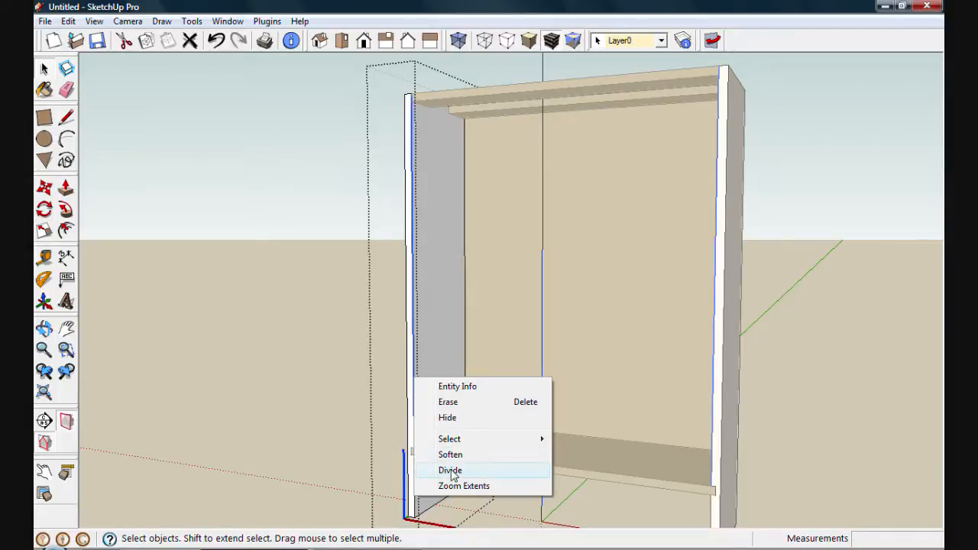
pyautogui.click(450, 471)
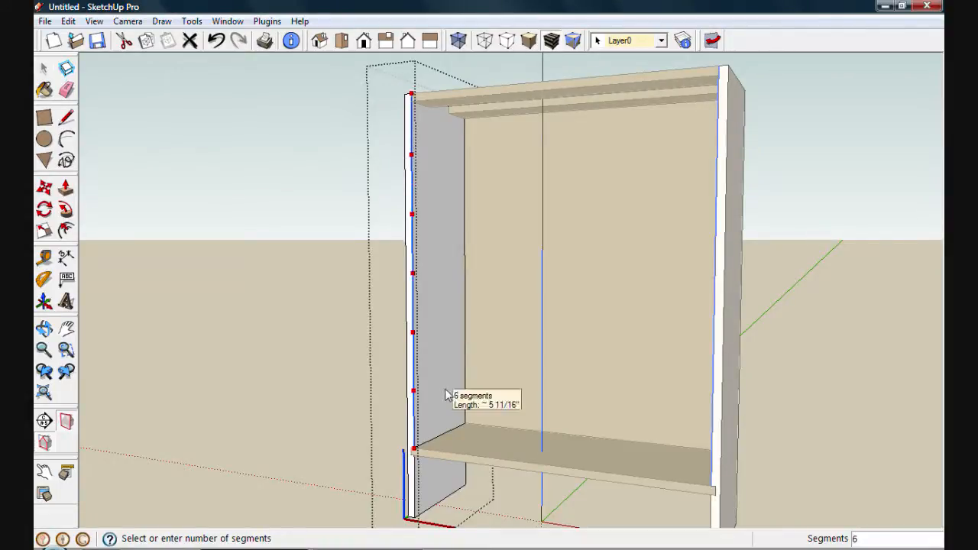
pyautogui.write('4')
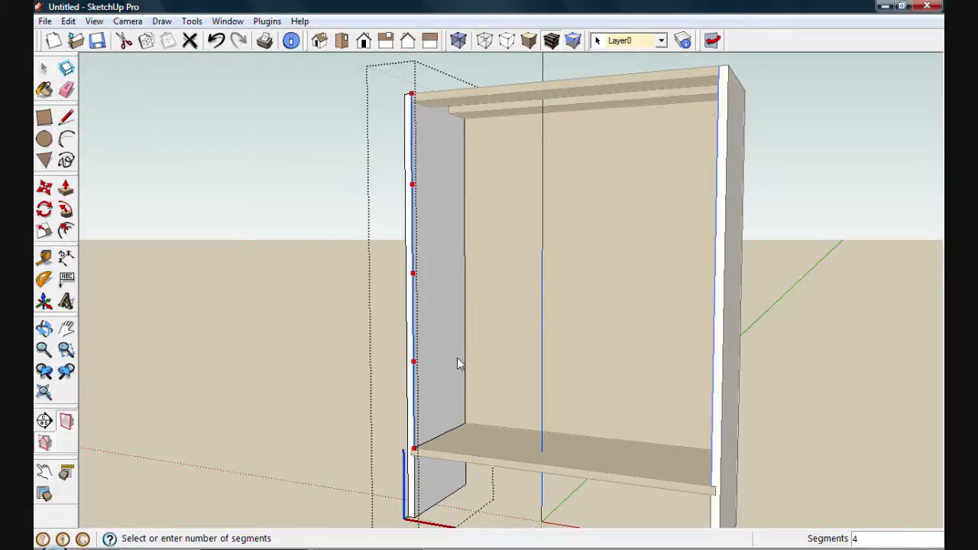
pyautogui.moveTo(457, 364)
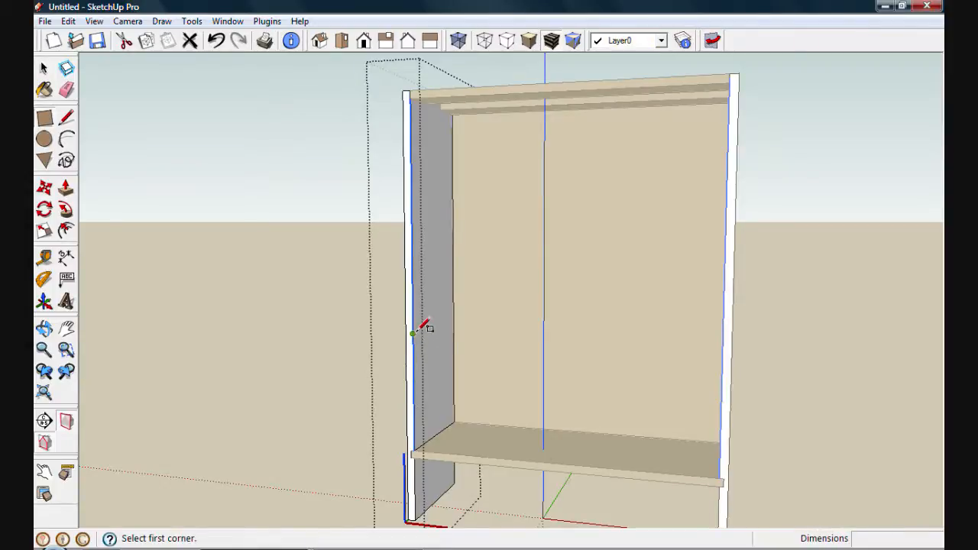
pyautogui.moveTo(421, 201)
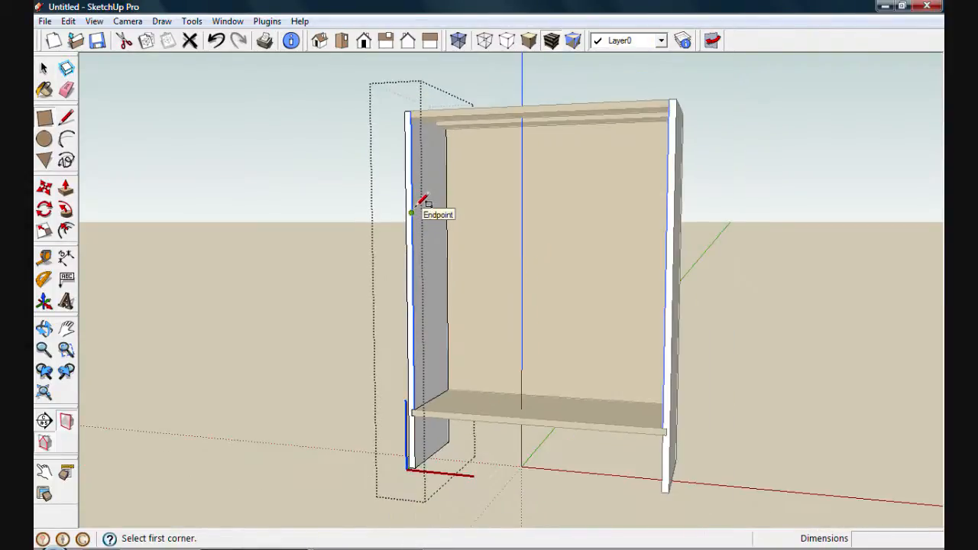
pyautogui.click(43, 68)
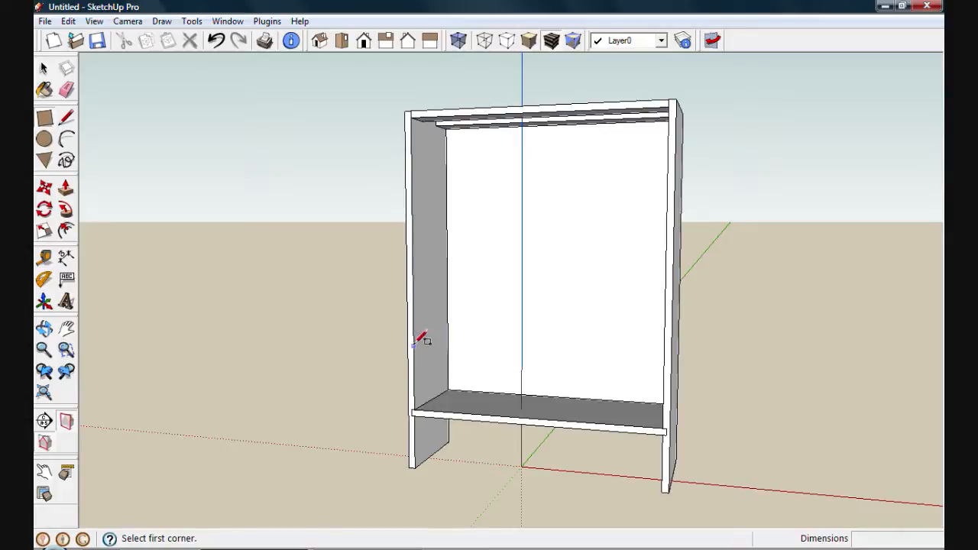
# Draw a middle shelf at a division mark and make it a component named 'shelf'
pyautogui.click(419, 343)
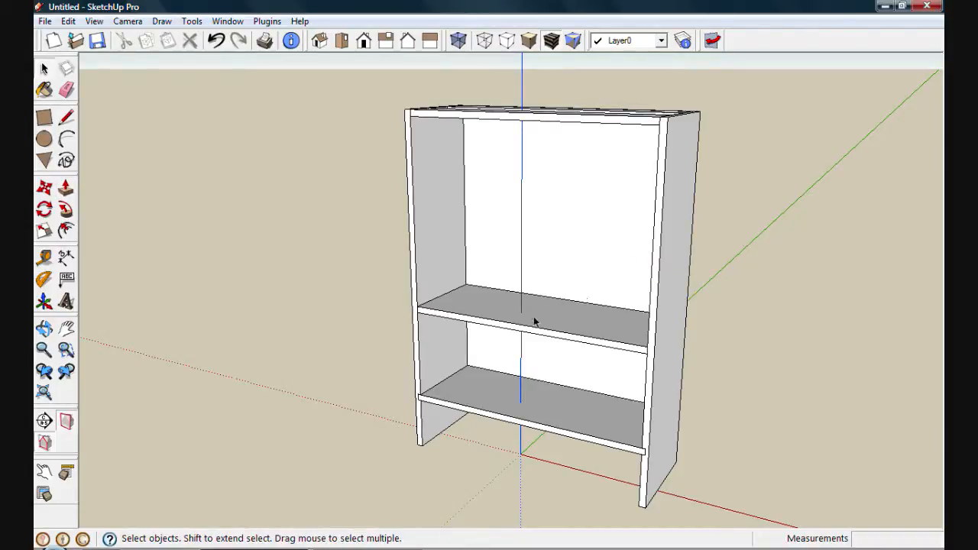
pyautogui.click(534, 321)
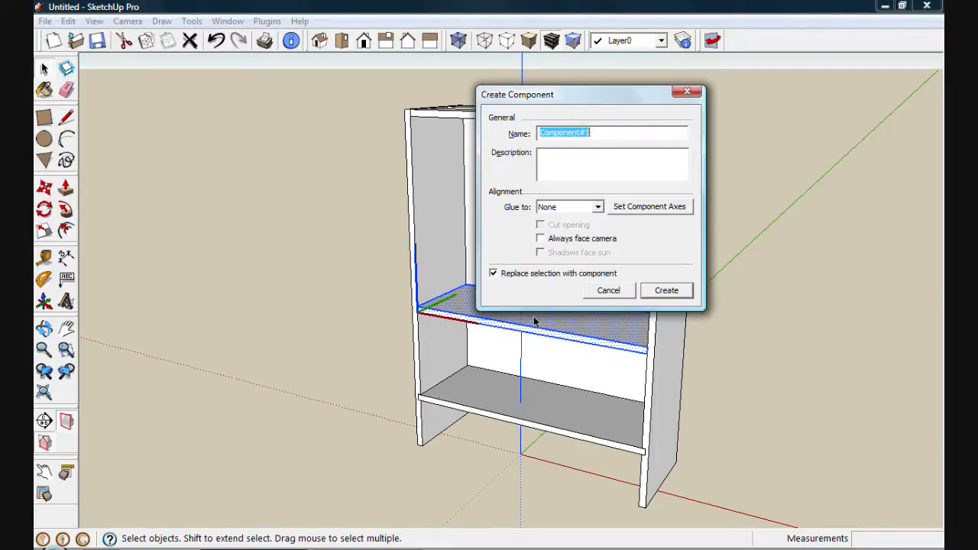
pyautogui.write('shelf')
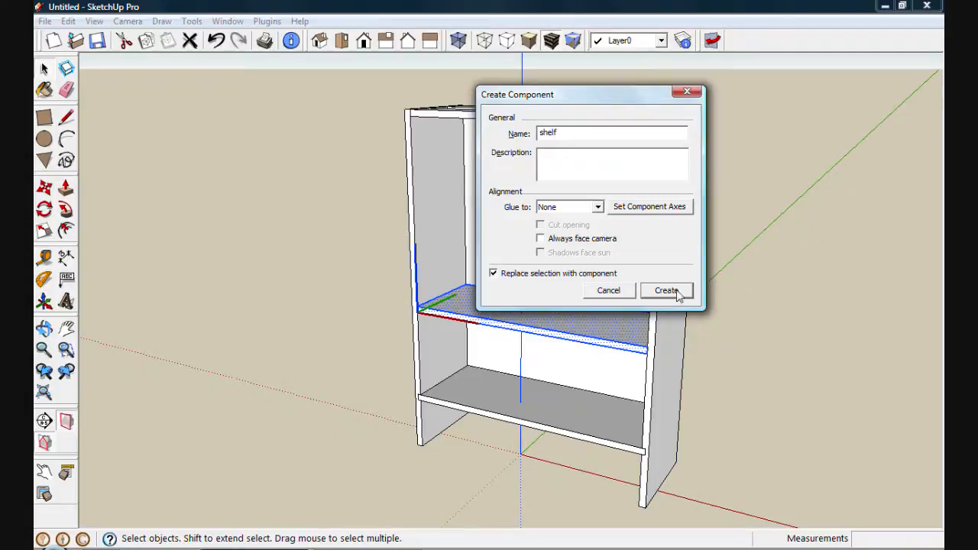
pyautogui.click(666, 291)
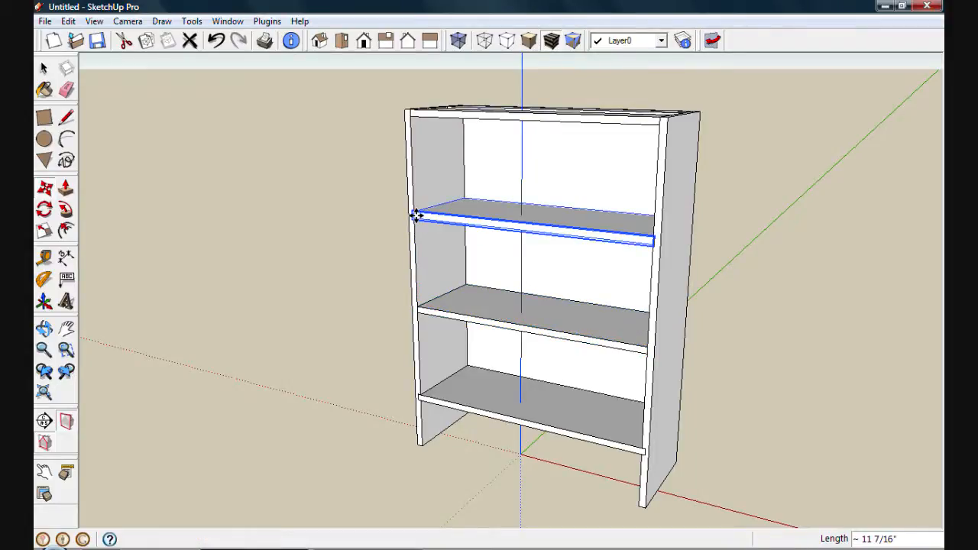
# Copy the shelf up one division as a 4x array to fill the upper positions
pyautogui.scroll(-3)
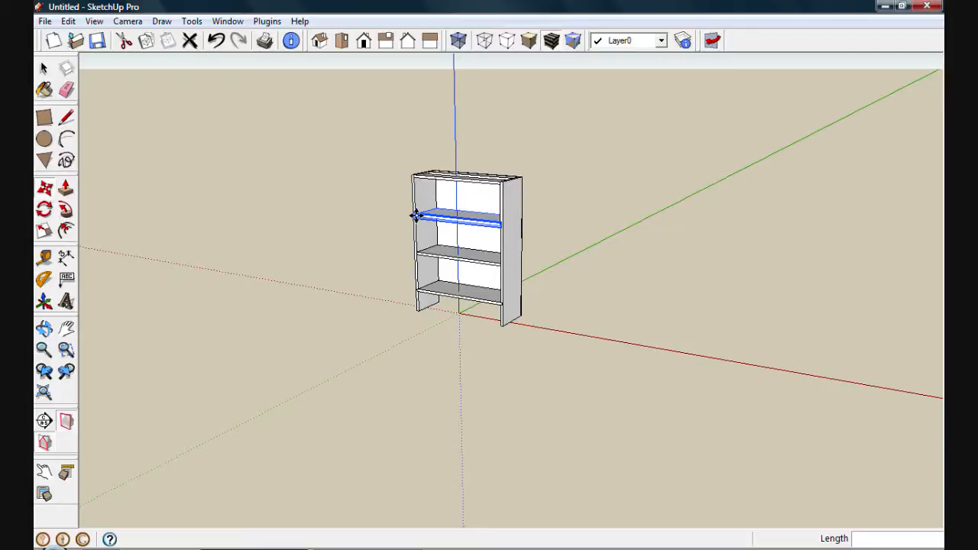
pyautogui.write('4x')
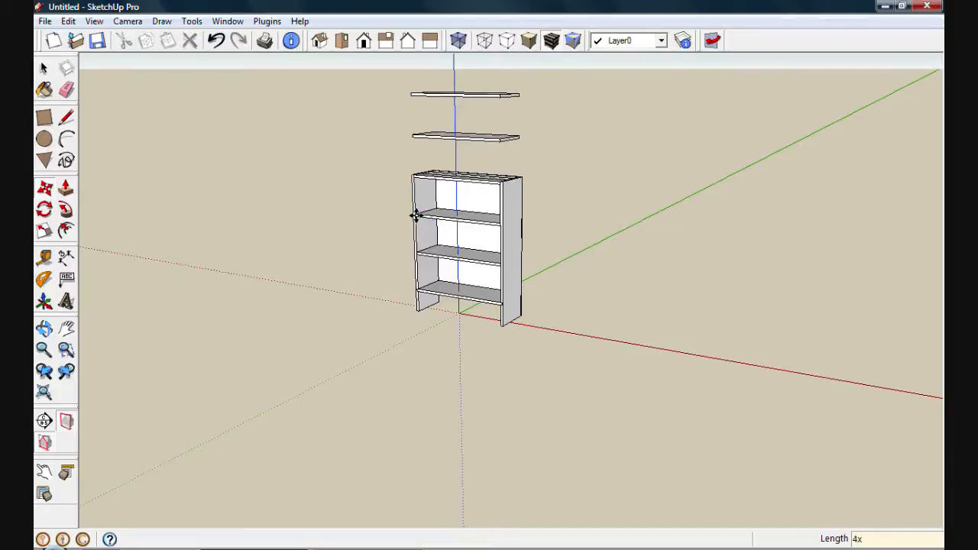
pyautogui.moveTo(427, 118)
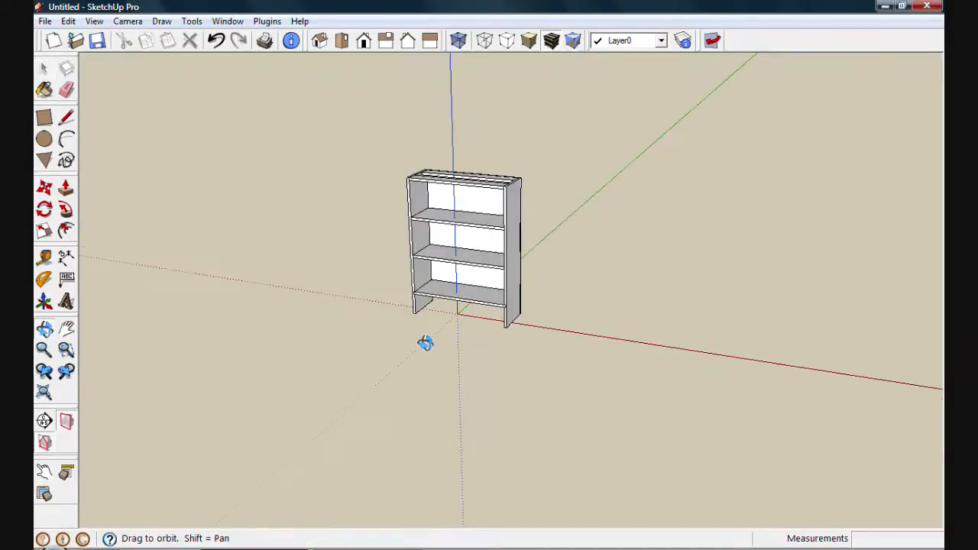
pyautogui.moveTo(425, 342); pyautogui.dragTo(418, 334)
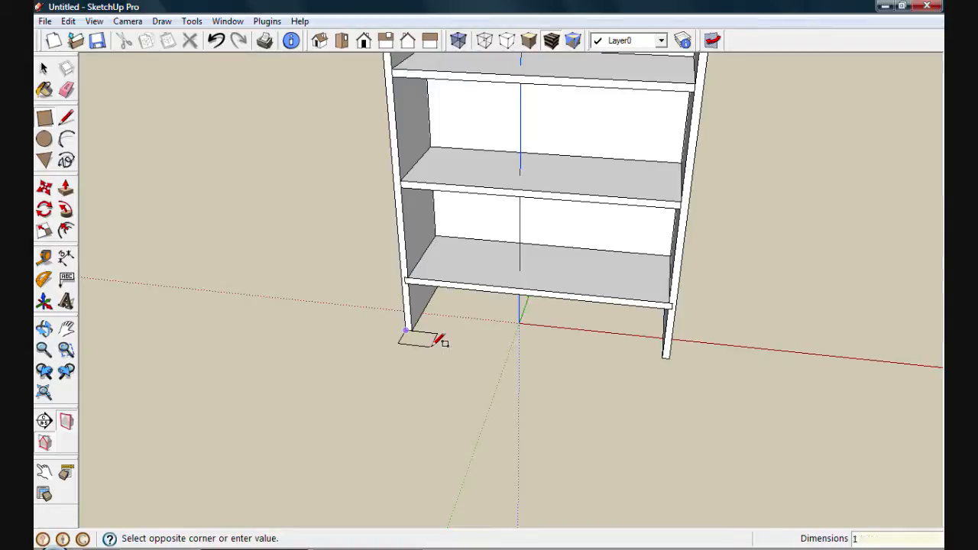
# Draw a 1.5 x 3/4 front stile at the base corner, extrude it up and name the component 'stile'
pyautogui.write('1.5,3/4')
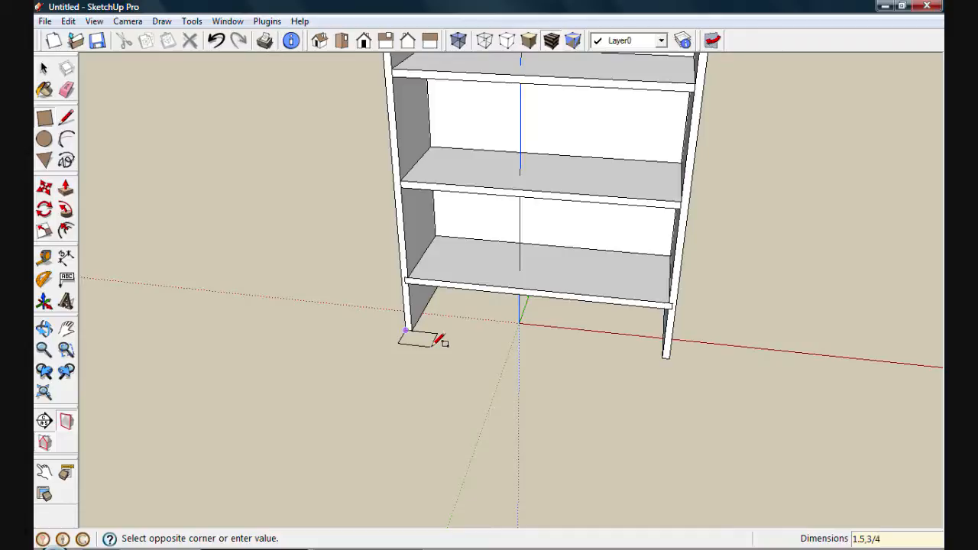
pyautogui.click(440, 346)
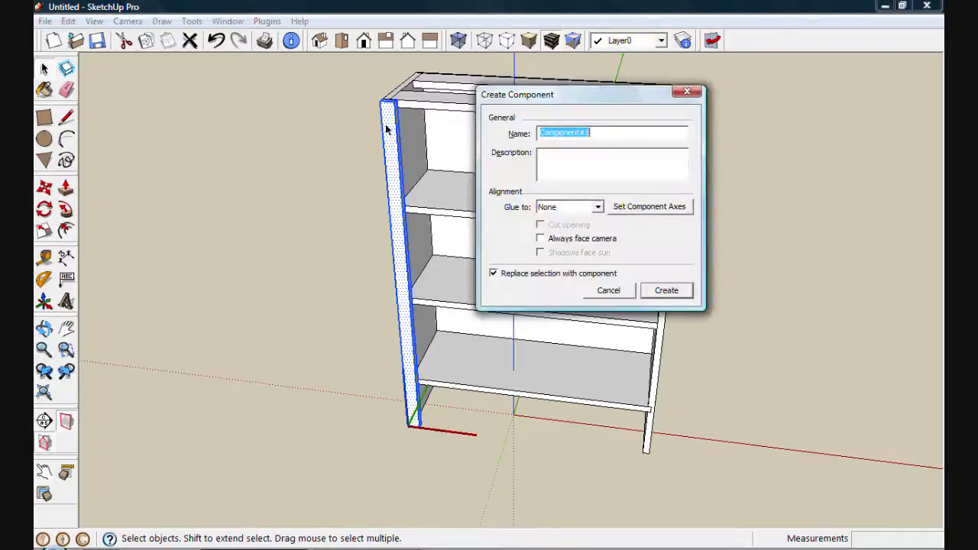
pyautogui.write('s')
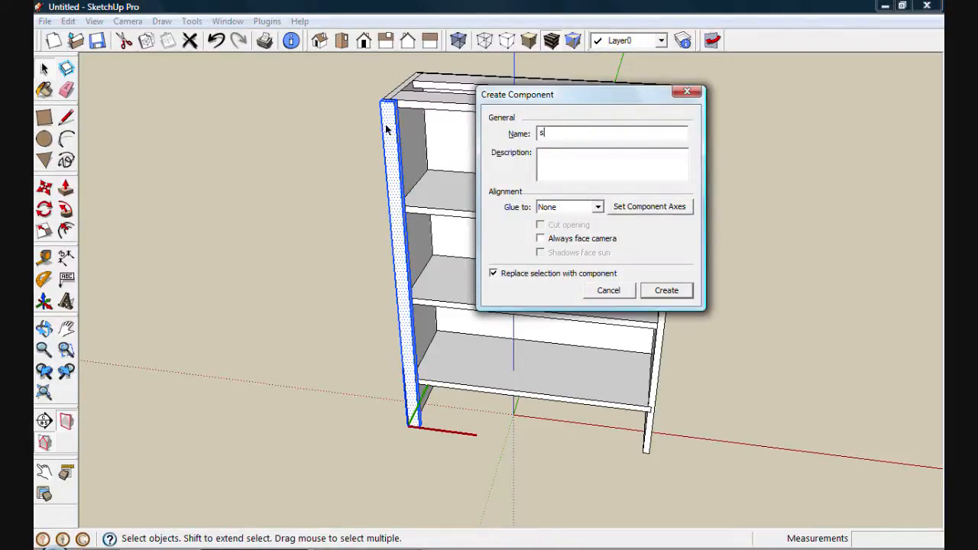
pyautogui.write('tile')
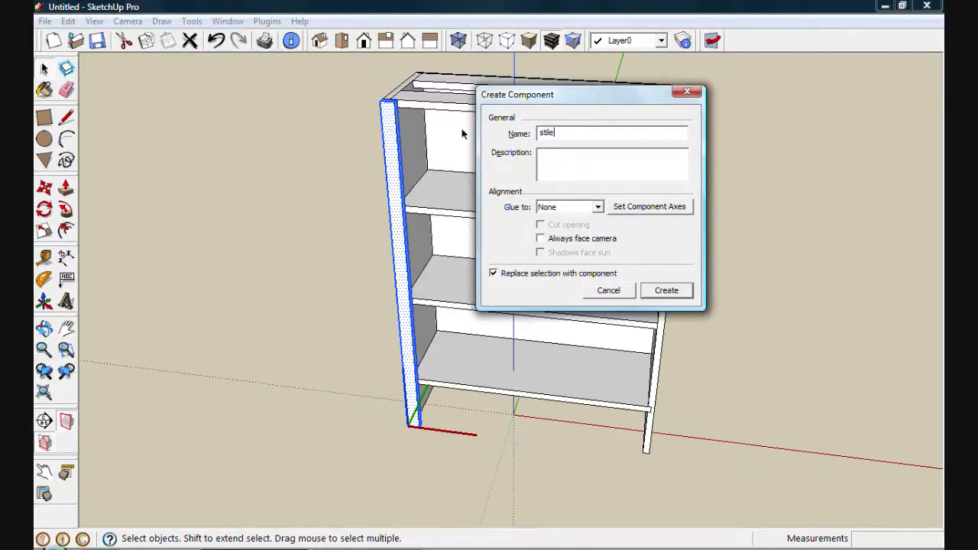
pyautogui.click(666, 290)
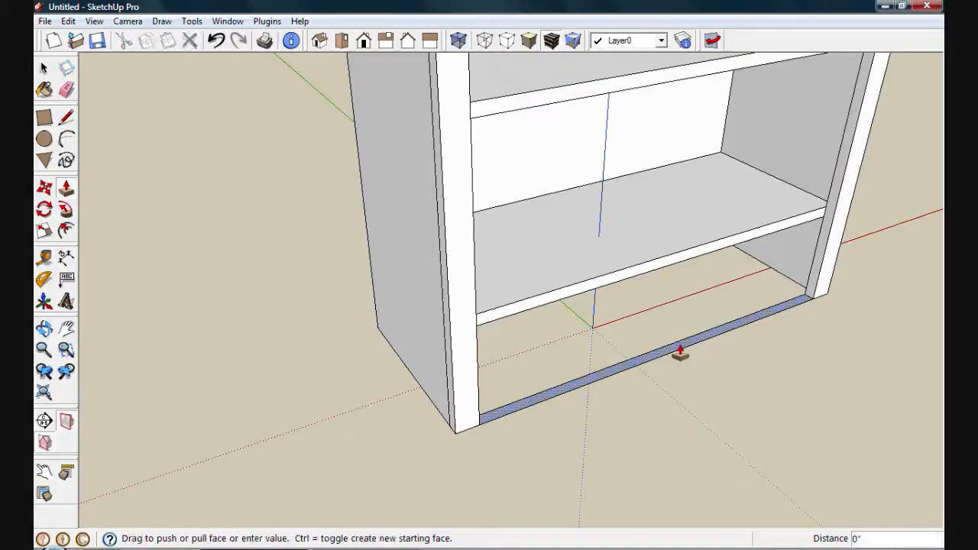
# Extrude the rail faces below the lowest shelf and make a component named 'bottom rail'
pyautogui.moveTo(678, 352); pyautogui.dragTo(678, 256)
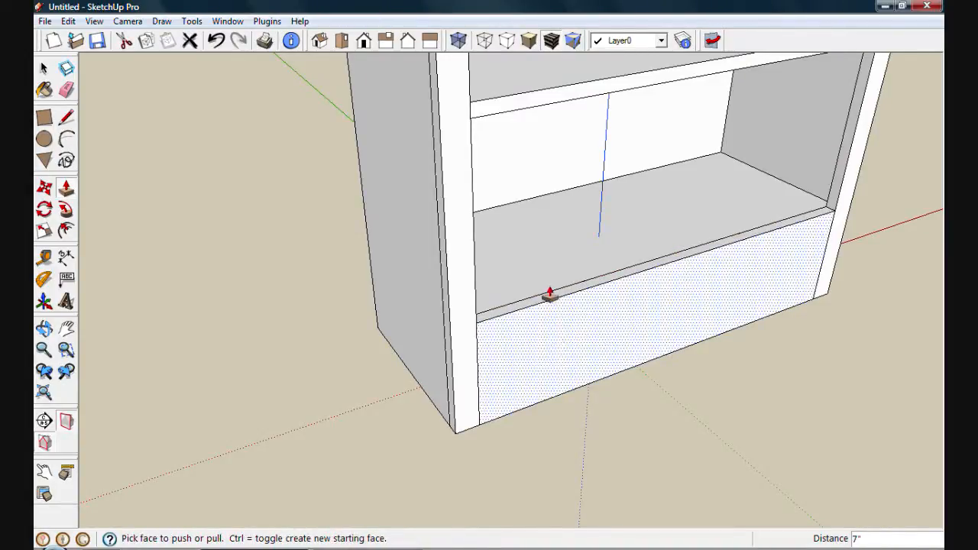
pyautogui.moveTo(550, 293); pyautogui.dragTo(608, 287)
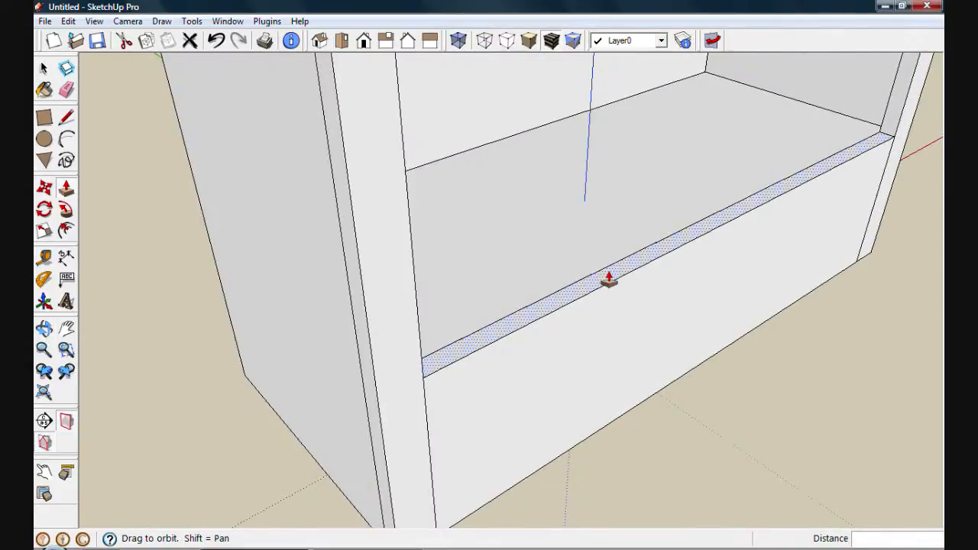
pyautogui.moveTo(609, 281); pyautogui.dragTo(607, 290)
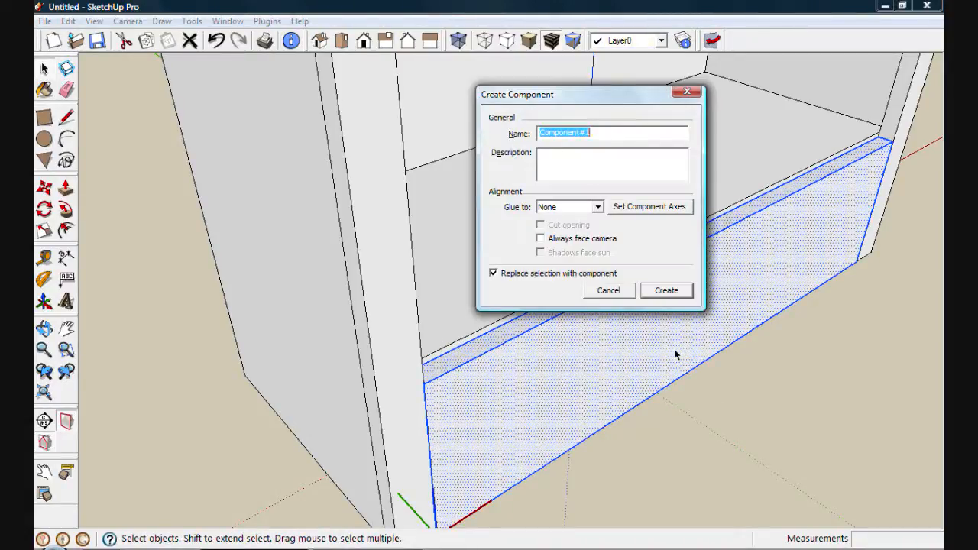
pyautogui.write('bottom rail')
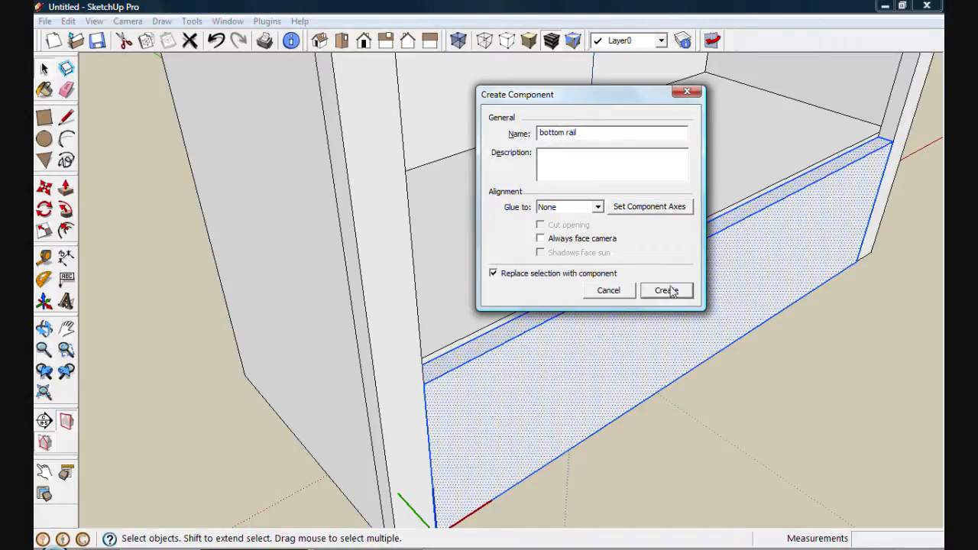
pyautogui.click(667, 290)
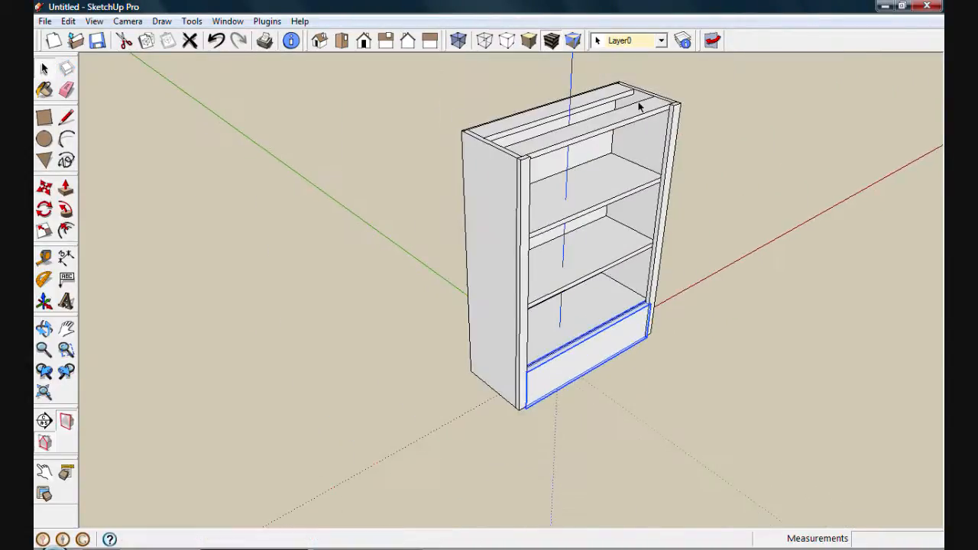
# Extrude the strip under the top and make it a component named 'top rail'
pyautogui.scroll(3)
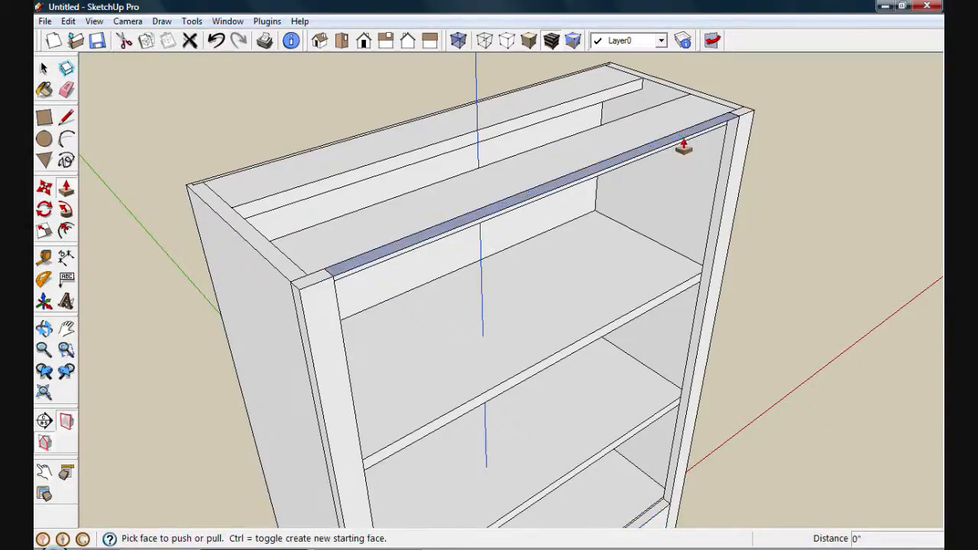
pyautogui.moveTo(685, 145); pyautogui.dragTo(678, 205)
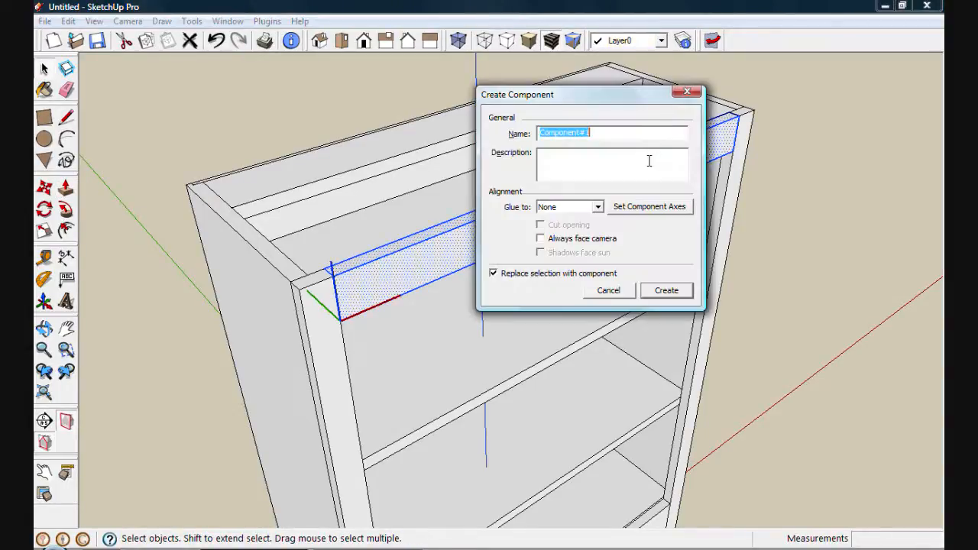
pyautogui.write('top')
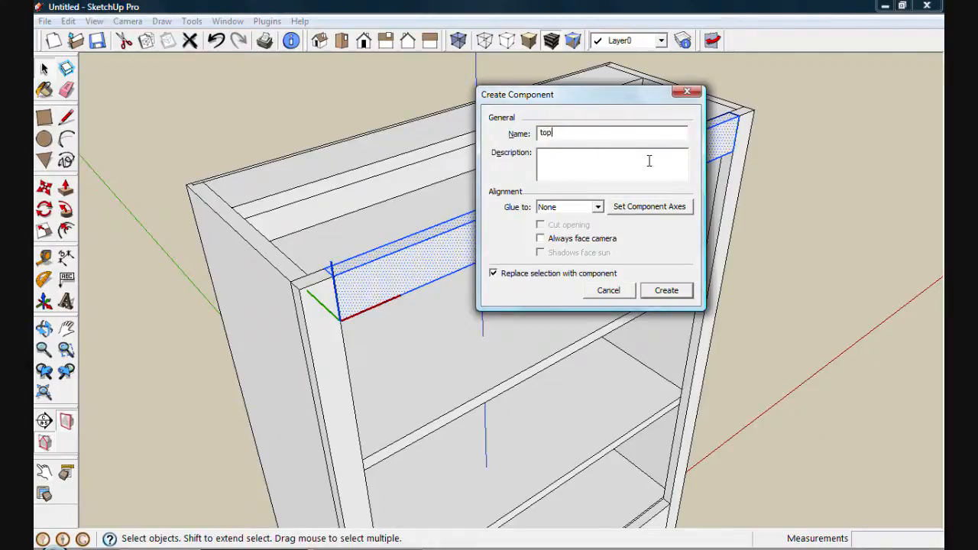
pyautogui.write('rail')
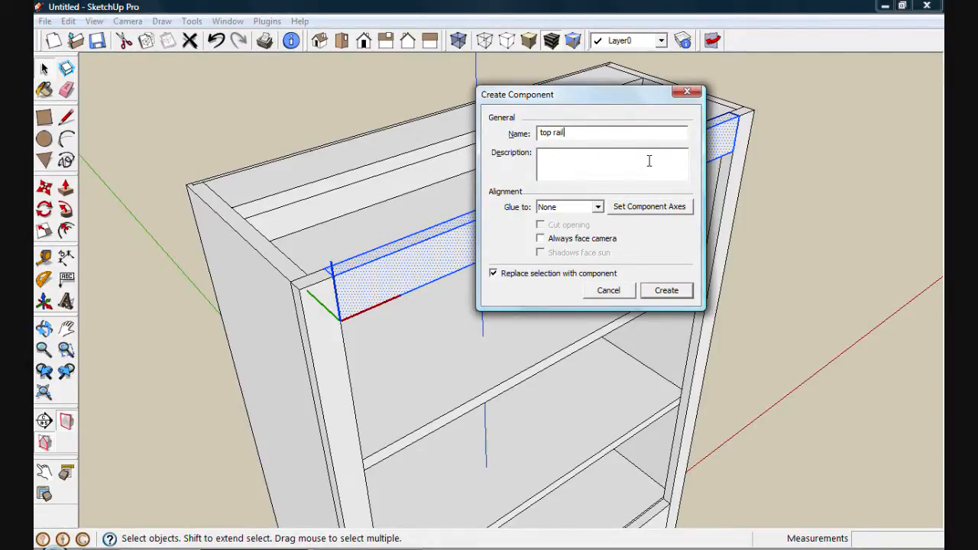
pyautogui.click(664, 290)
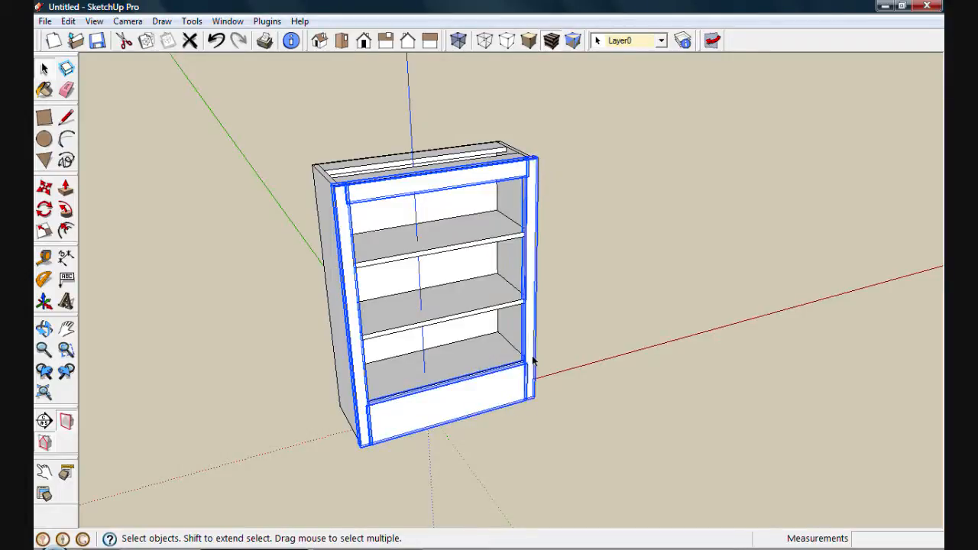
# Group the front frame pieces via Make Group and move the new group into place
pyautogui.rightClick(533, 351)
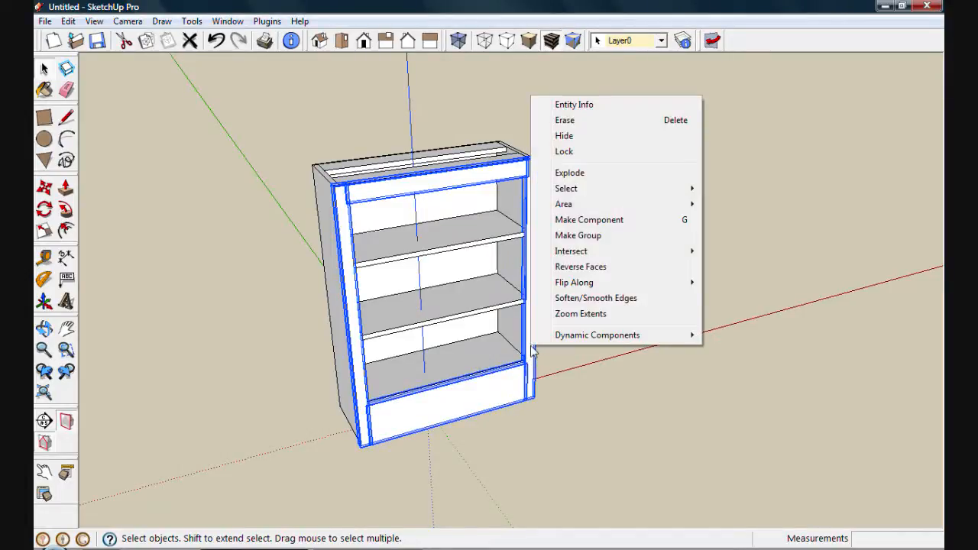
pyautogui.moveTo(577, 236)
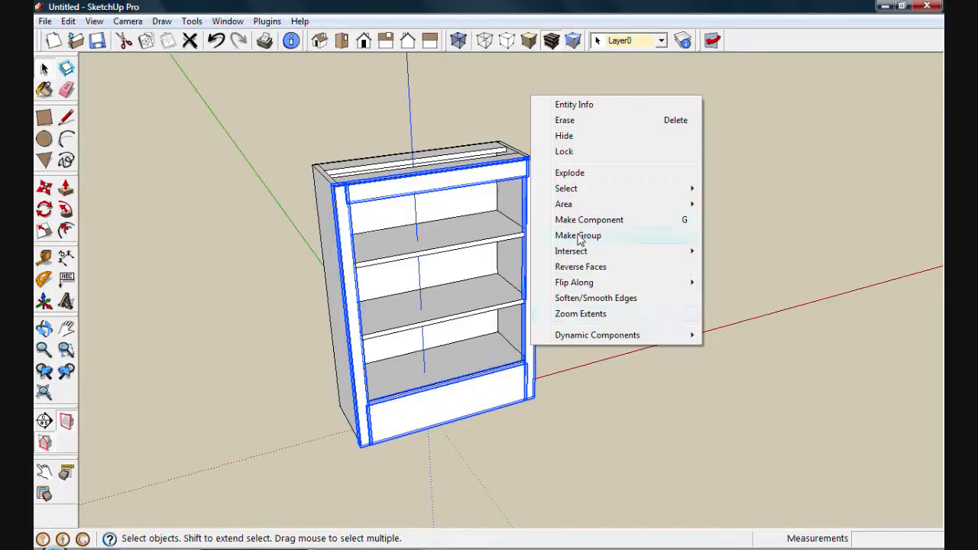
pyautogui.click(578, 235)
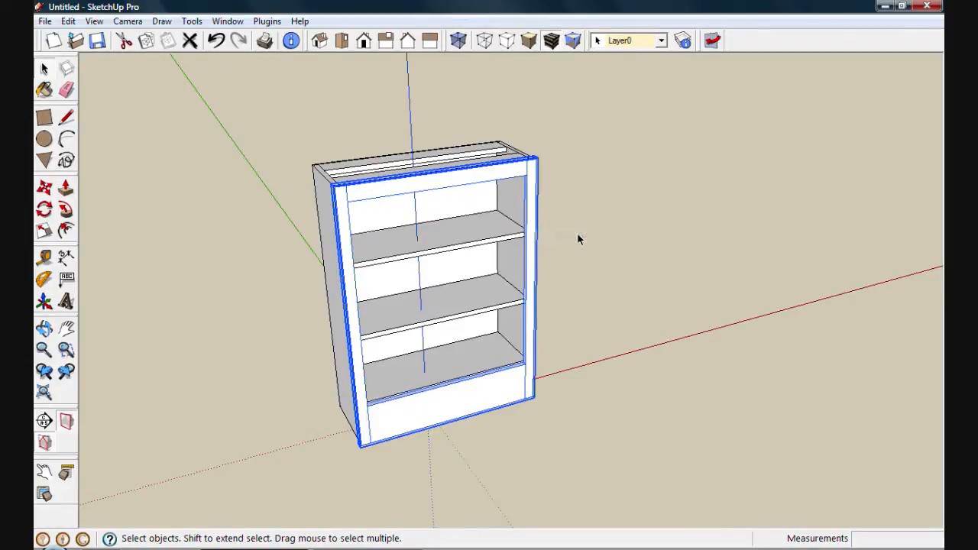
pyautogui.moveTo(477, 212)
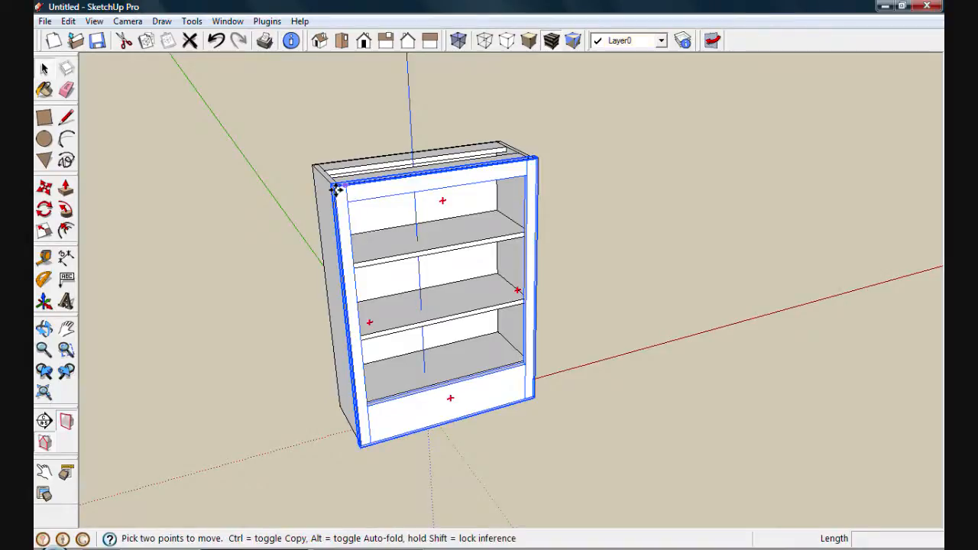
pyautogui.moveTo(344, 186); pyautogui.dragTo(577, 189)
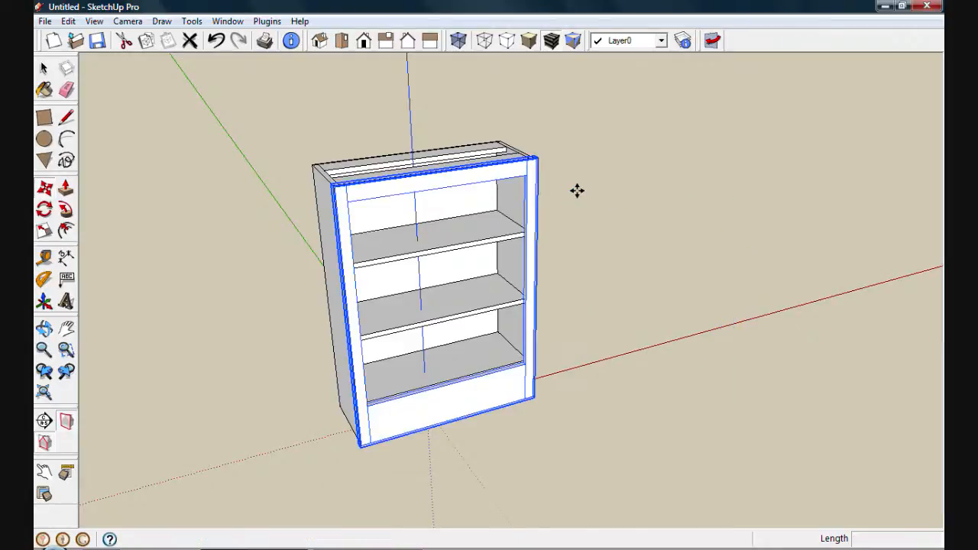
pyautogui.click(577, 191)
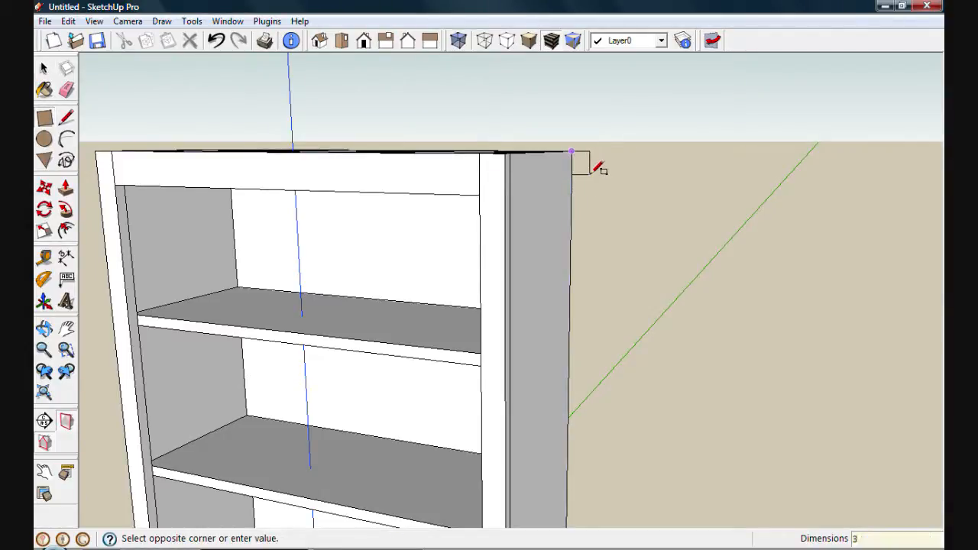
# Draw a 3/4 by 3 profile rectangle at the top corner and cut a 5/8 cove arc into it
pyautogui.write('3/4,3')
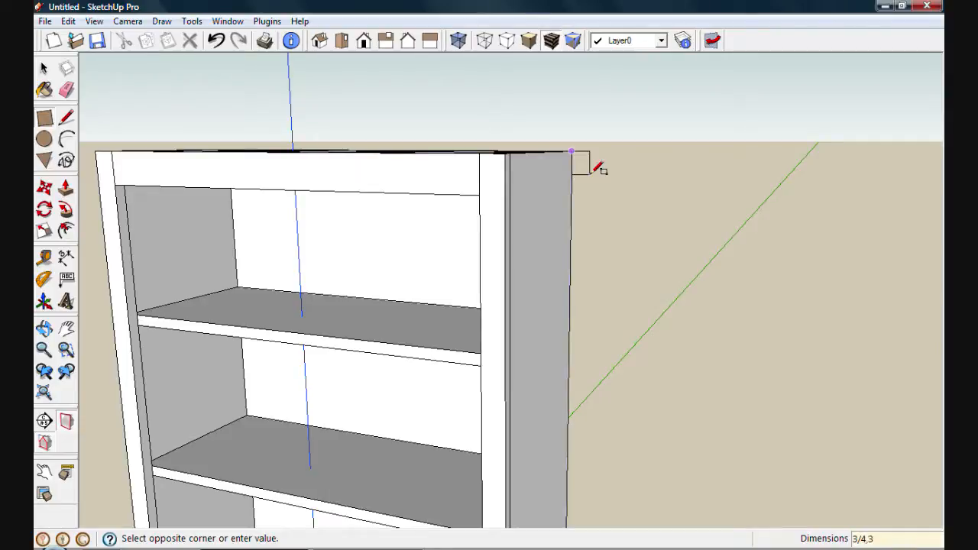
pyautogui.click(571, 151)
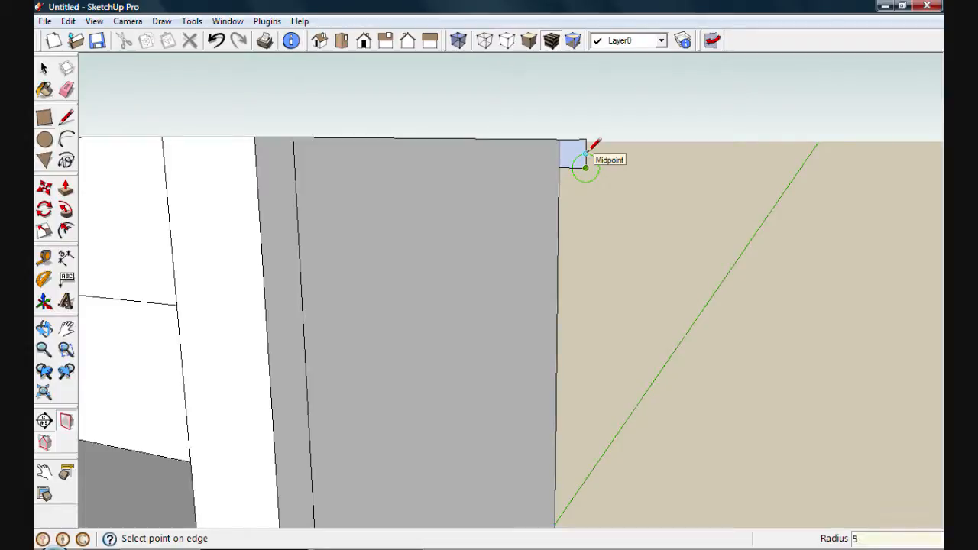
pyautogui.write('5/8')
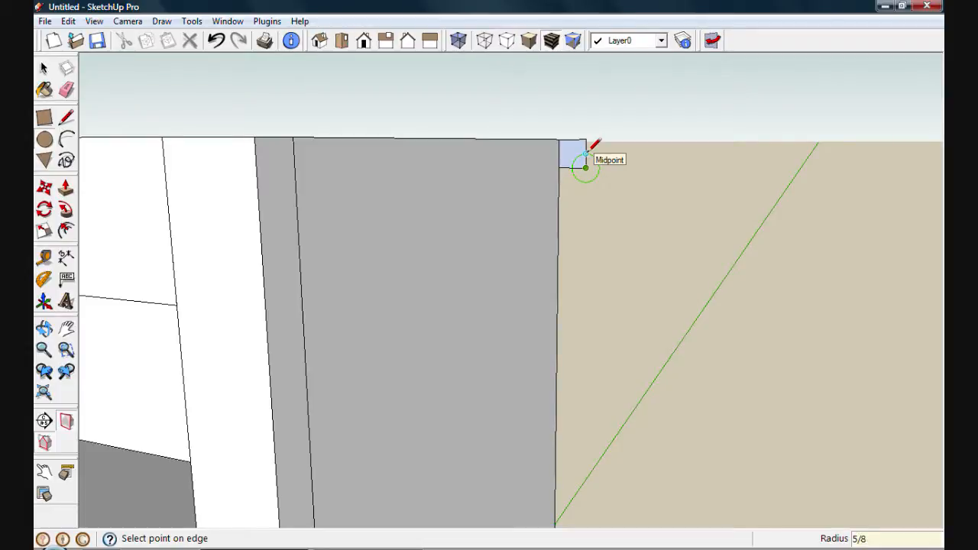
pyautogui.click(586, 170)
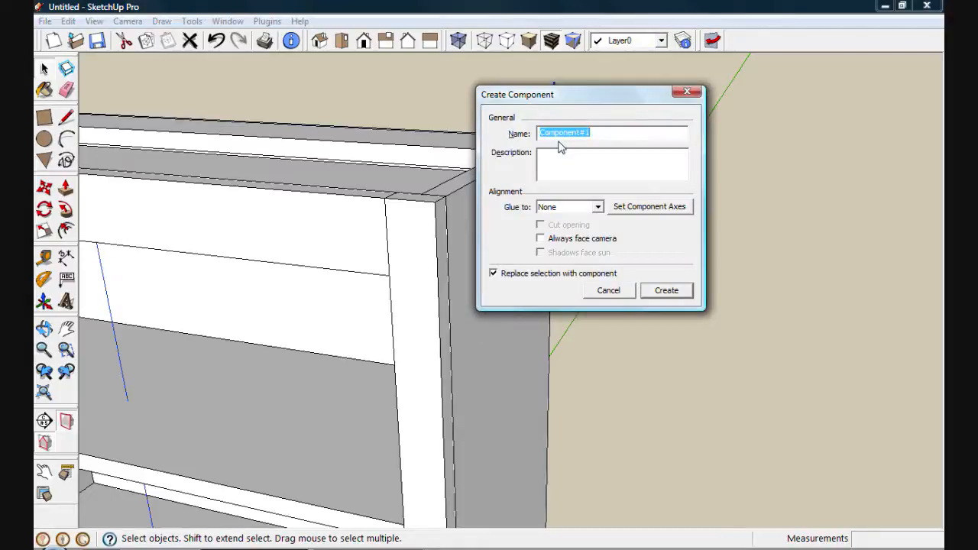
# Make the profile a component named 'cove molding'
pyautogui.write('cove')
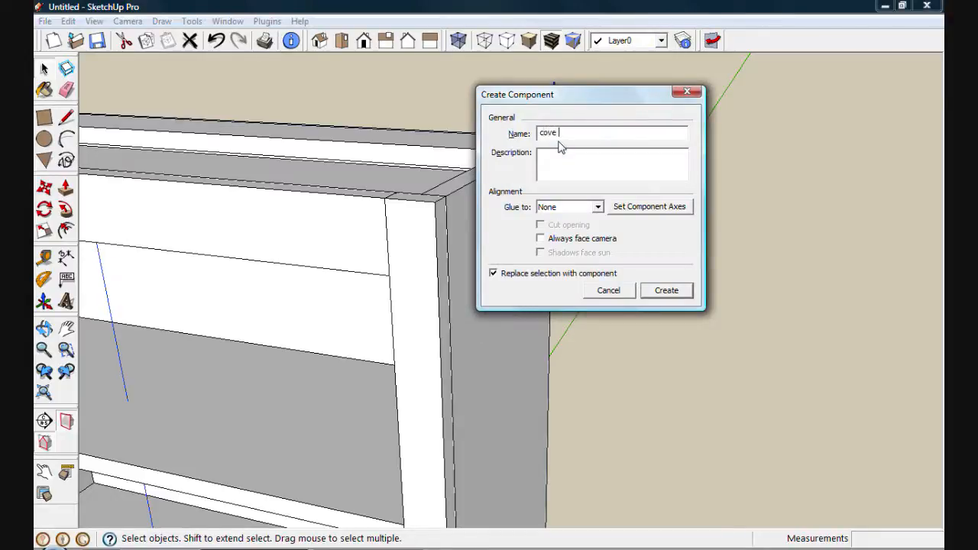
pyautogui.write('molding')
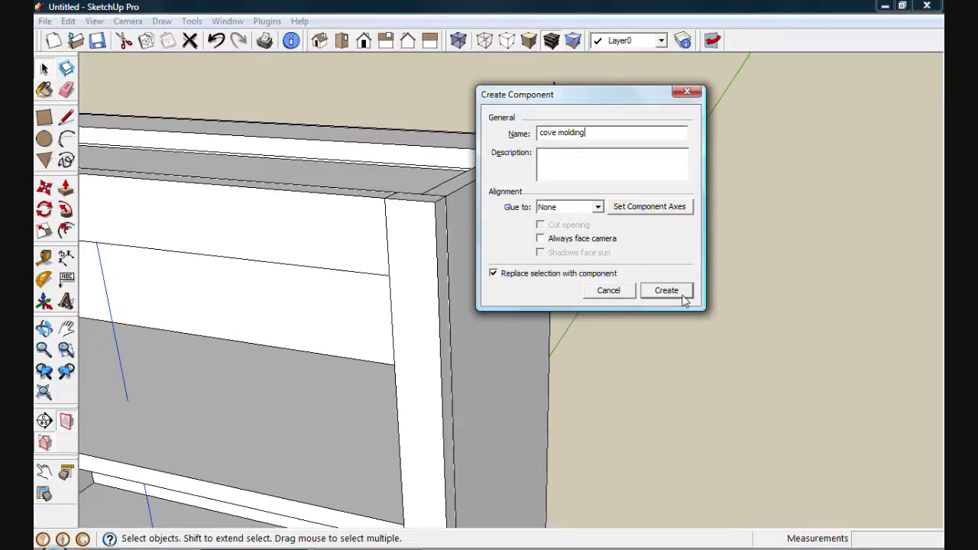
pyautogui.click(667, 290)
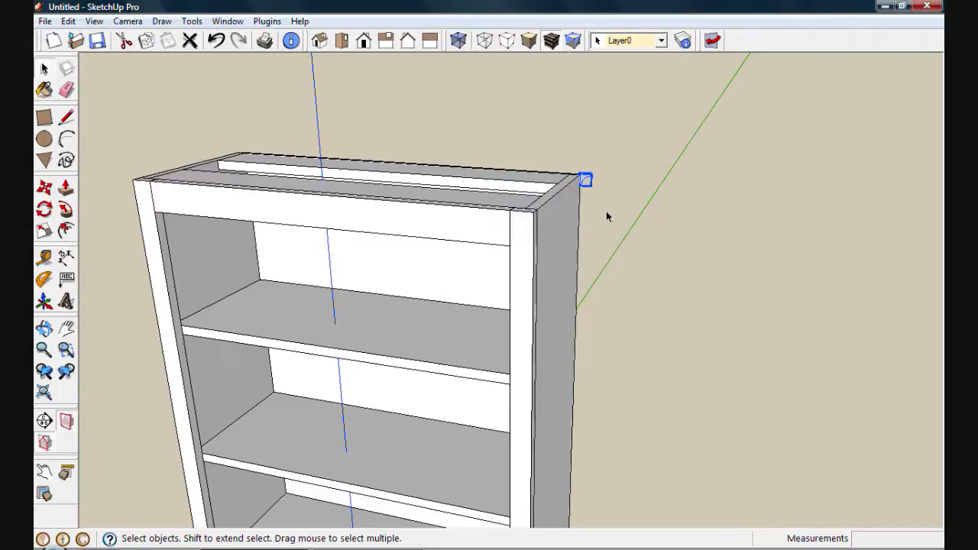
pyautogui.moveTo(587, 181)
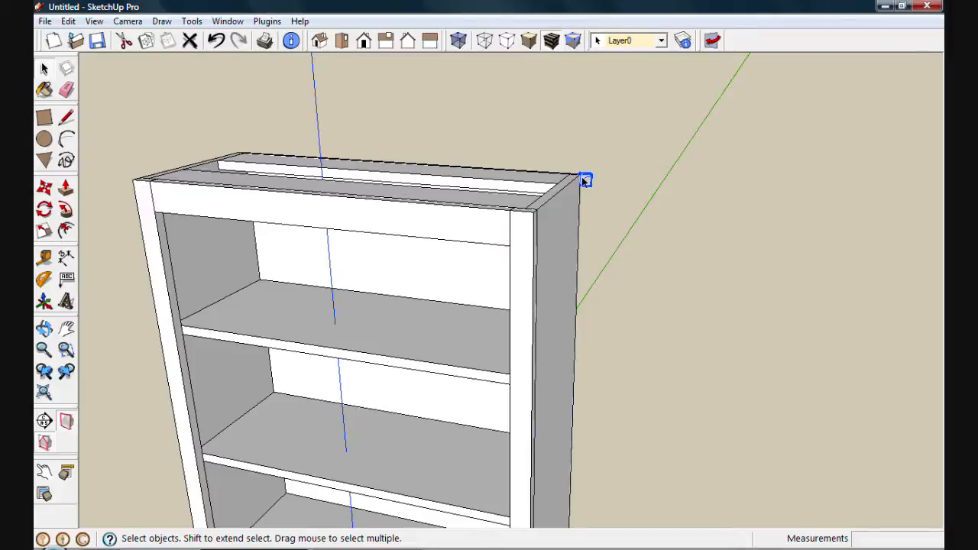
pyautogui.moveTo(584, 180)
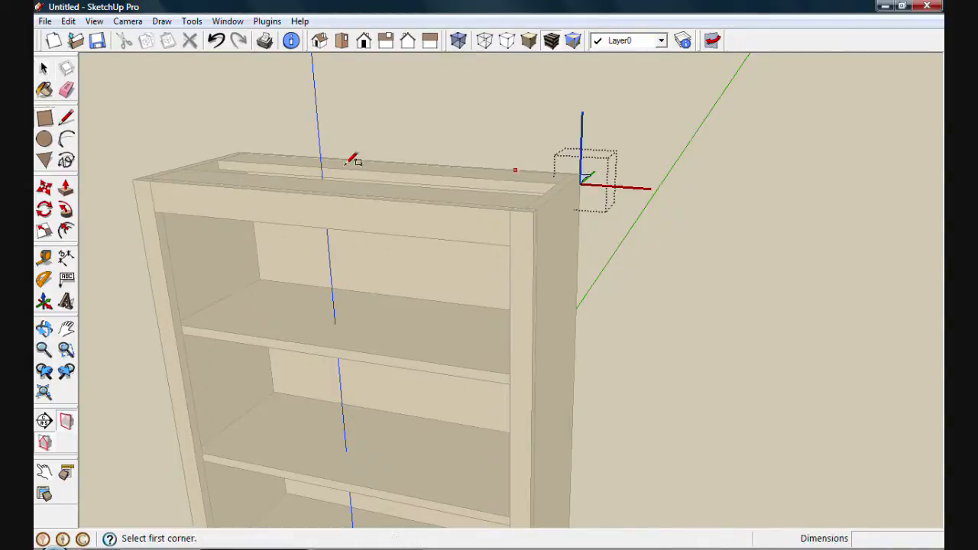
pyautogui.moveTo(150, 171)
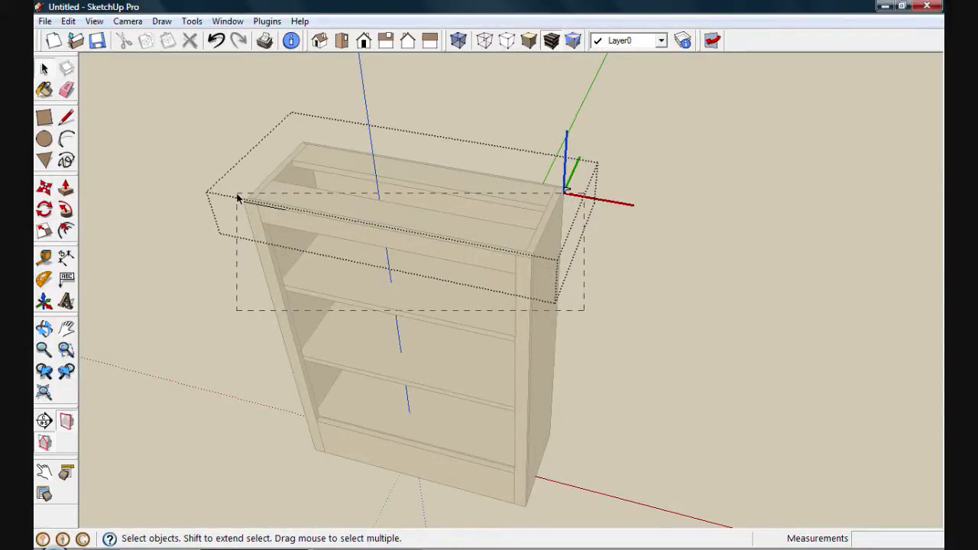
# Orbit around the top to inspect the cove molding wrapping the bookcase's top edges
pyautogui.scroll(3)
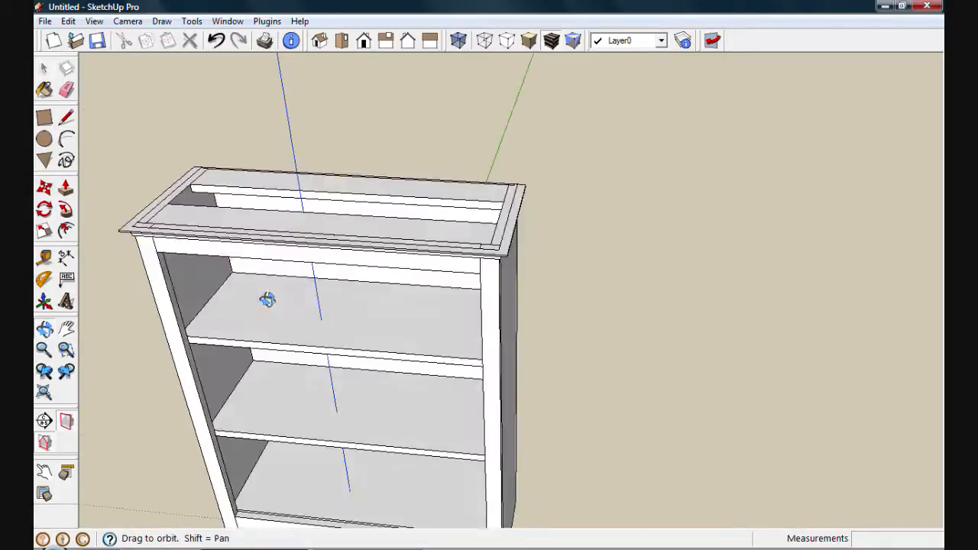
pyautogui.moveTo(267, 300); pyautogui.dragTo(558, 161)
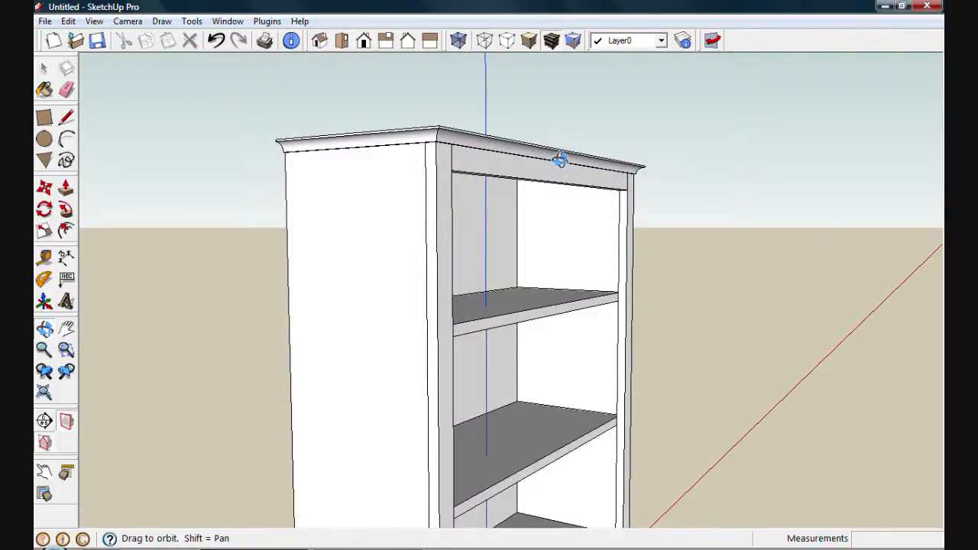
pyautogui.moveTo(560, 159); pyautogui.dragTo(486, 304)
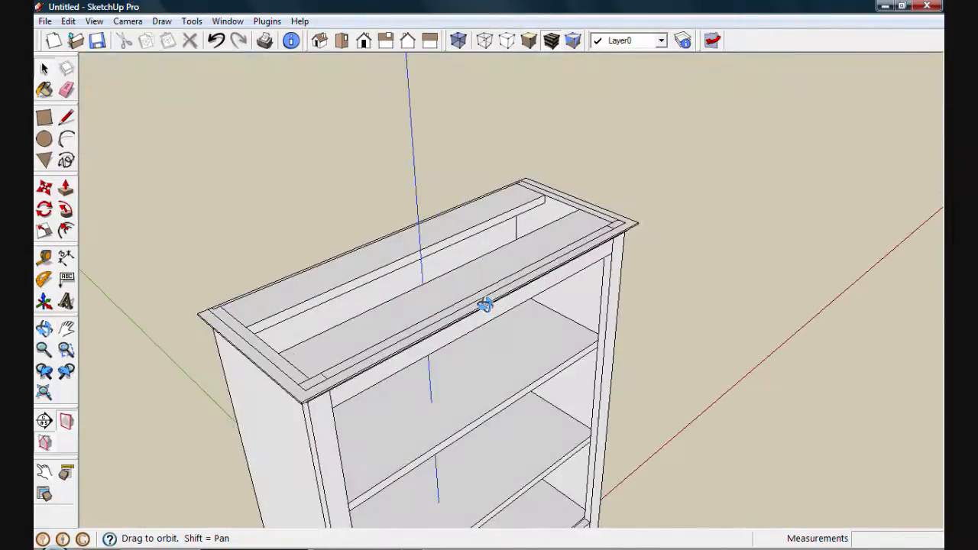
pyautogui.click(43, 116)
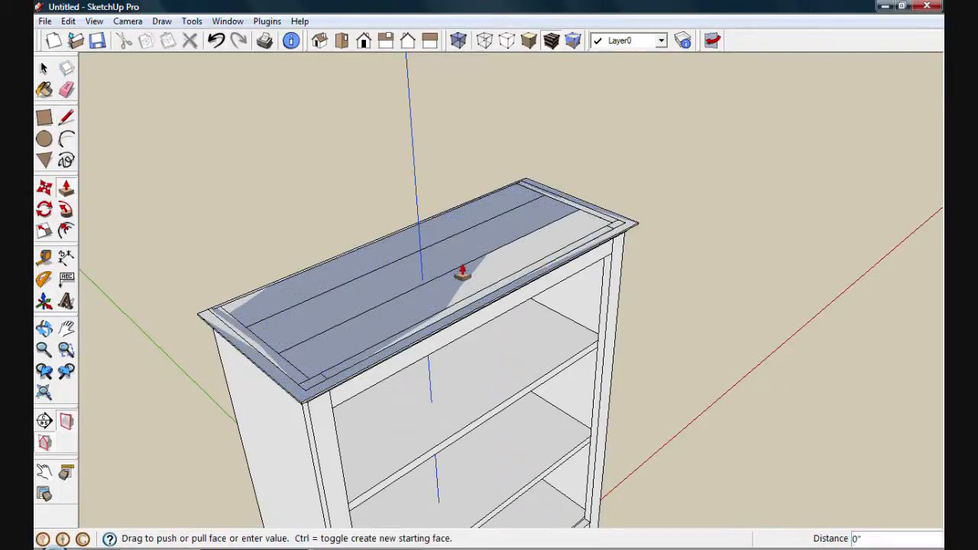
# Raise the top panel to its thickness and orbit to check the moulded edge around it
pyautogui.moveTo(462, 272); pyautogui.dragTo(461, 253)
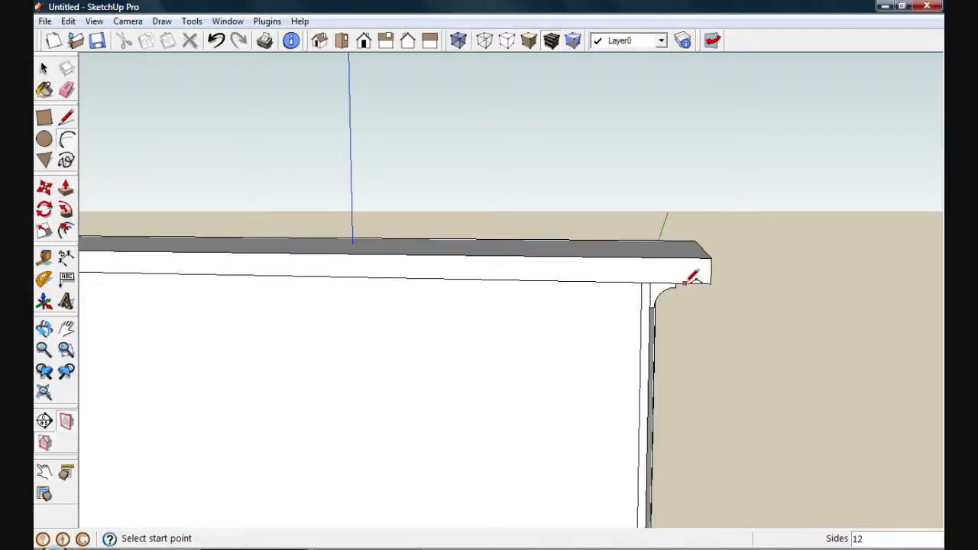
pyautogui.moveTo(678, 283)
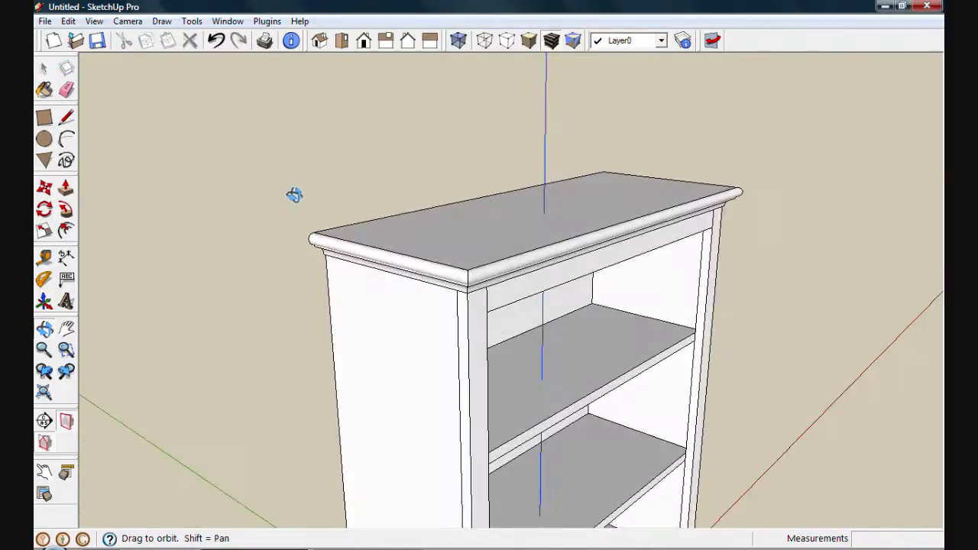
pyautogui.moveTo(294, 196); pyautogui.dragTo(379, 254)
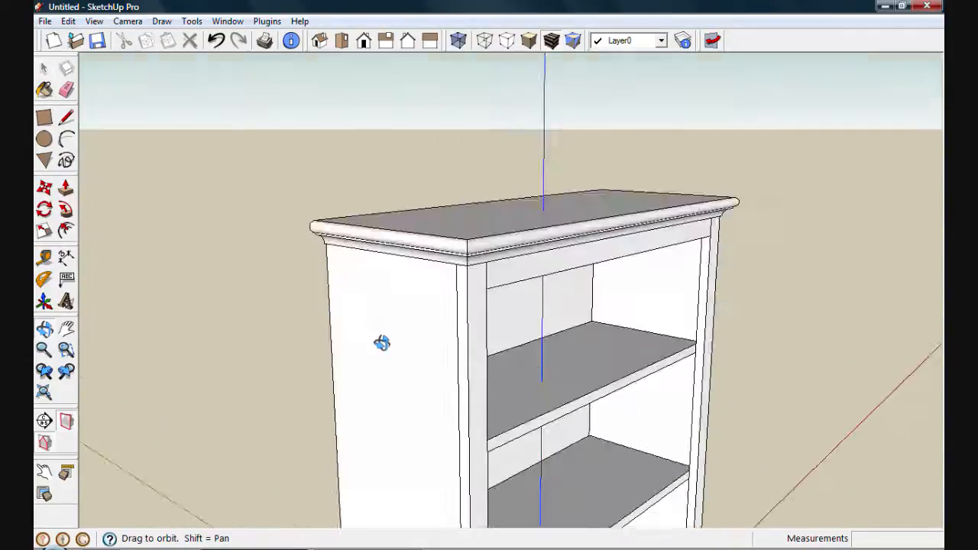
pyautogui.moveTo(382, 342); pyautogui.dragTo(470, 293)
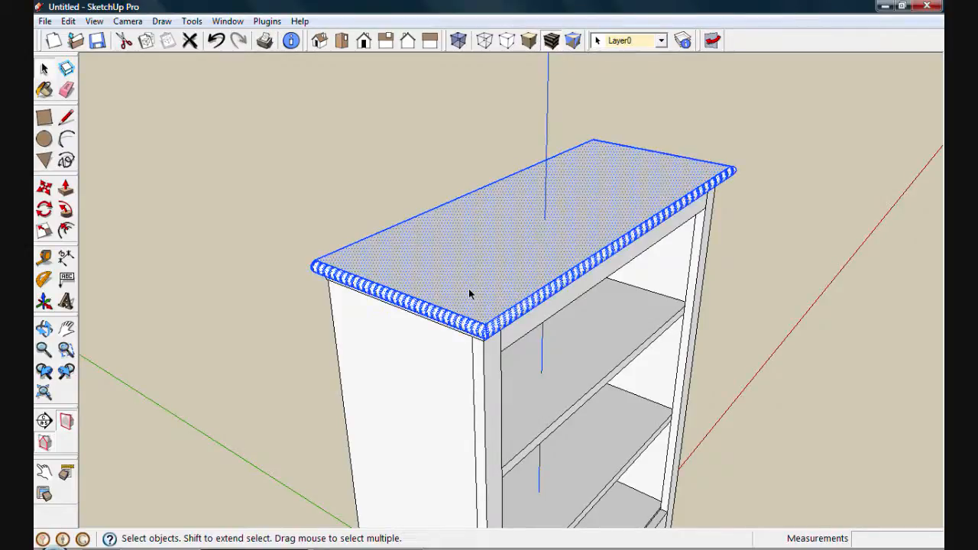
# Make the moulded bookcase top a component named 'top'
pyautogui.rightClick(470, 293)
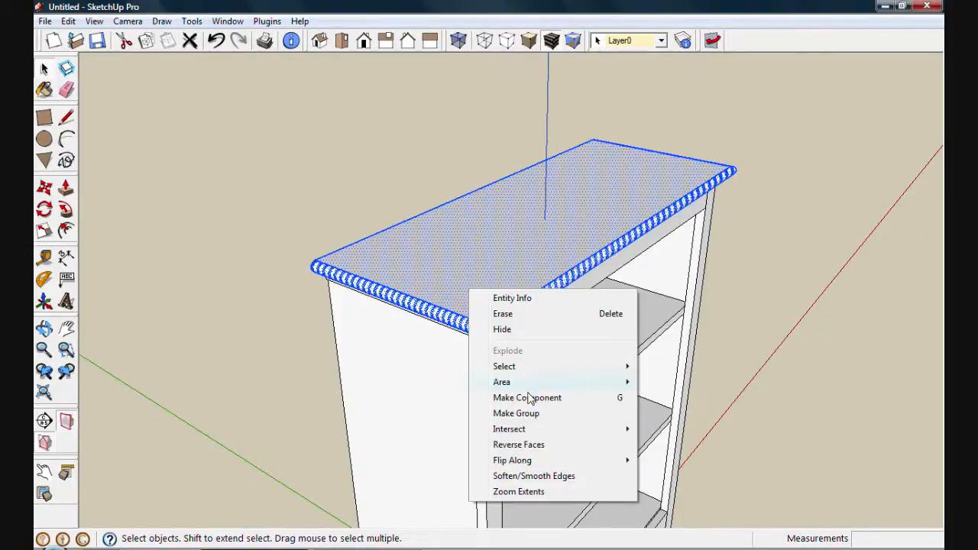
pyautogui.click(526, 398)
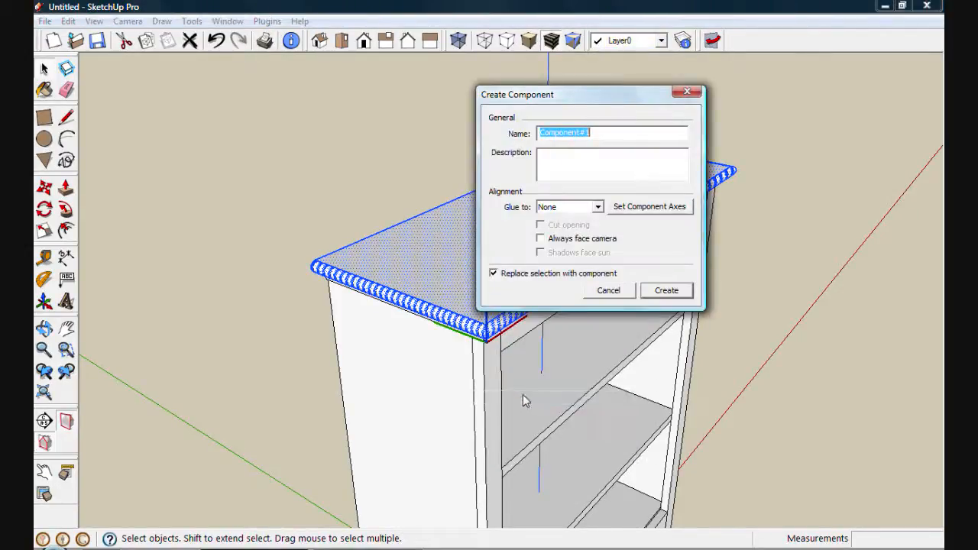
pyautogui.write('top')
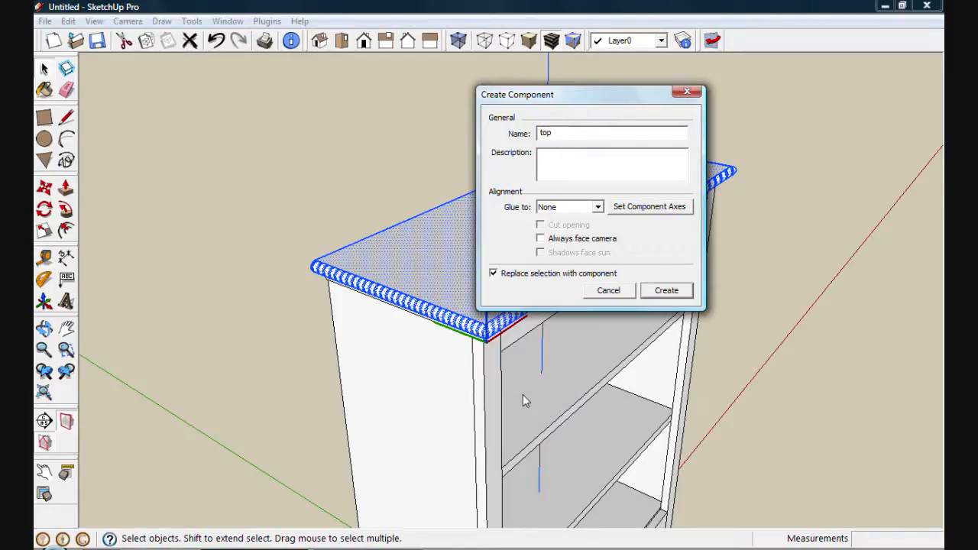
pyautogui.click(666, 291)
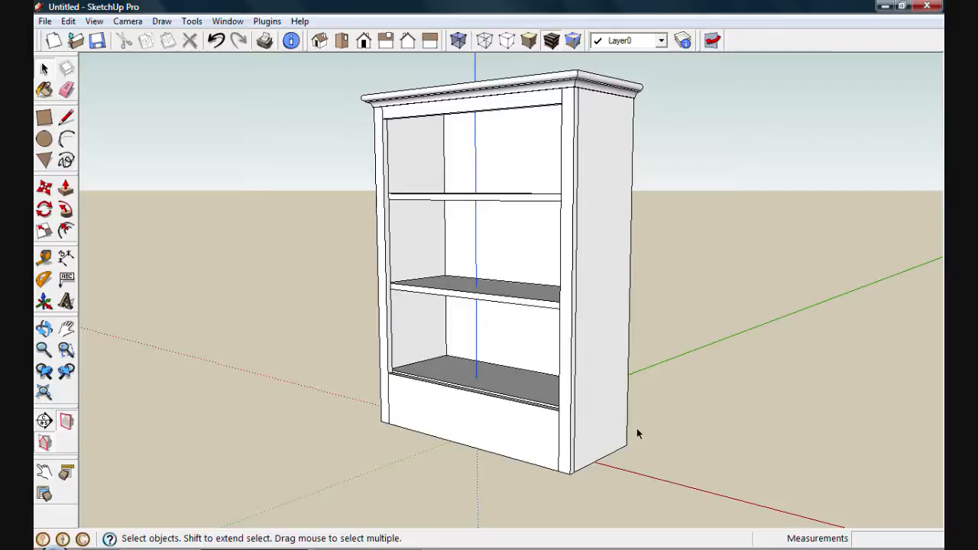
pyautogui.moveTo(226, 21)
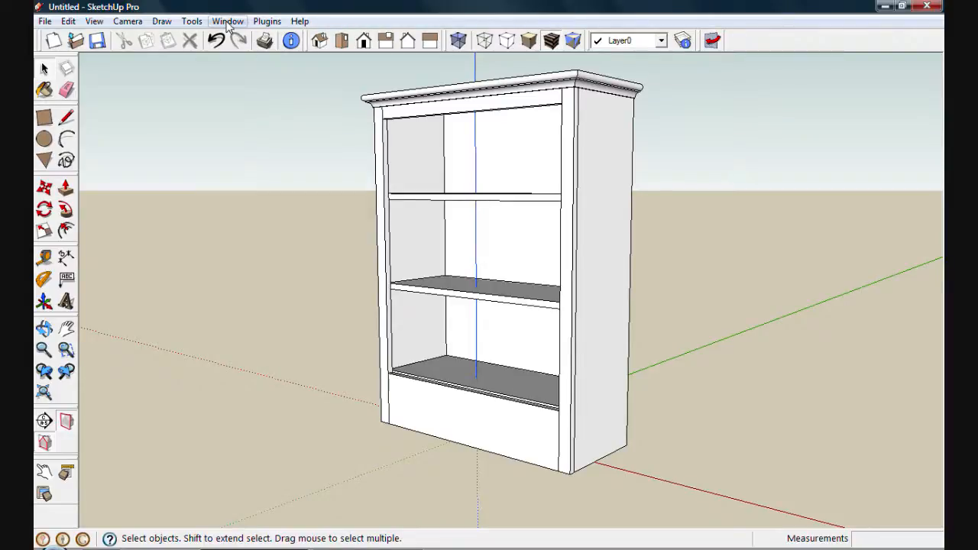
# Place the Base molding component from Window > Components around the bookcase's bottom
pyautogui.click(226, 21)
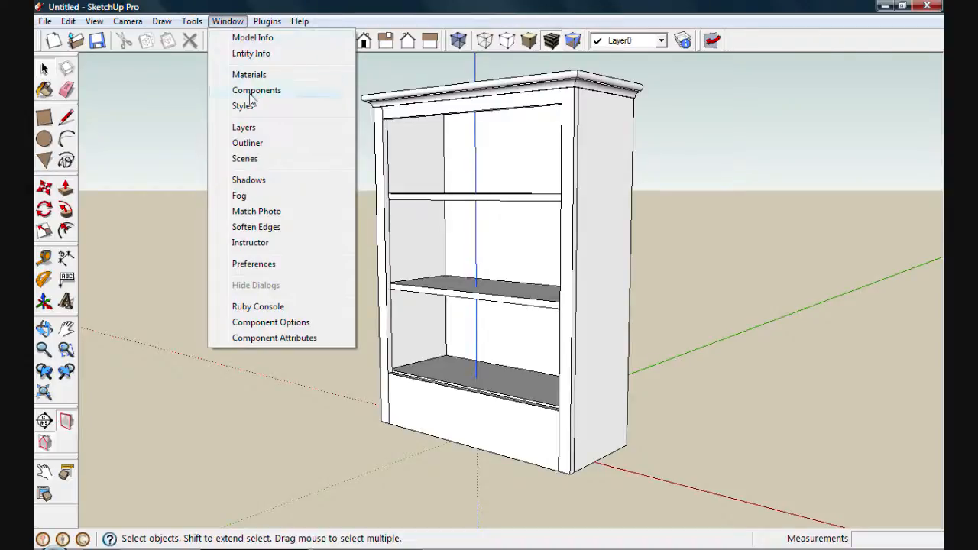
pyautogui.click(257, 90)
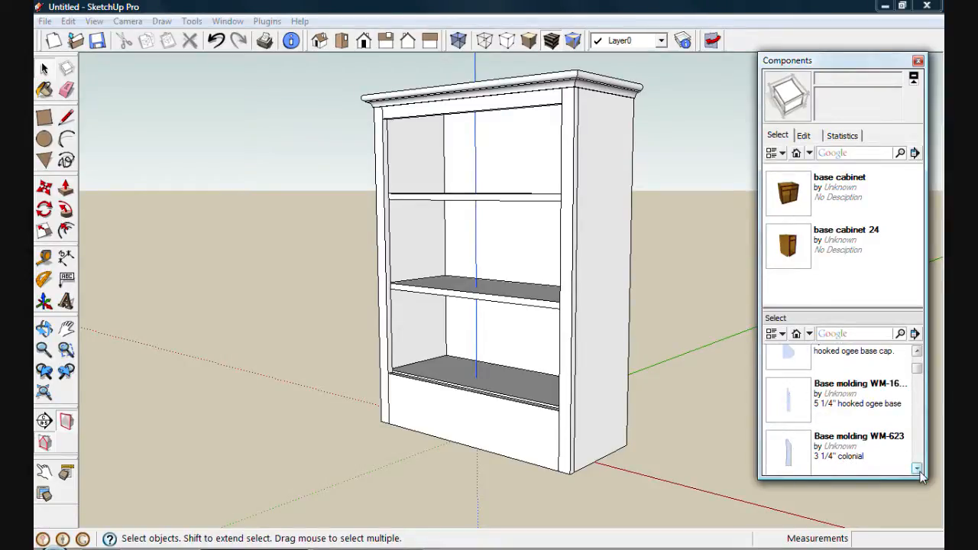
pyautogui.moveTo(789, 402)
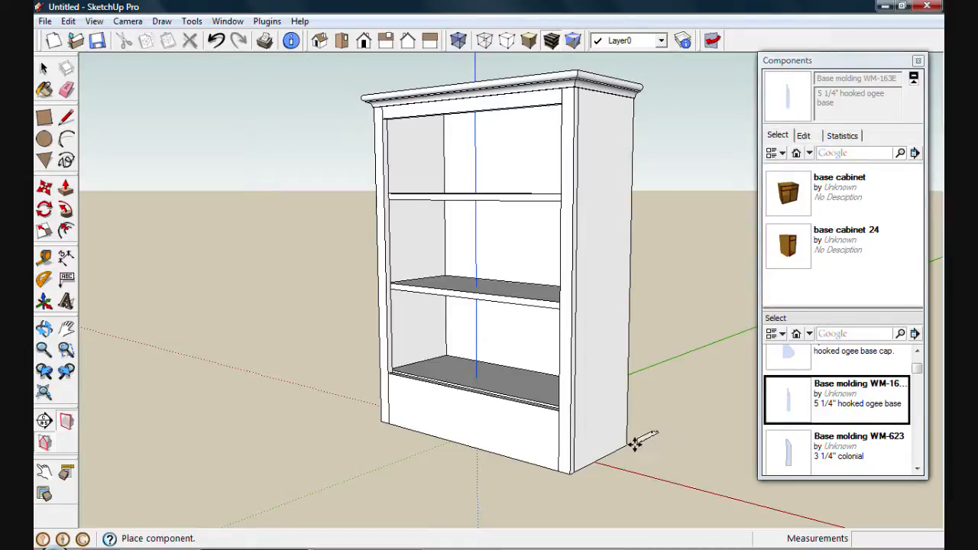
pyautogui.moveTo(624, 446)
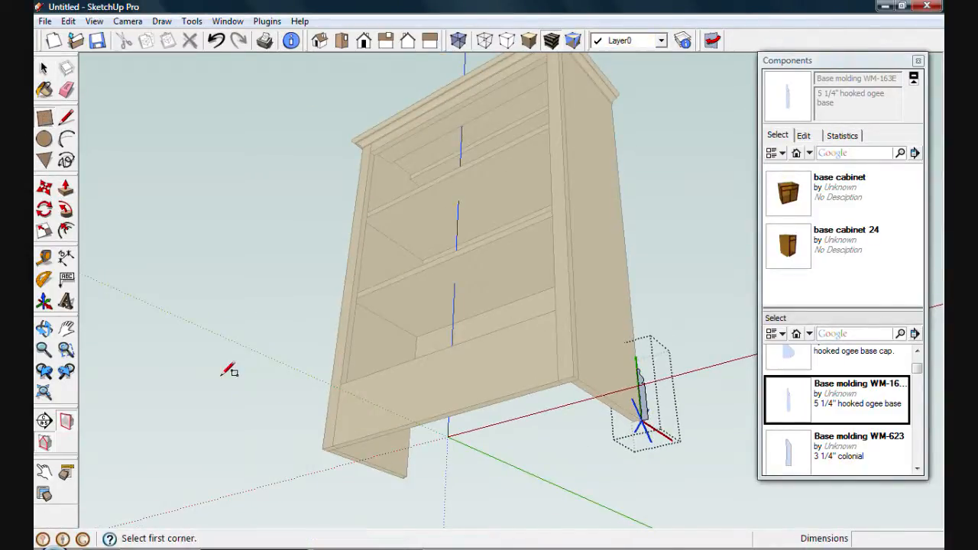
pyautogui.moveTo(321, 446)
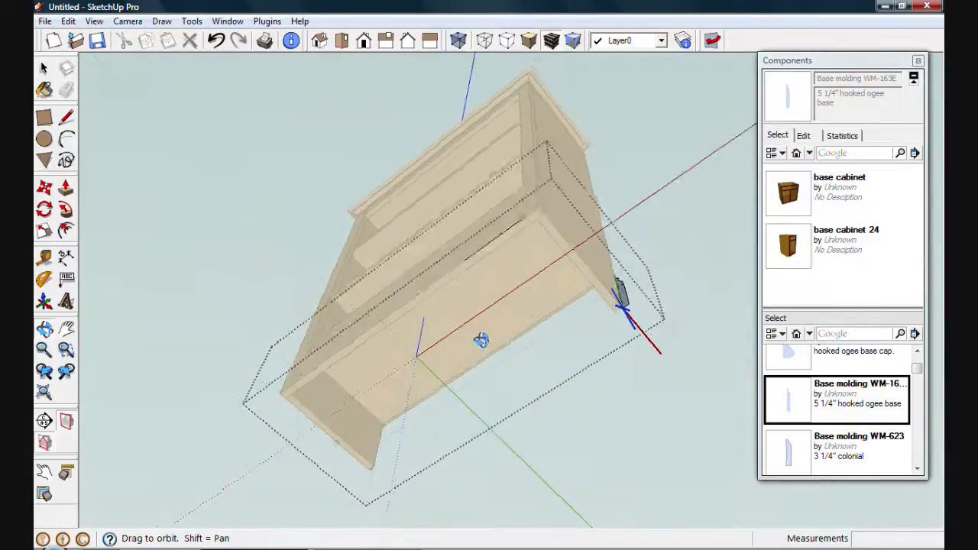
pyautogui.moveTo(481, 339); pyautogui.dragTo(604, 324)
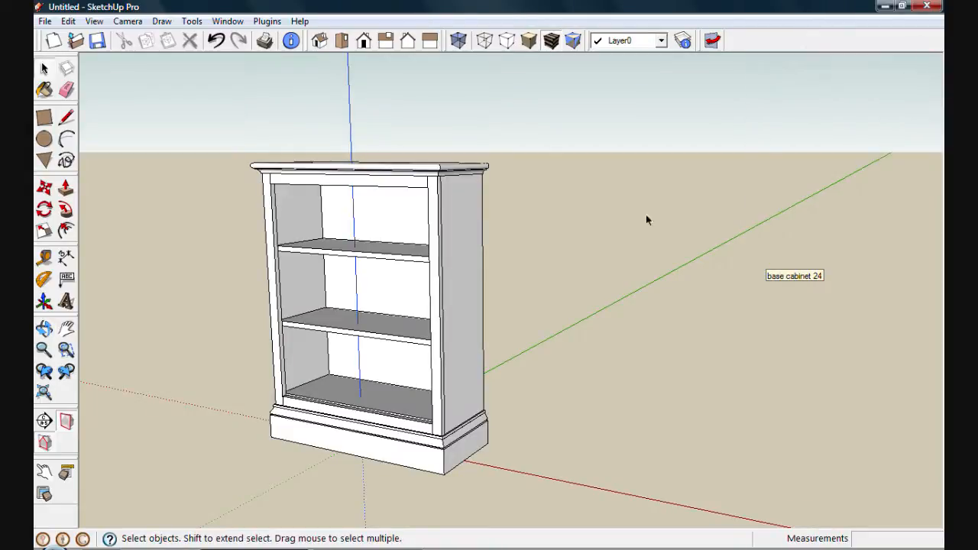
pyautogui.moveTo(250, 354)
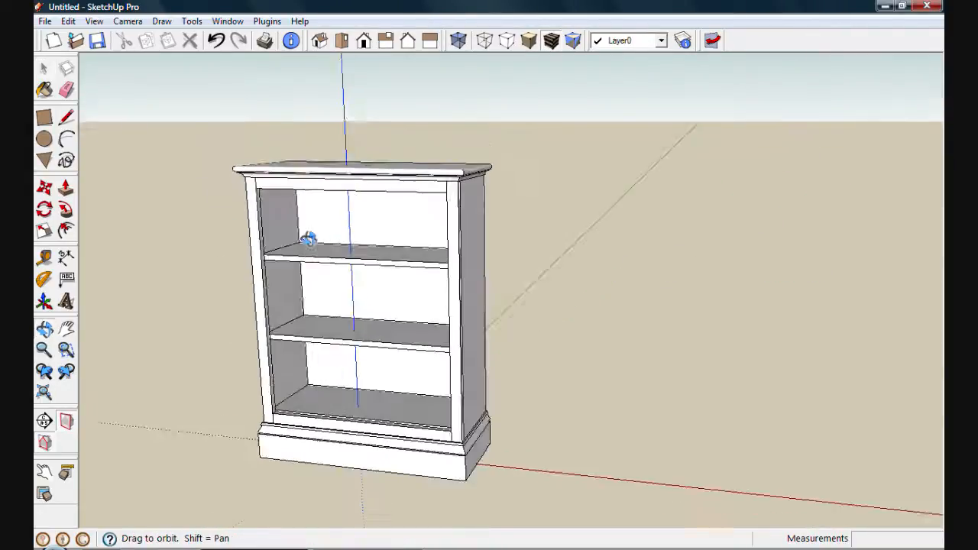
pyautogui.moveTo(309, 239); pyautogui.dragTo(663, 208)
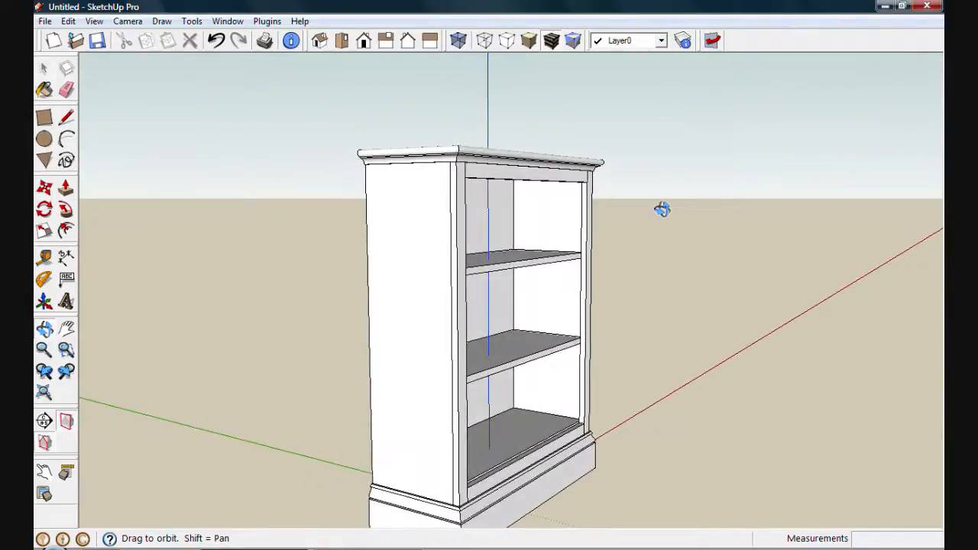
pyautogui.moveTo(662, 208); pyautogui.dragTo(217, 266)
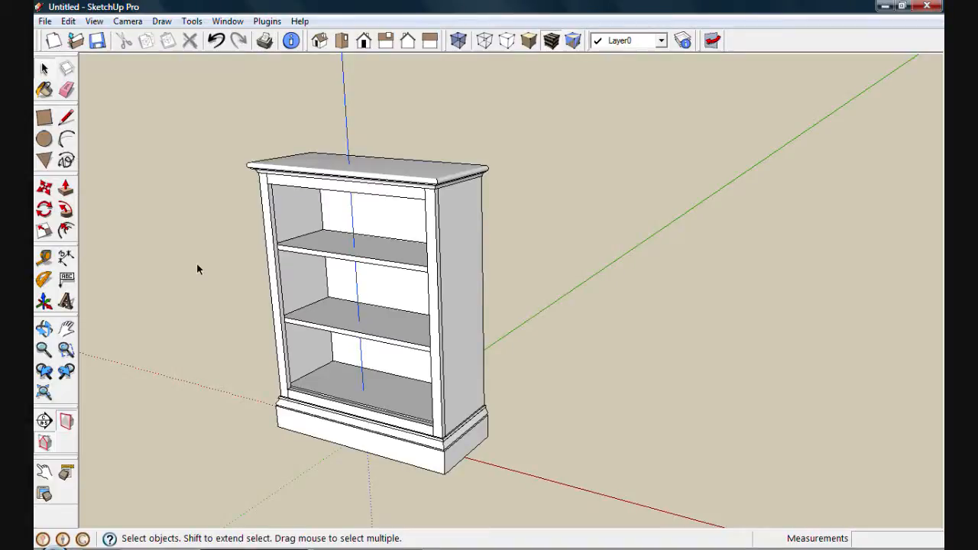
pyautogui.moveTo(327, 437)
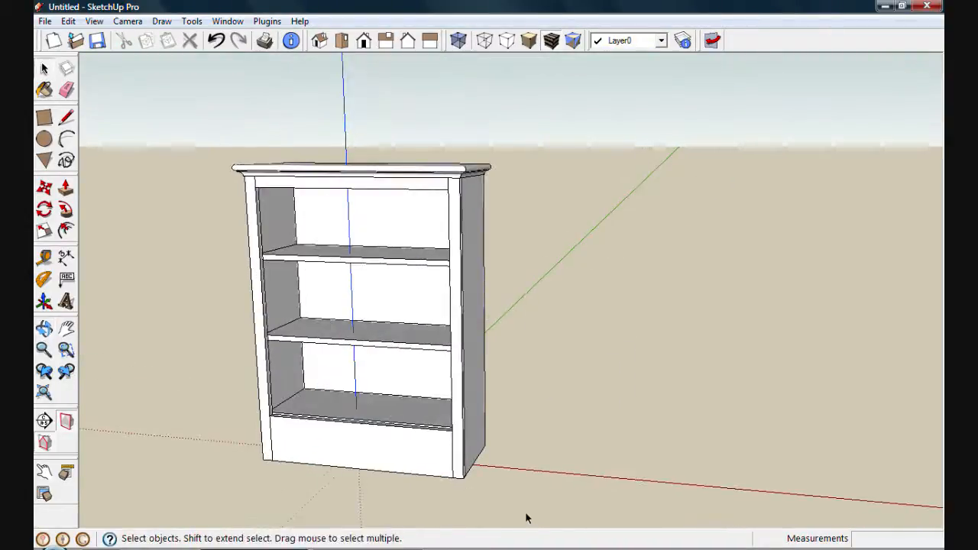
# Hide the selected bookcase parts so only one side panel remains, then orbit toward it
pyautogui.click(424, 166)
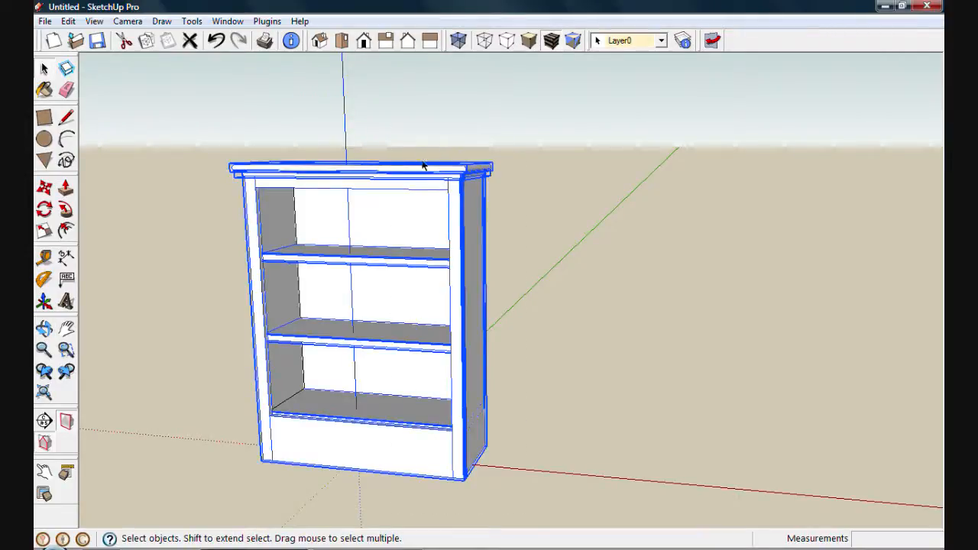
pyautogui.moveTo(411, 177)
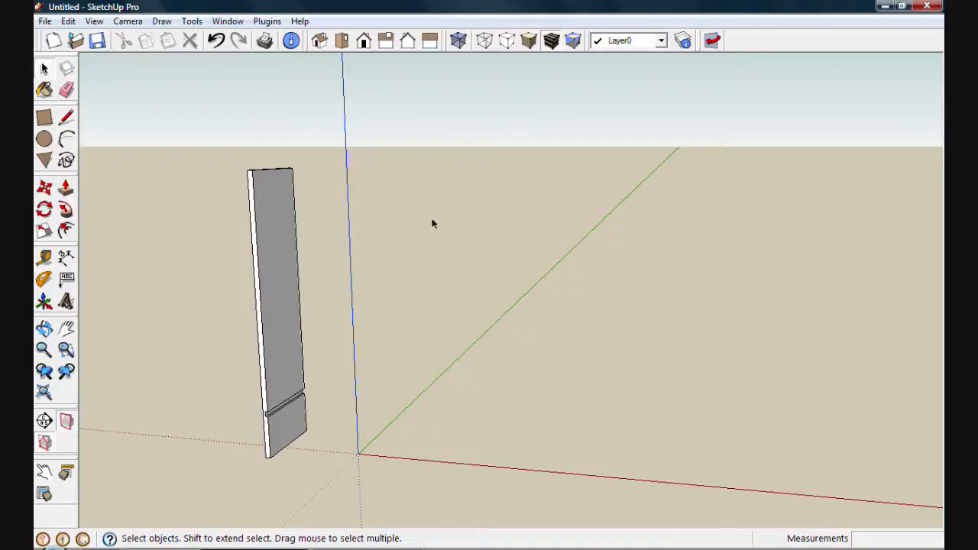
pyautogui.moveTo(434, 224); pyautogui.dragTo(303, 321)
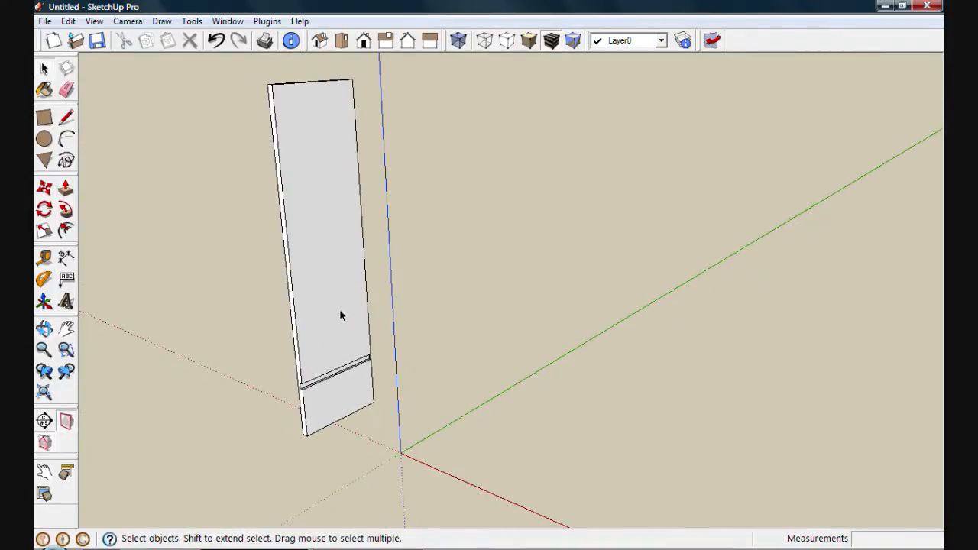
pyautogui.click(226, 22)
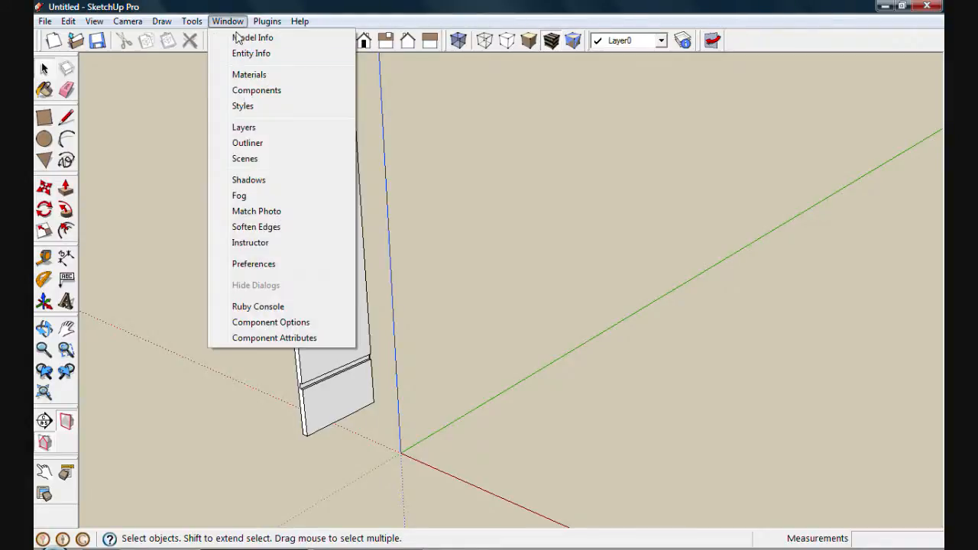
pyautogui.moveTo(248, 144)
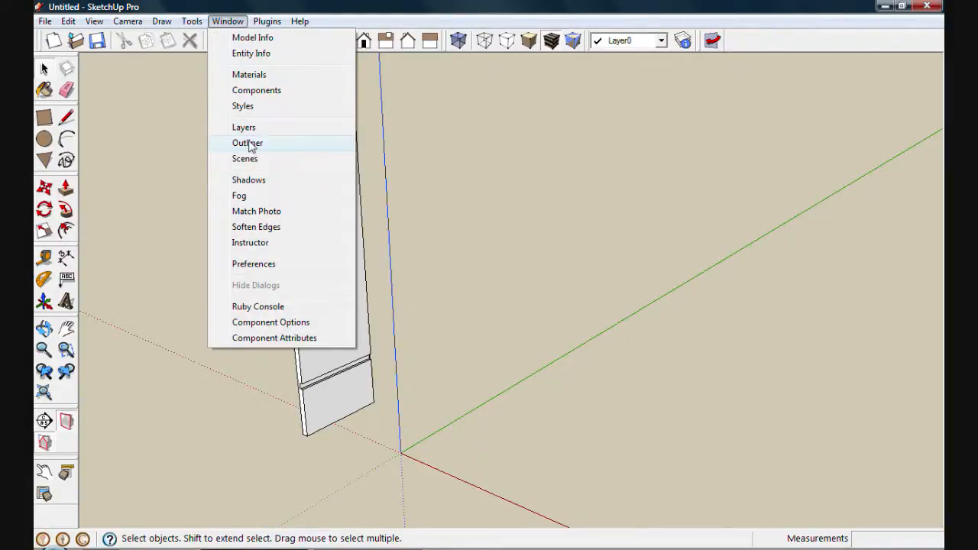
# In the Outliner, unhide the unnamed group and rename it 'face frame'
pyautogui.click(247, 144)
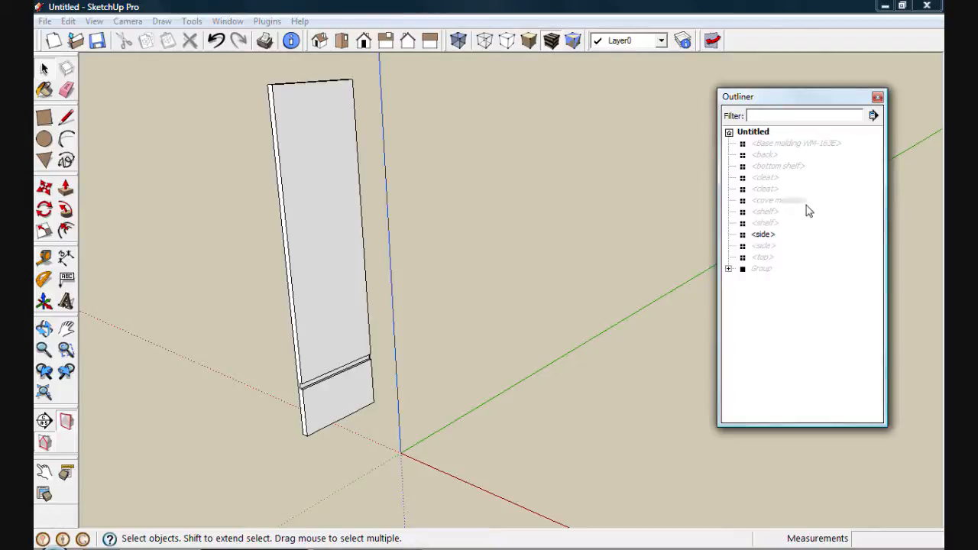
pyautogui.moveTo(798, 241)
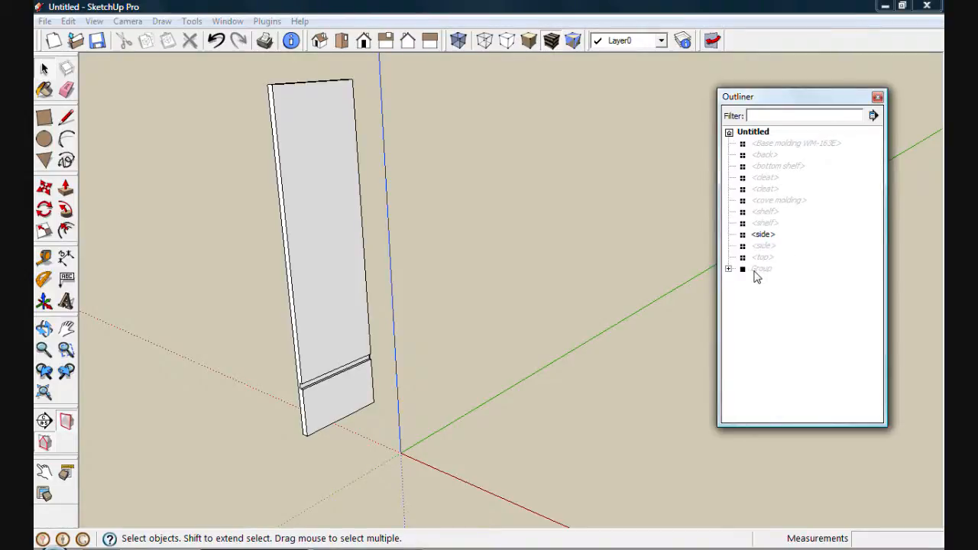
pyautogui.click(761, 269)
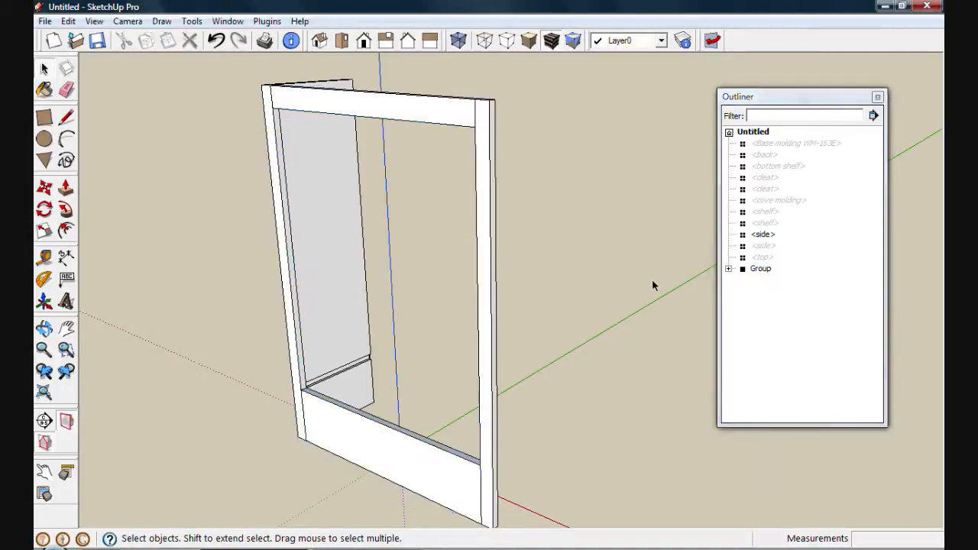
pyautogui.moveTo(761, 277)
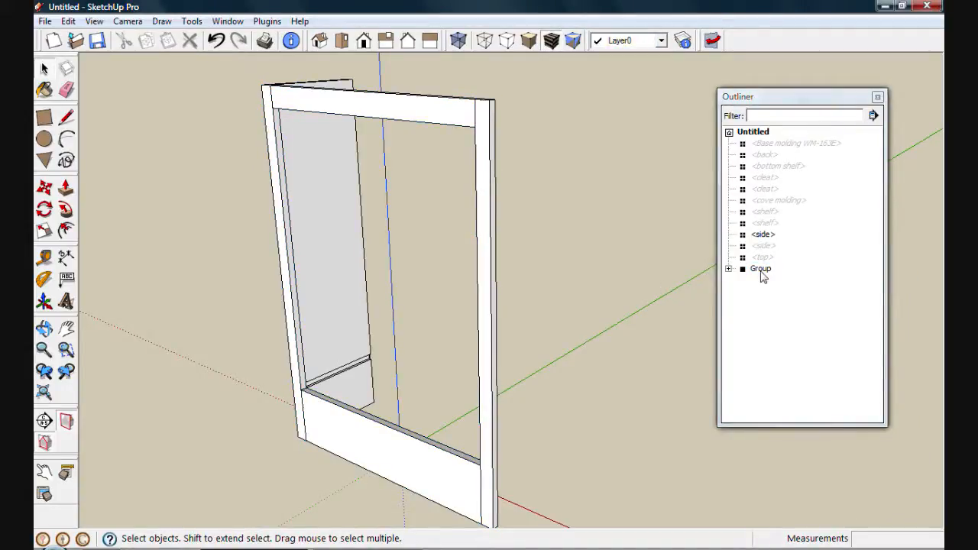
pyautogui.rightClick(759, 269)
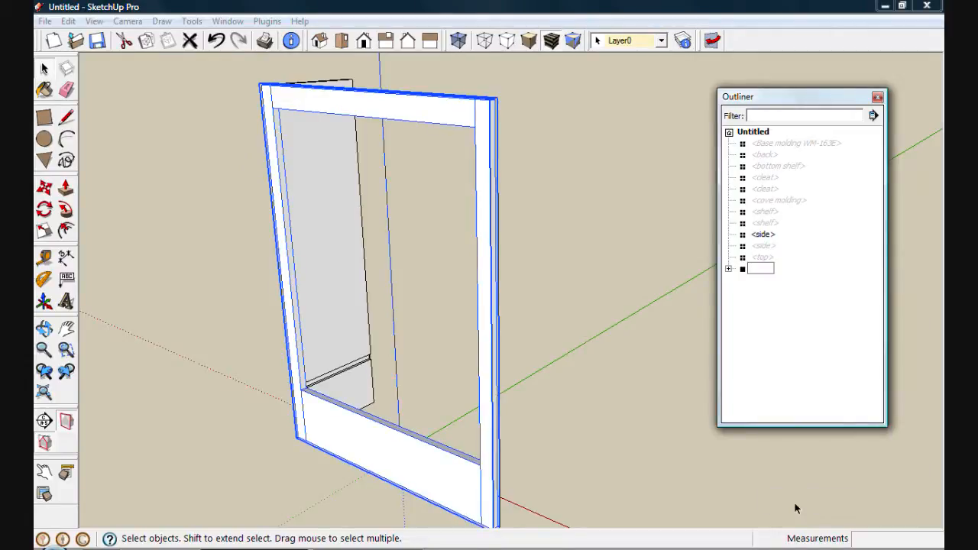
pyautogui.write('face frame')
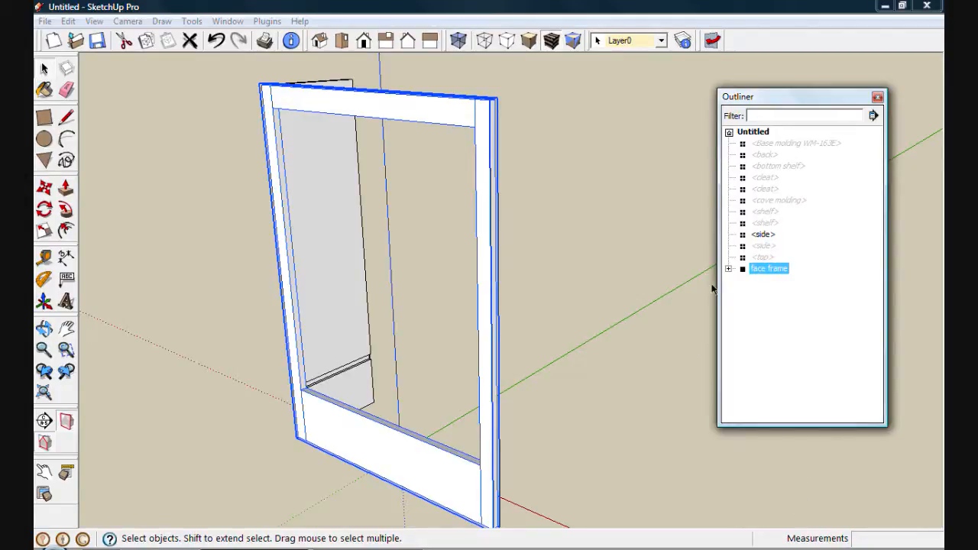
# Hide the face frame group again, leaving the side panel visible
pyautogui.rightClick(769, 269)
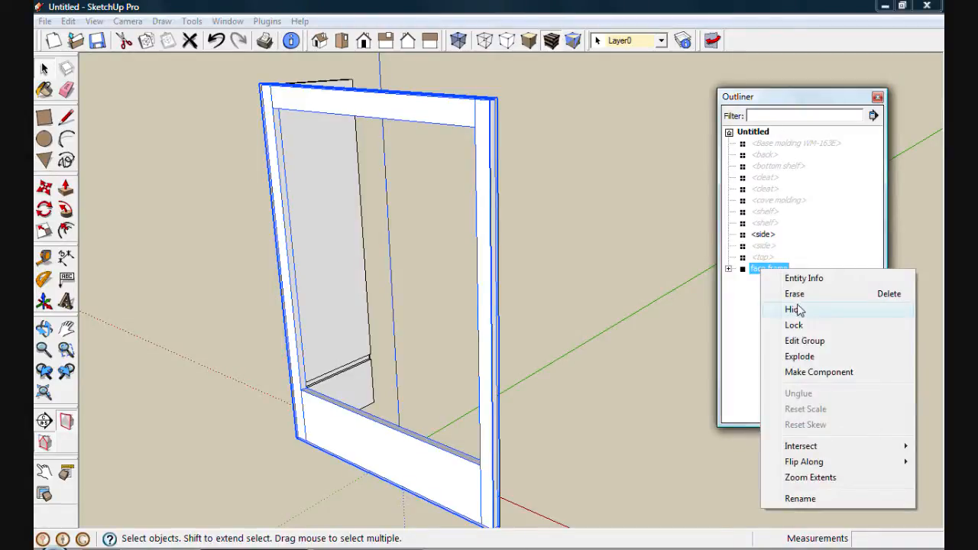
pyautogui.click(792, 308)
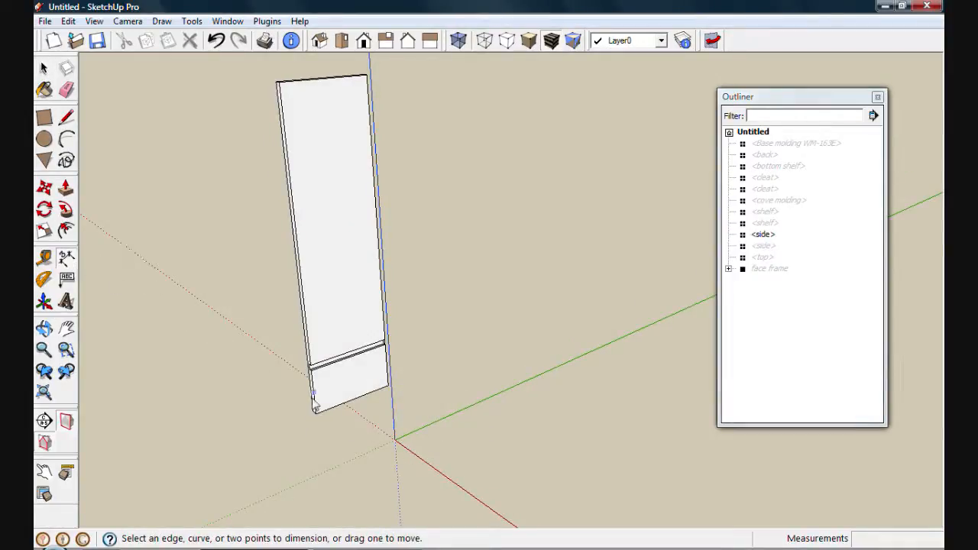
# Dimension the side panel's depth and height and make them a component named 'side dimensions'
pyautogui.click(314, 409)
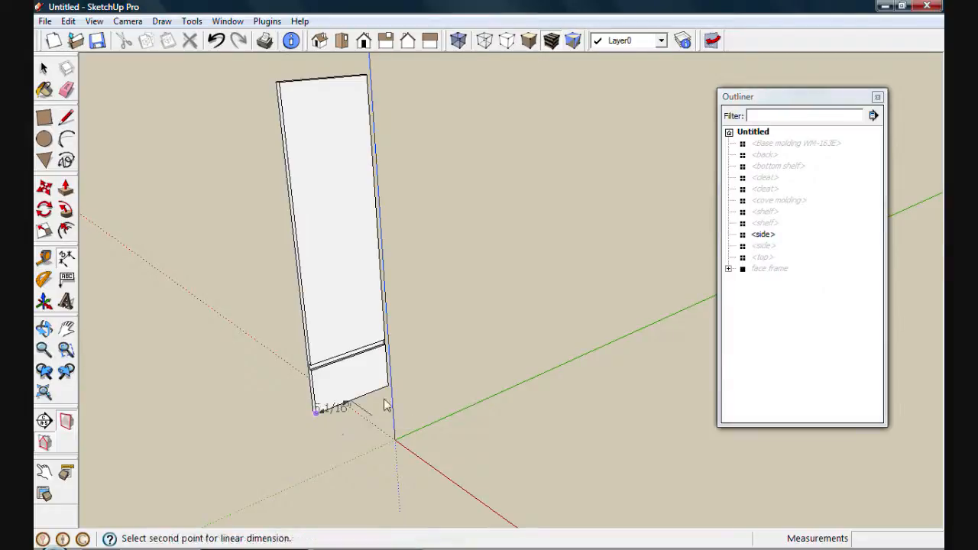
pyautogui.click(388, 389)
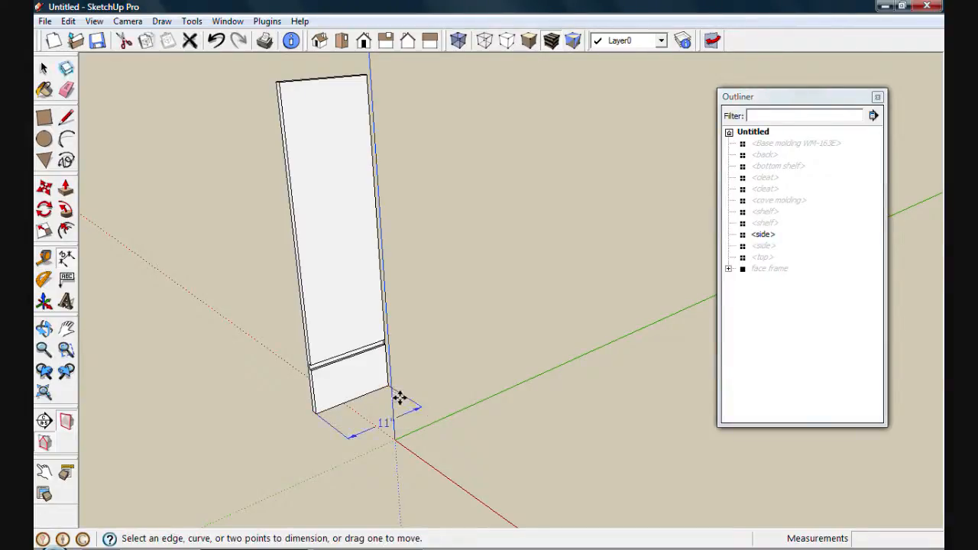
pyautogui.click(315, 411)
pyautogui.write('side dimensions')
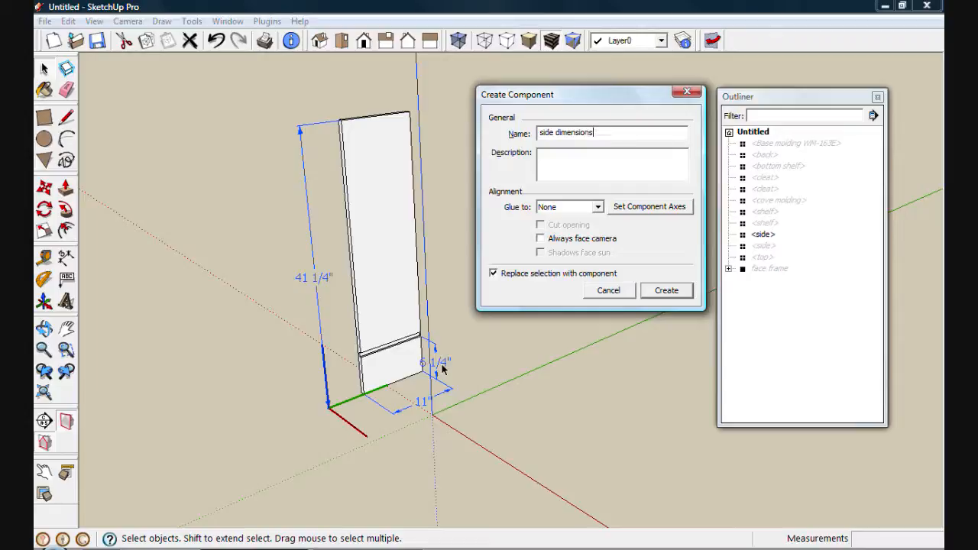
pyautogui.moveTo(665, 290)
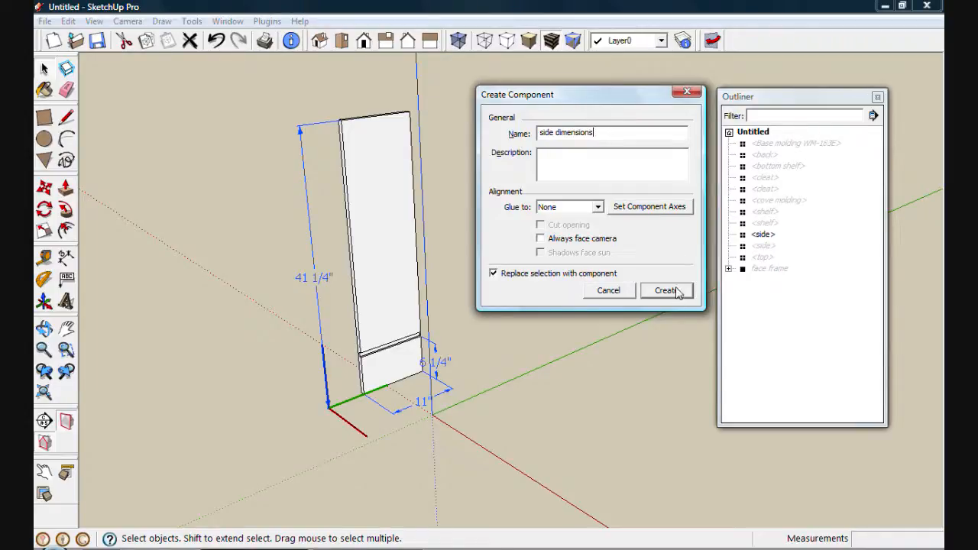
pyautogui.click(667, 291)
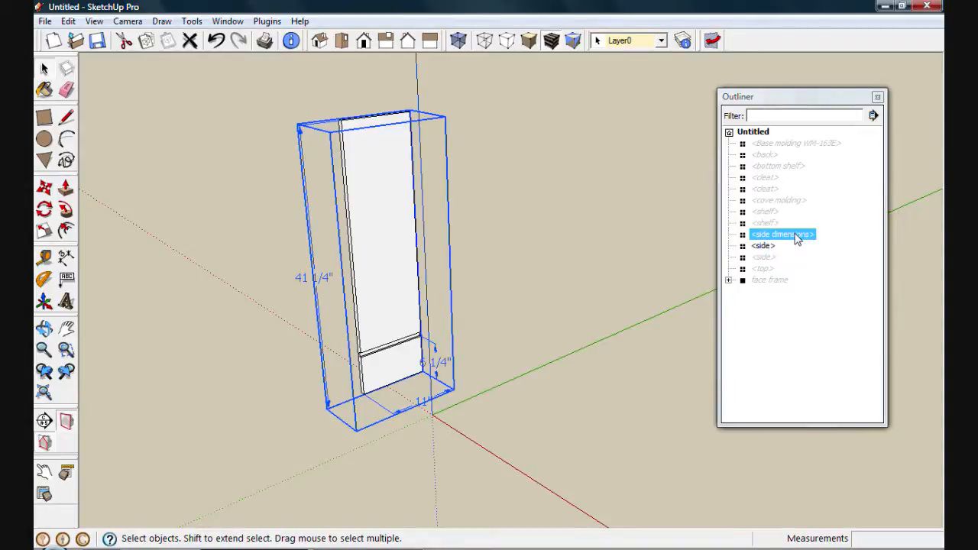
# Hide the side dimensions component in the Outliner and unhide all bookcase parts
pyautogui.rightClick(782, 234)
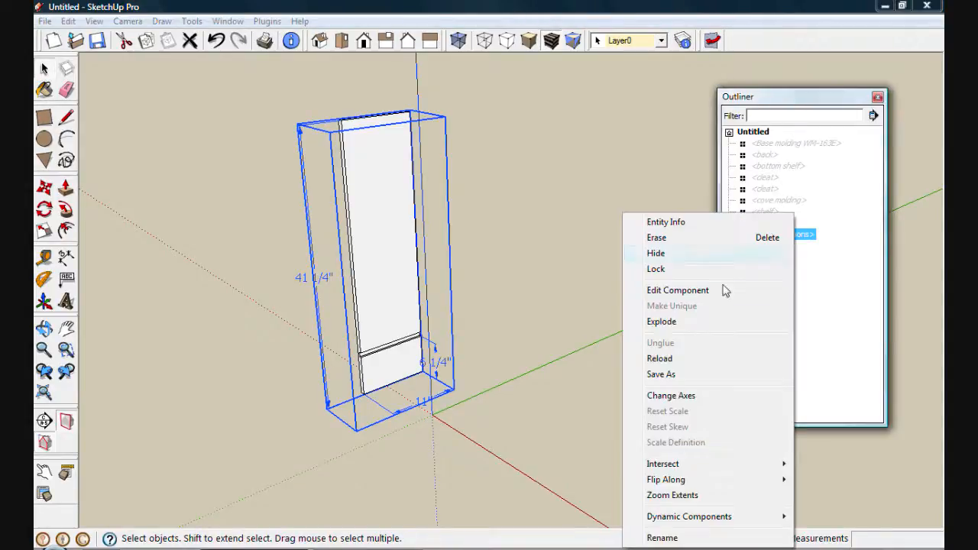
pyautogui.click(655, 254)
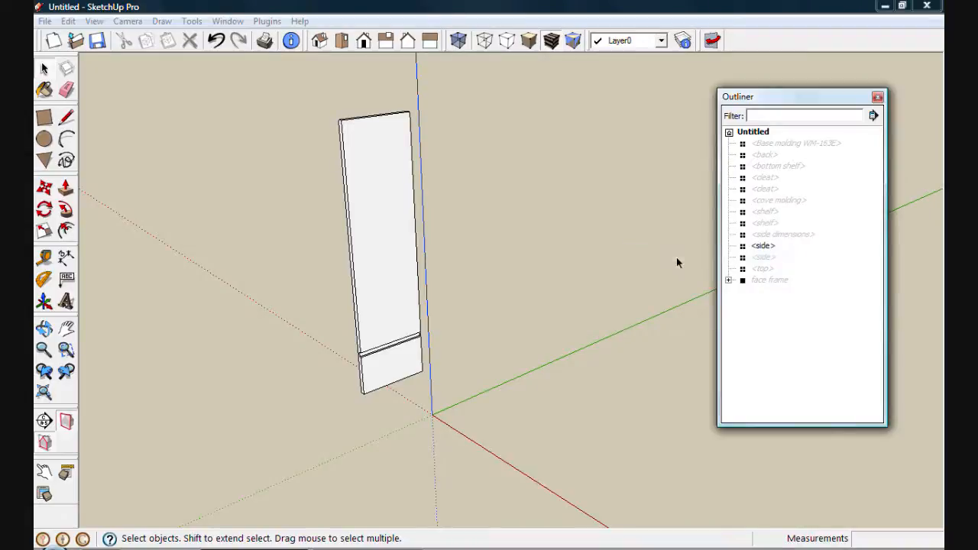
pyautogui.moveTo(745, 153)
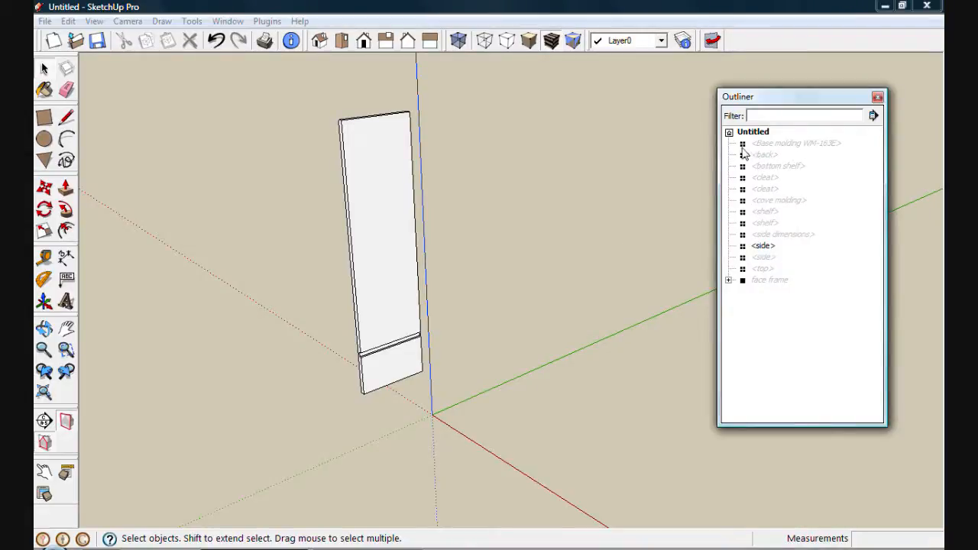
pyautogui.click(795, 143)
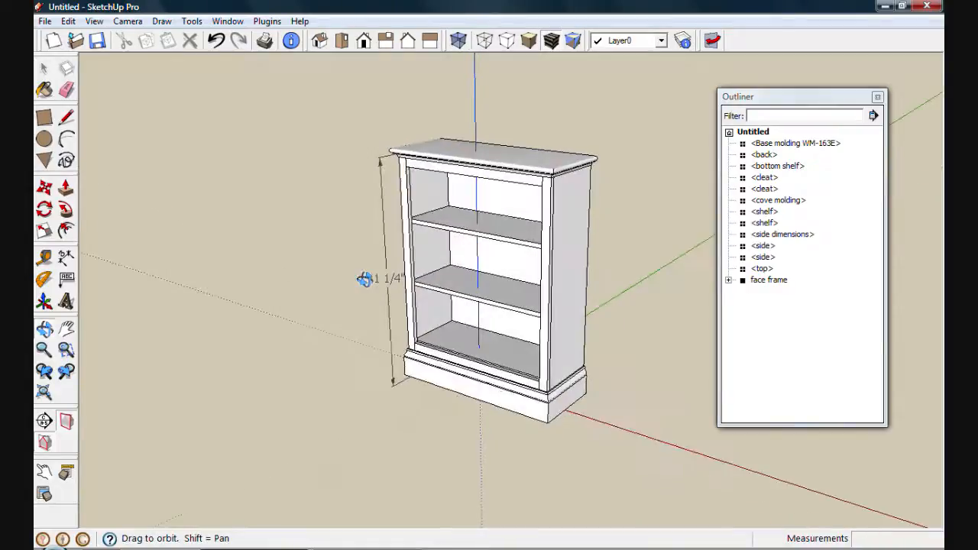
pyautogui.click(782, 234)
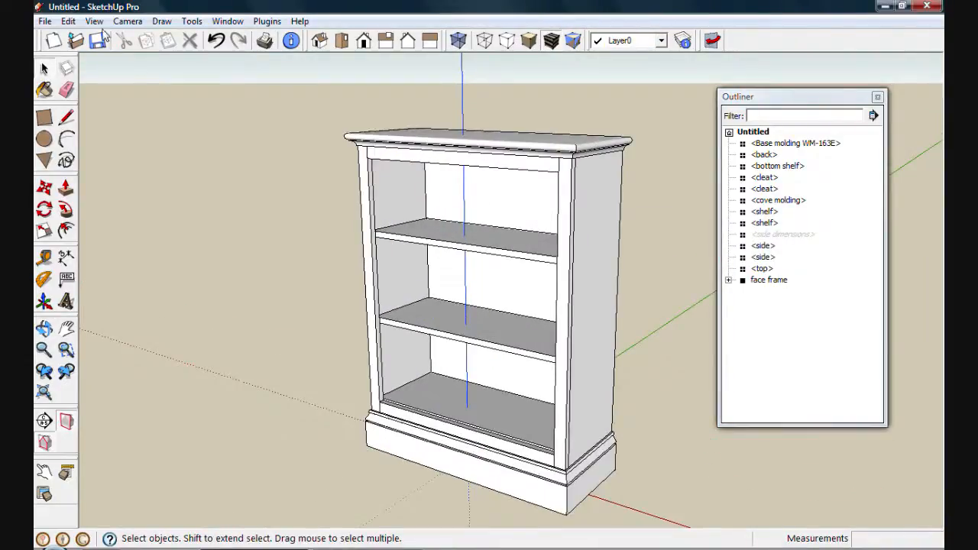
pyautogui.click(95, 22)
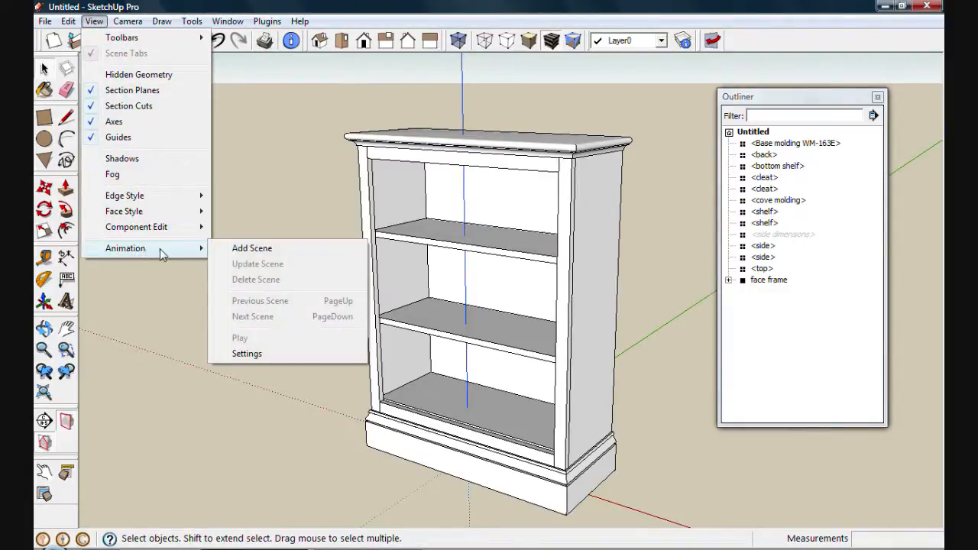
pyautogui.moveTo(252, 247)
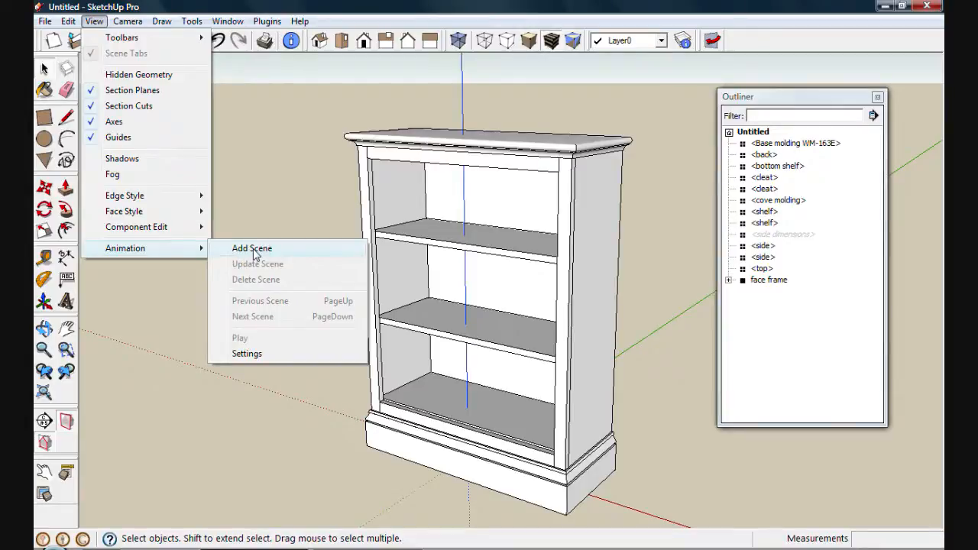
# Save the full bookcase view as a scene, then zoom to the top crown molding and save a second scene
pyautogui.click(250, 248)
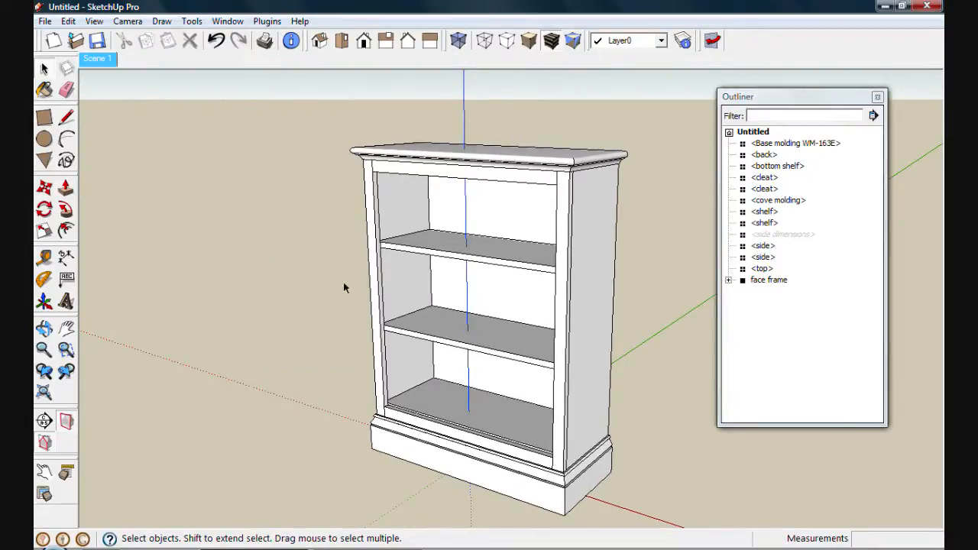
pyautogui.moveTo(344, 287); pyautogui.dragTo(573, 220)
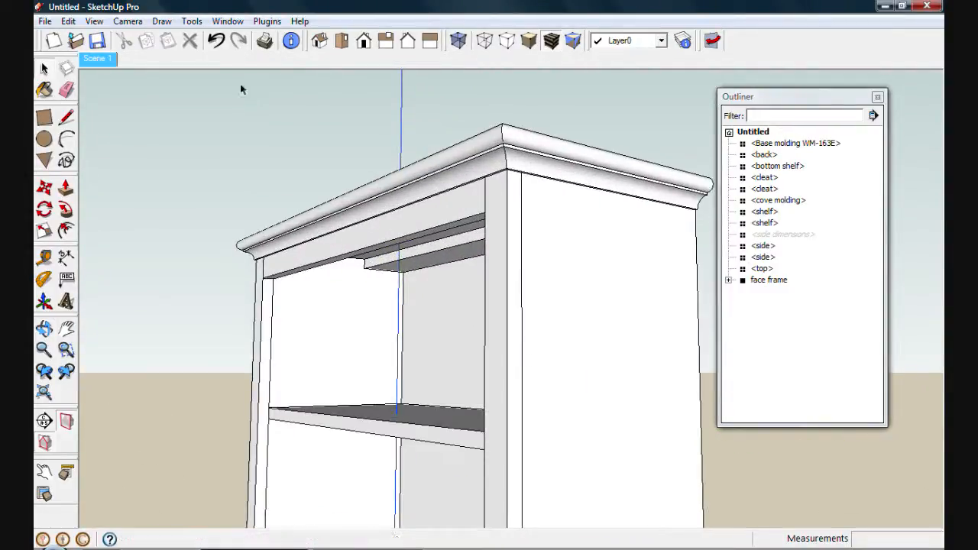
pyautogui.rightClick(98, 58)
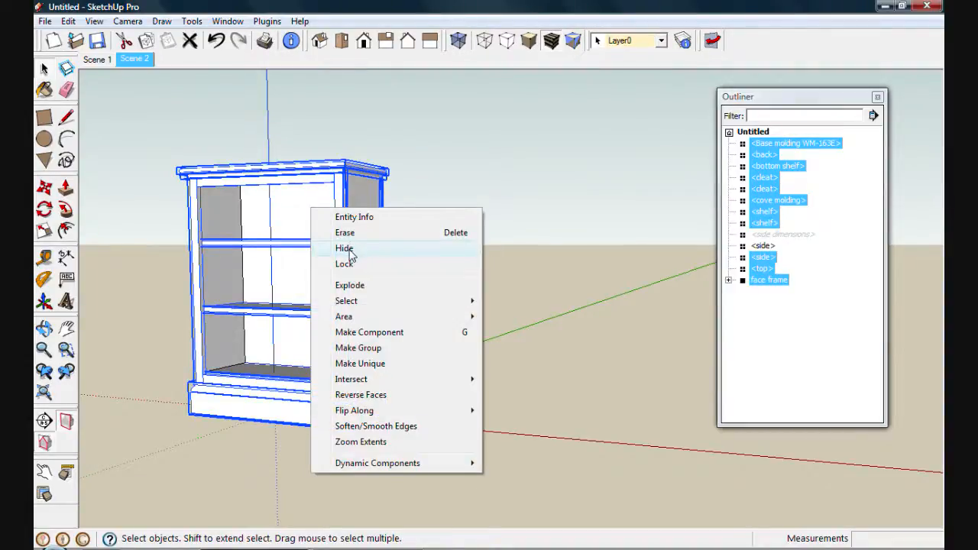
# Hide all bookcase parts, unhide 'side dimensions', save it as a third scene, and return to Scene 1
pyautogui.click(344, 247)
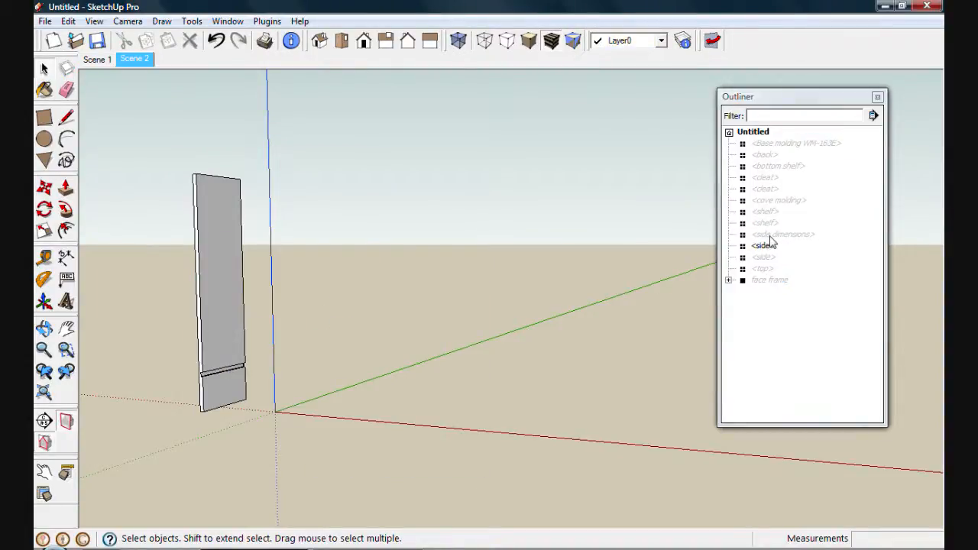
pyautogui.click(782, 234)
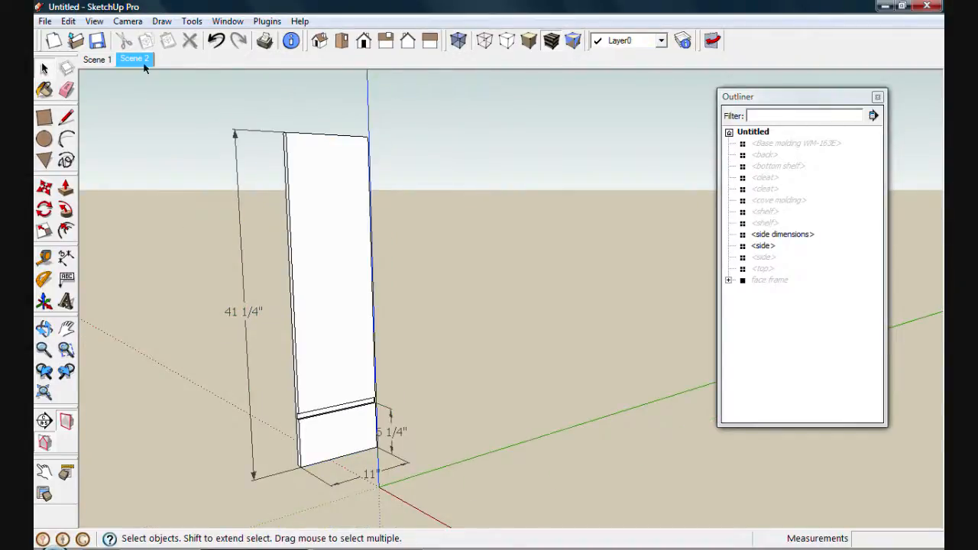
pyautogui.click(171, 58)
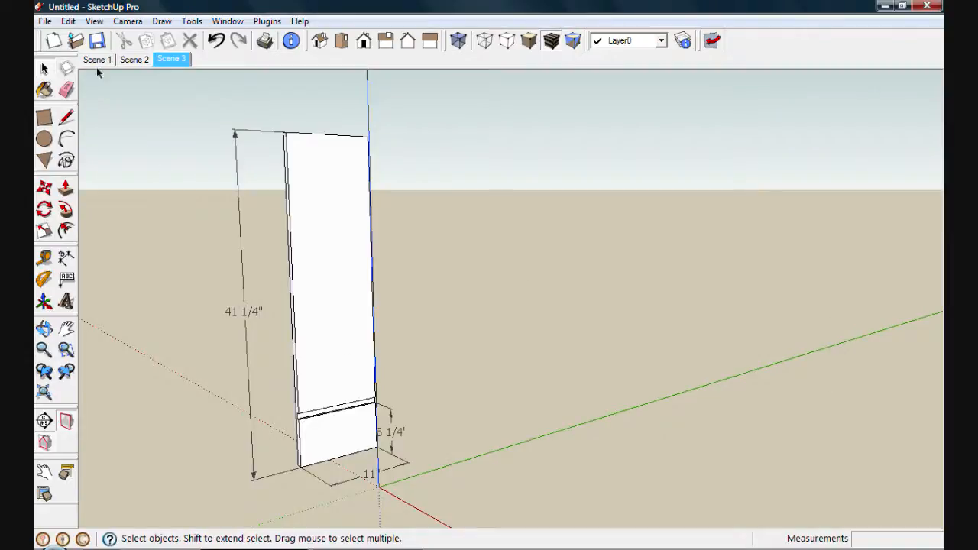
pyautogui.click(98, 59)
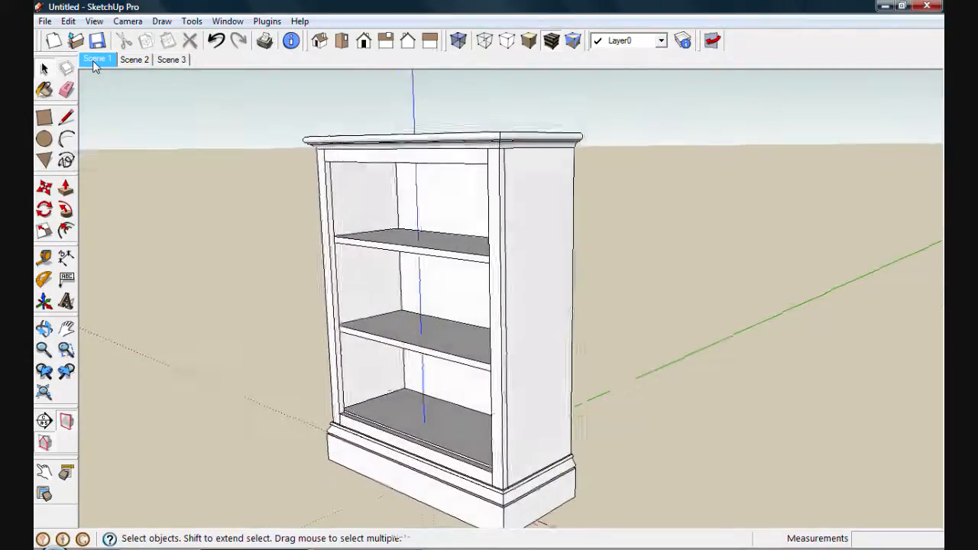
# Preview Scene 1, Scene 2 and Scene 3 in turn, settling on the dimensioned side panel view
pyautogui.click(135, 60)
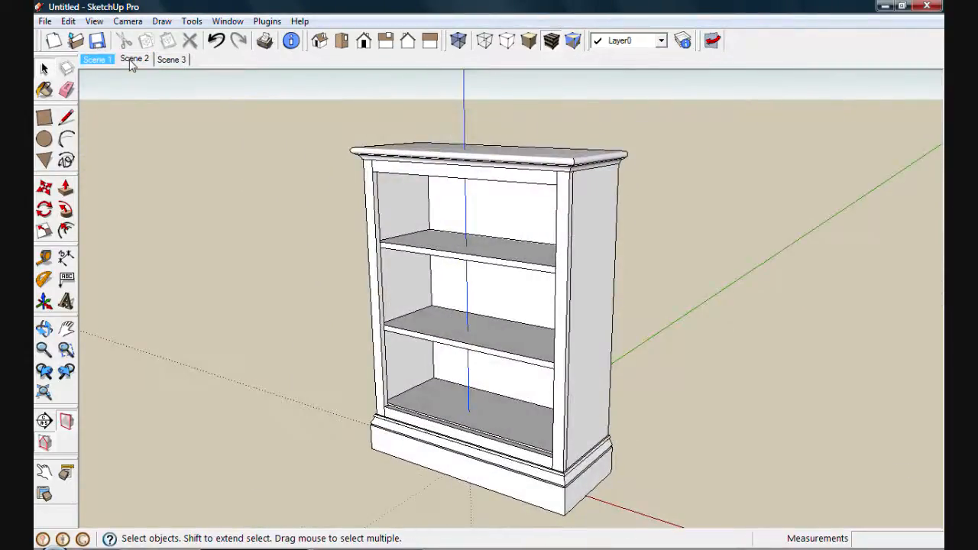
pyautogui.click(134, 59)
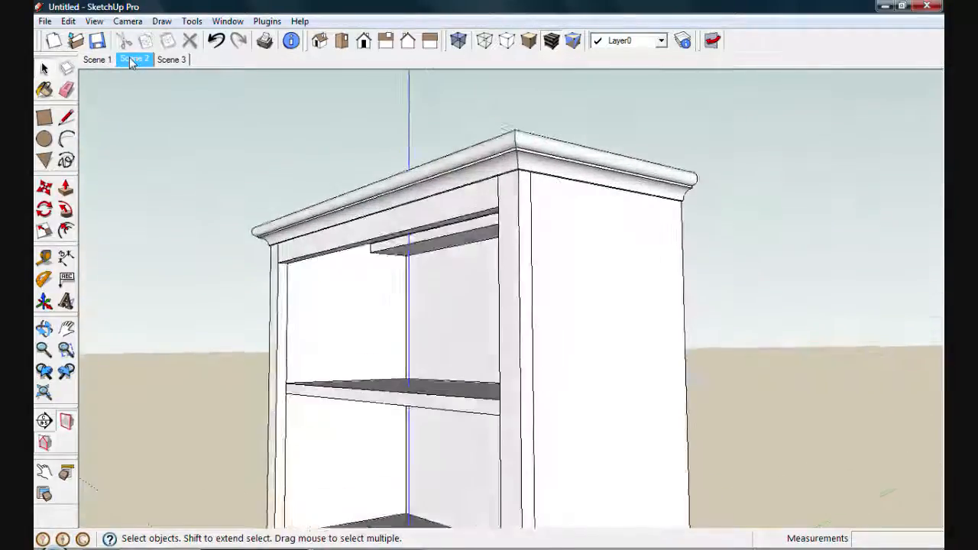
pyautogui.click(171, 60)
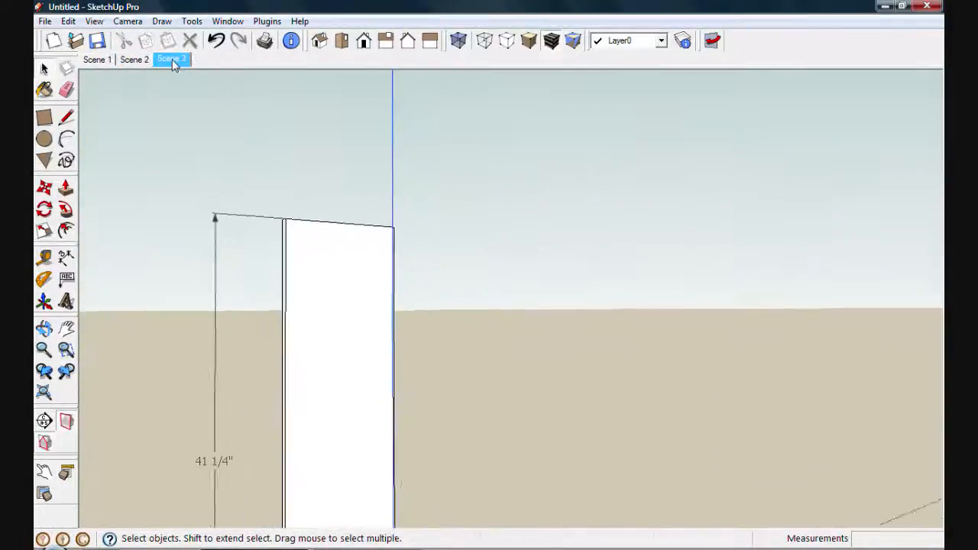
pyautogui.click(171, 59)
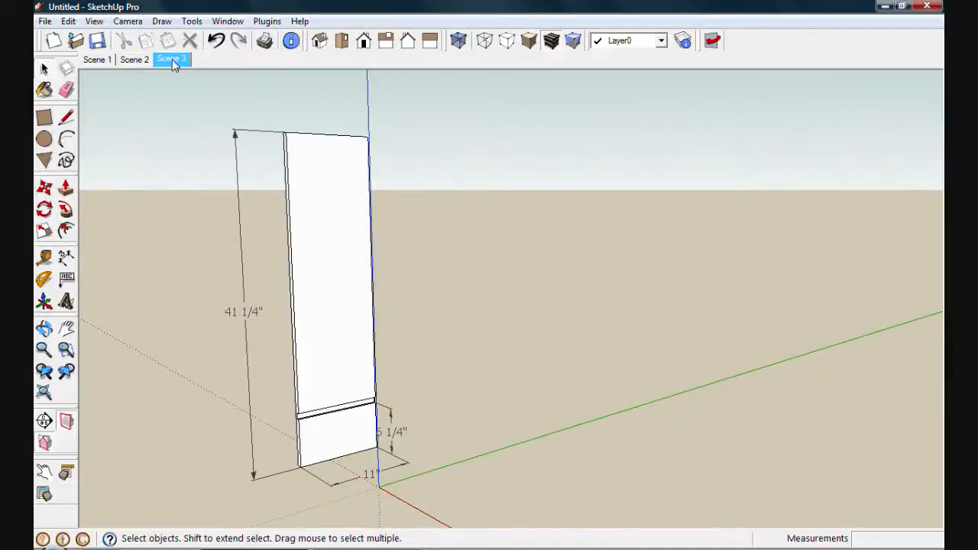